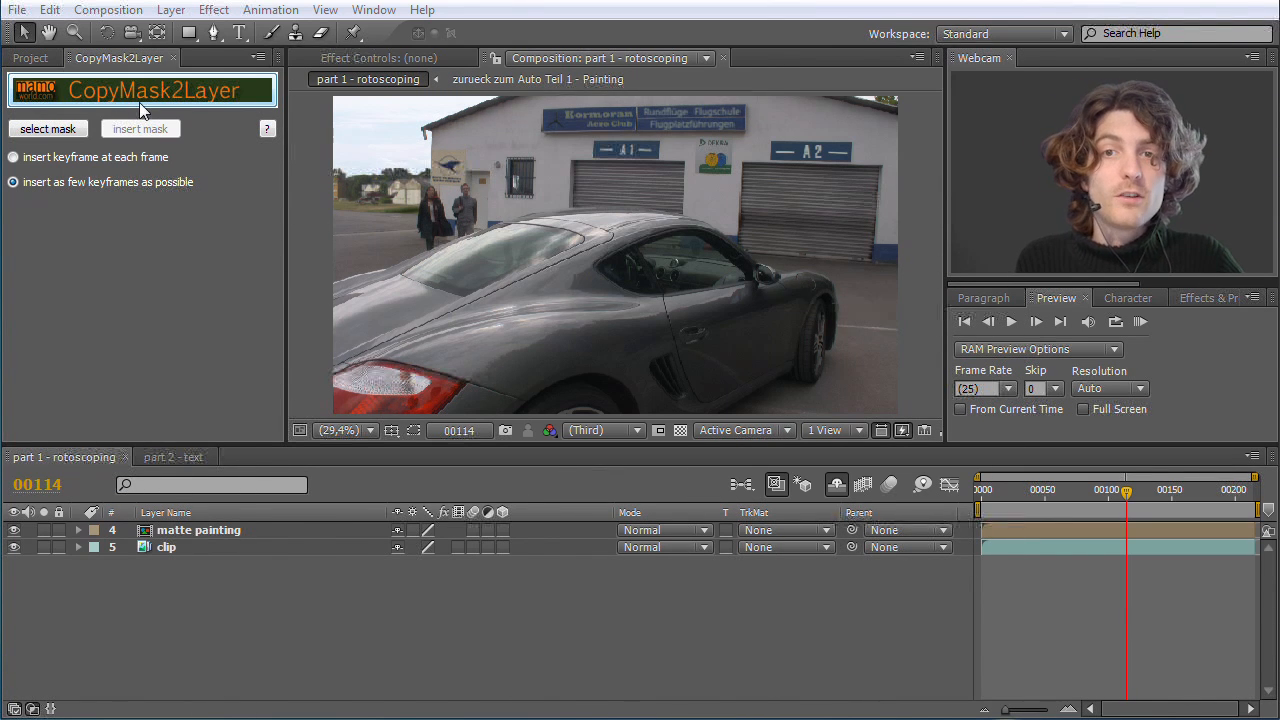
{"action": "mouse_move", "coordinate": [164, 108]}
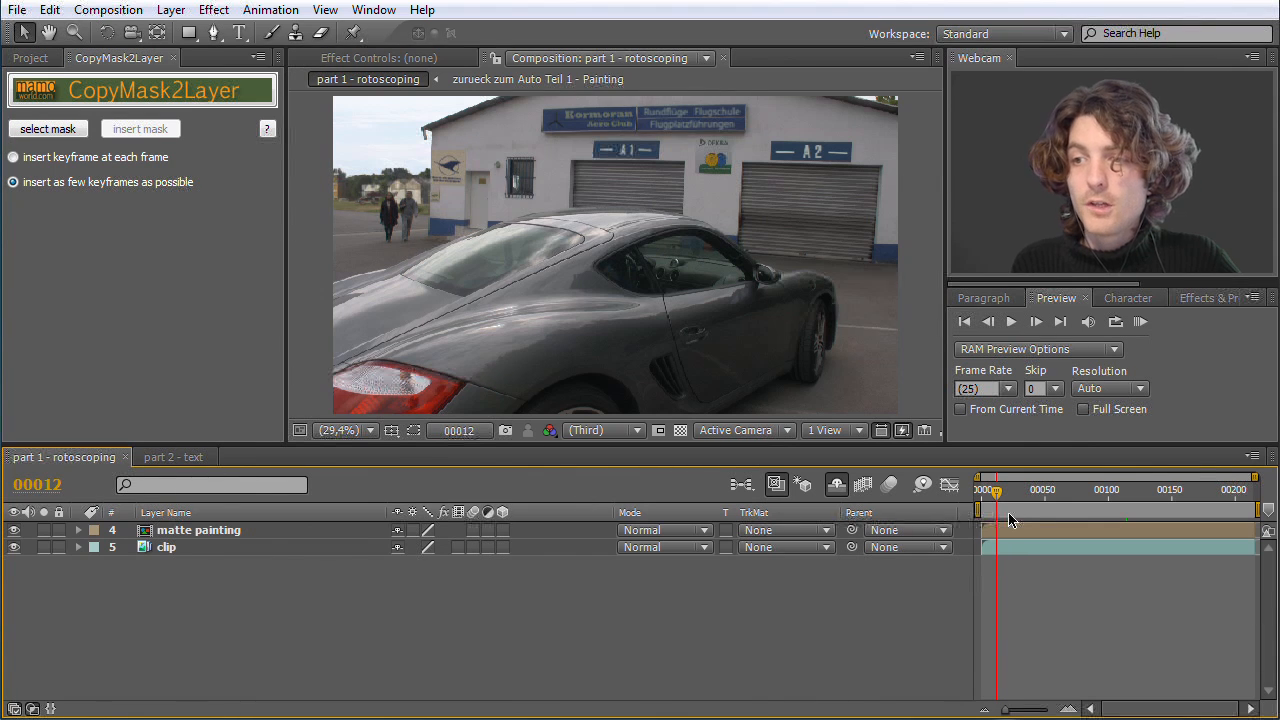
Scrub through the car clip, re-show the matte painting layer and select it.
{"action": "left_click_drag", "start_coordinate": [996, 490], "coordinate": [1030, 490]}
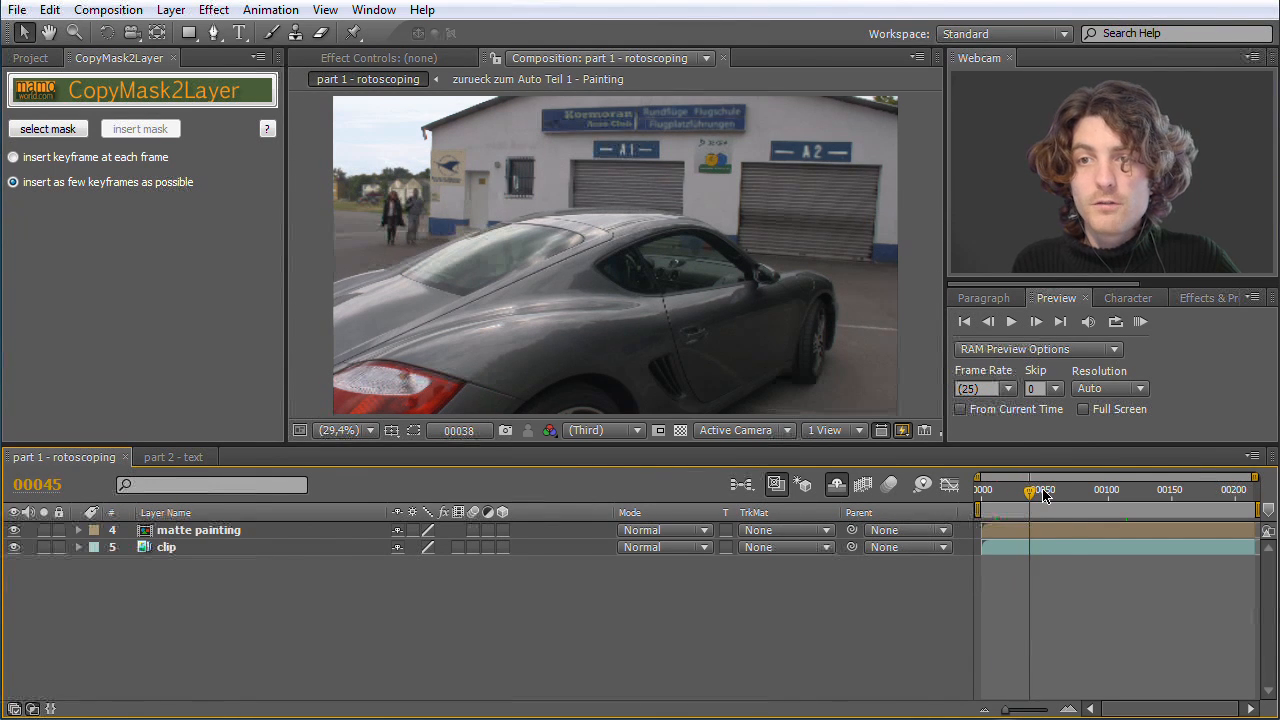
{"action": "left_click_drag", "start_coordinate": [1030, 492], "coordinate": [1132, 492]}
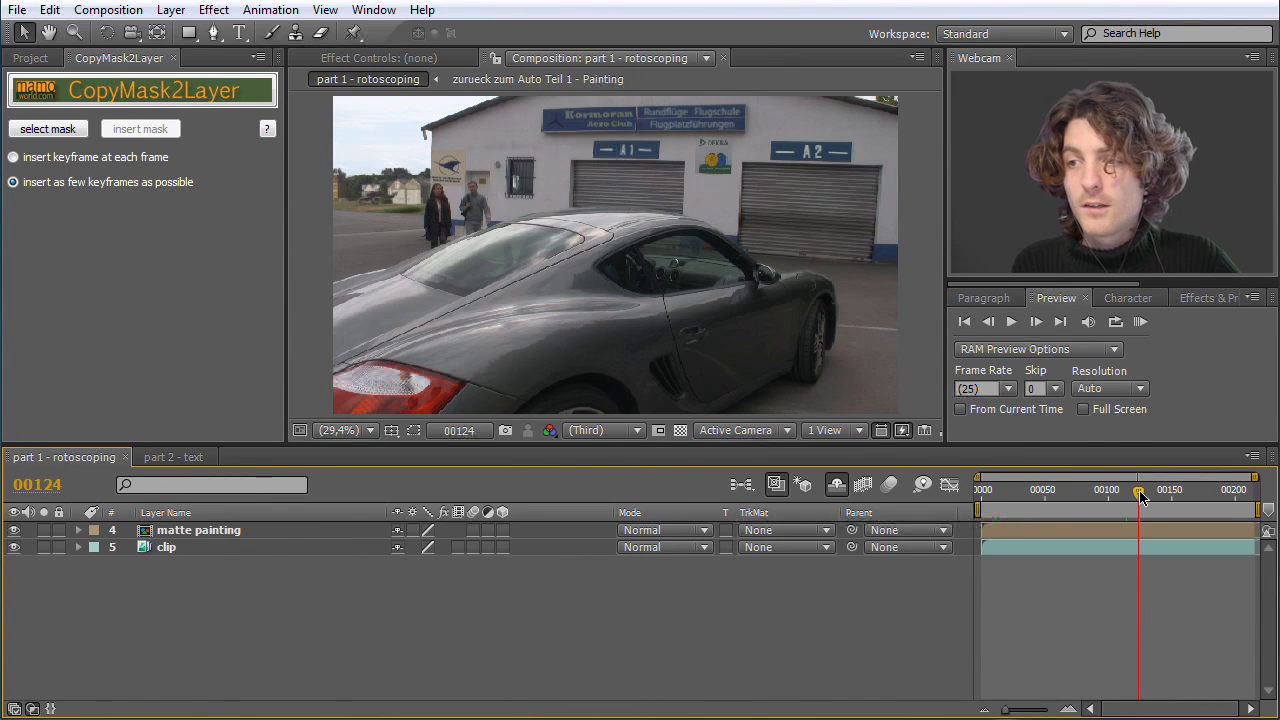
{"action": "left_click_drag", "start_coordinate": [1140, 496], "coordinate": [1236, 496]}
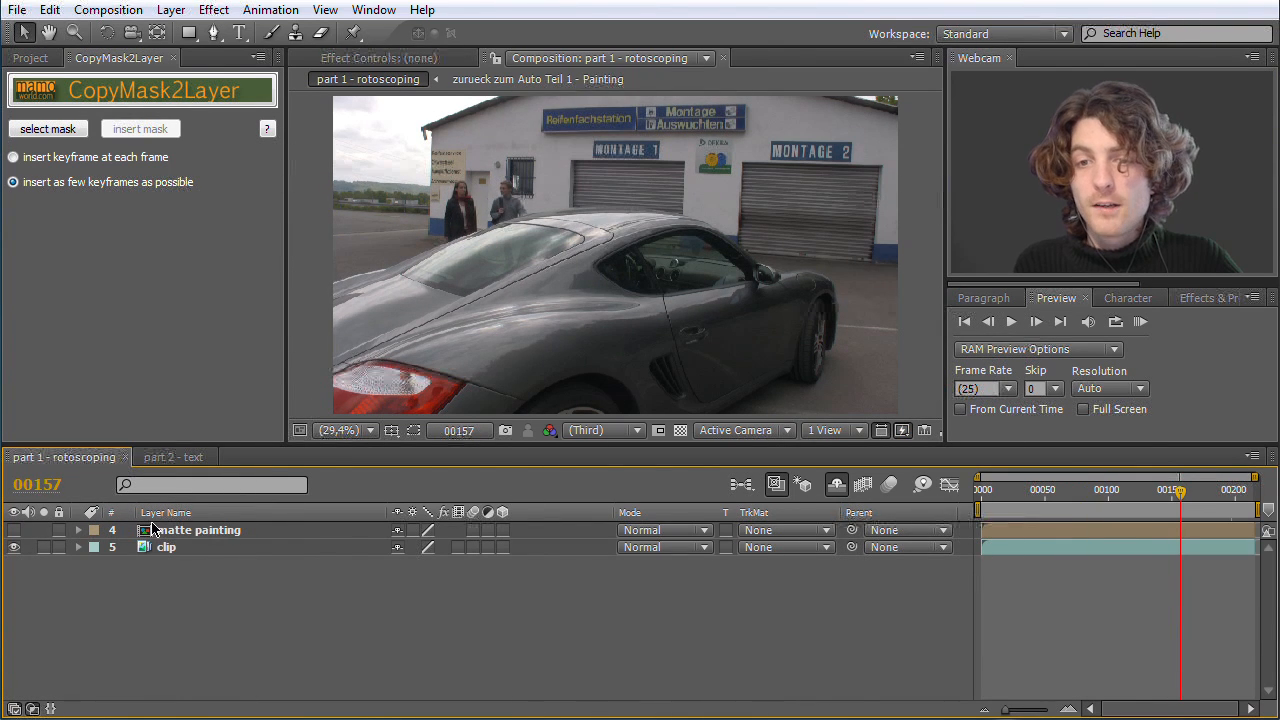
{"action": "left_click", "coordinate": [198, 530]}
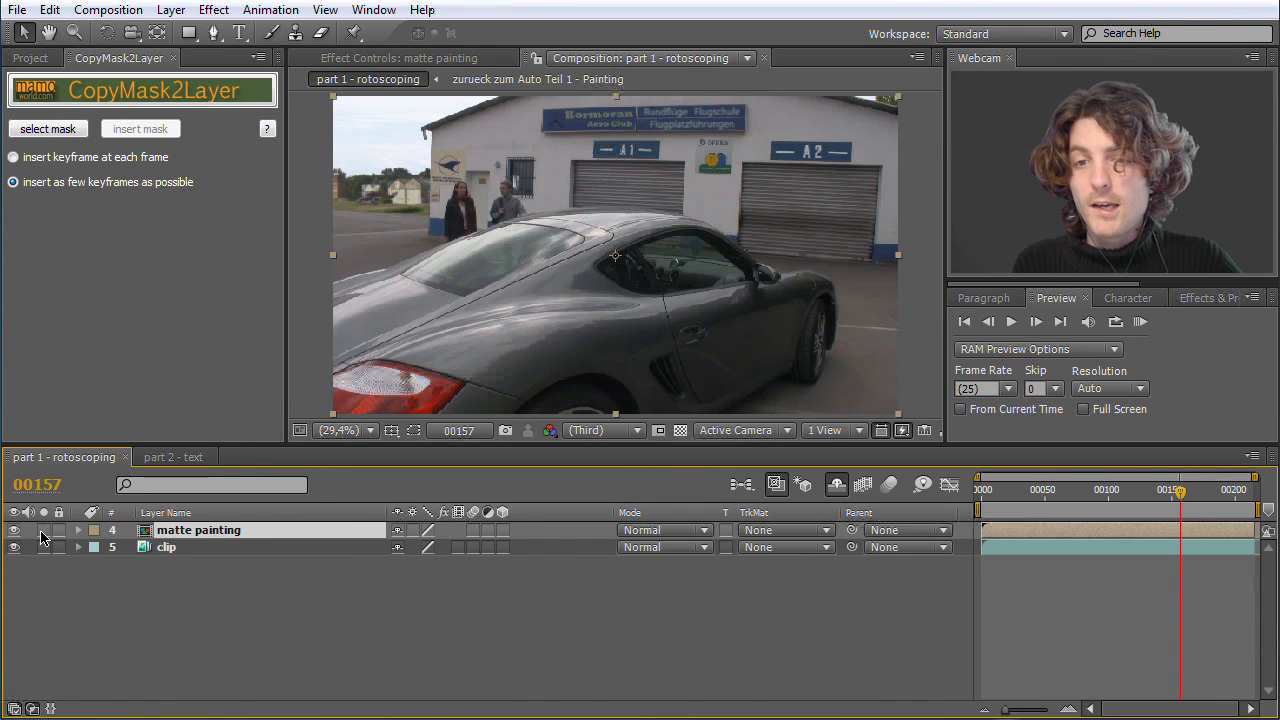
{"action": "left_click_drag", "start_coordinate": [1180, 490], "coordinate": [1164, 490]}
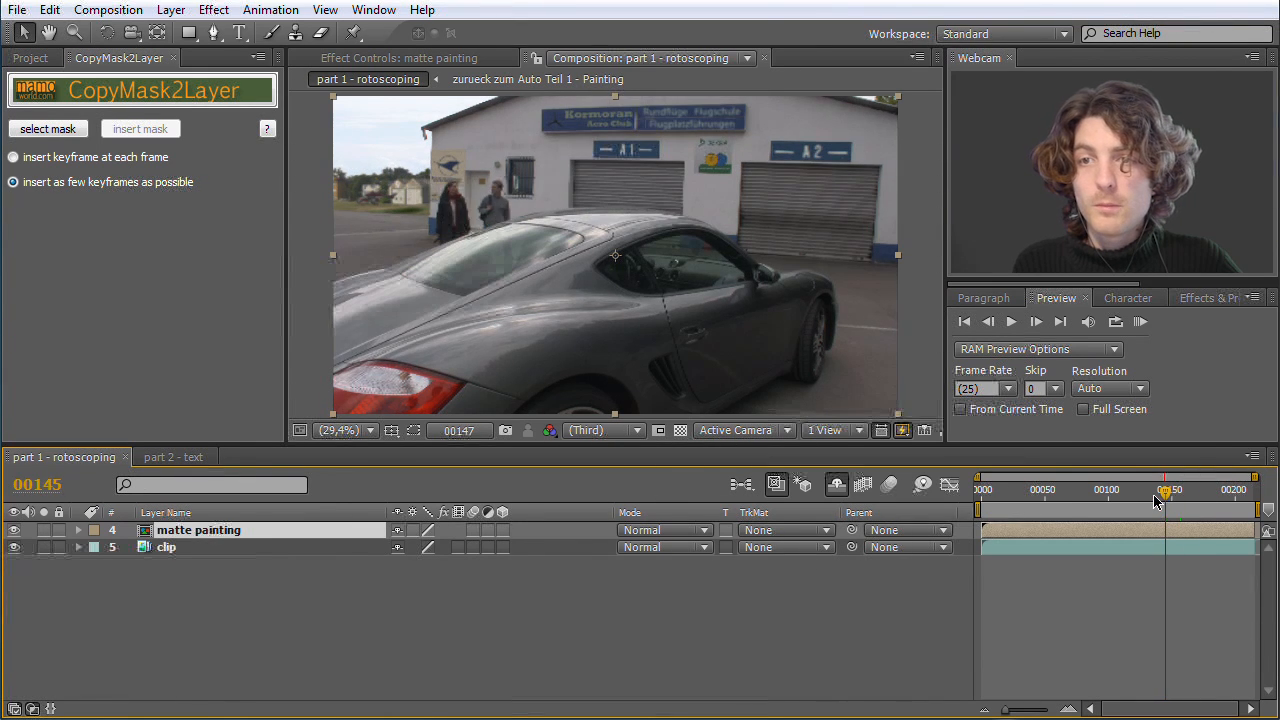
{"action": "left_click", "coordinate": [1036, 504]}
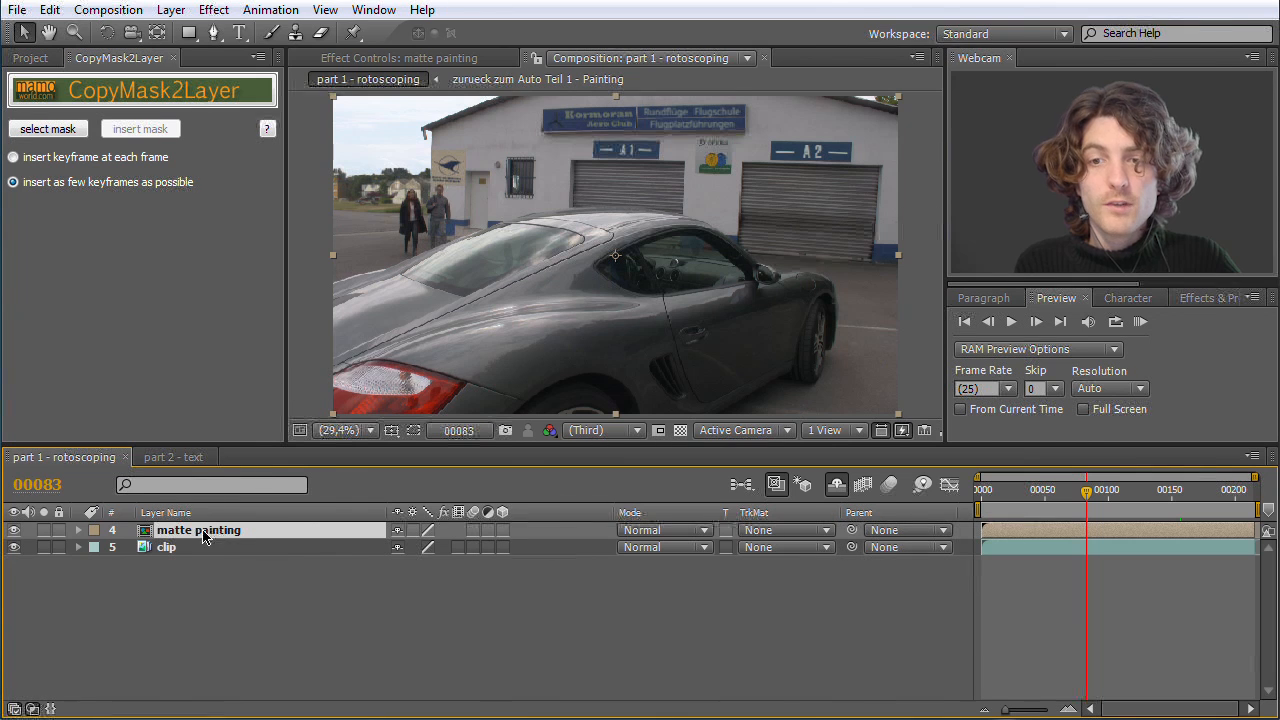
{"action": "left_click", "coordinate": [80, 530]}
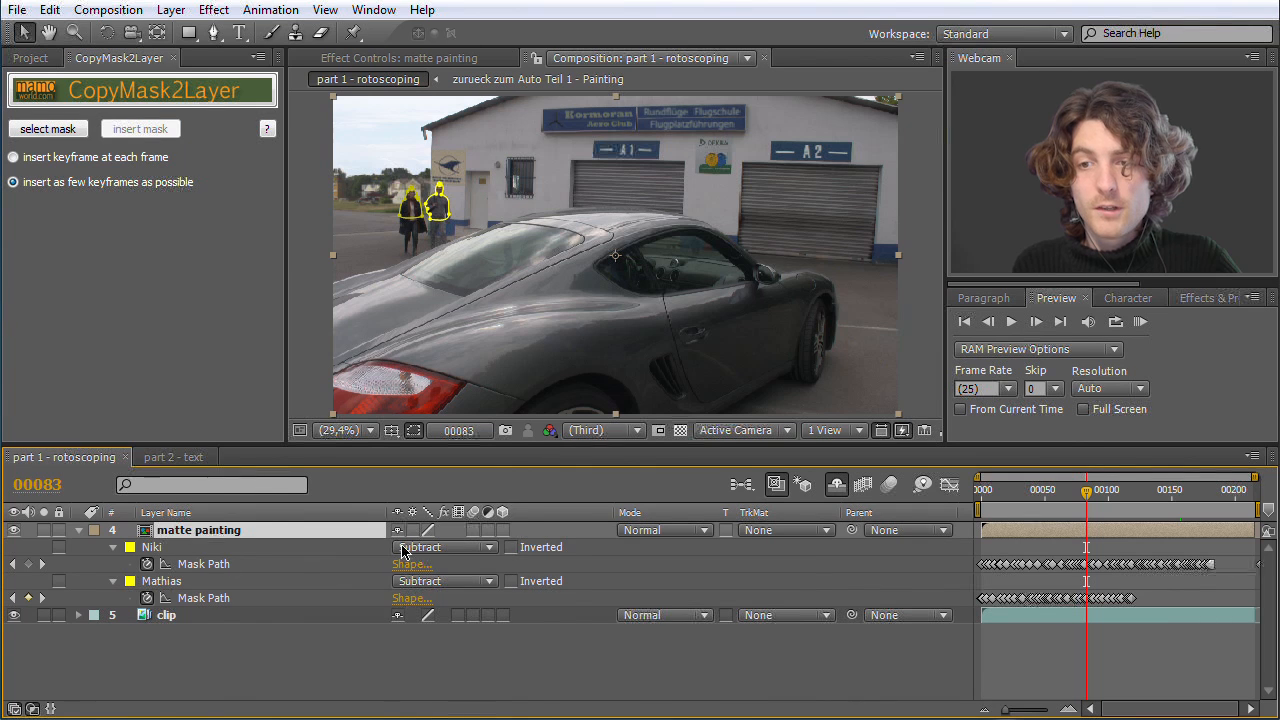
Set the Niki and Mathias masks to None and scrub to compare the unmasked walking people.
{"action": "left_click", "coordinate": [444, 548]}
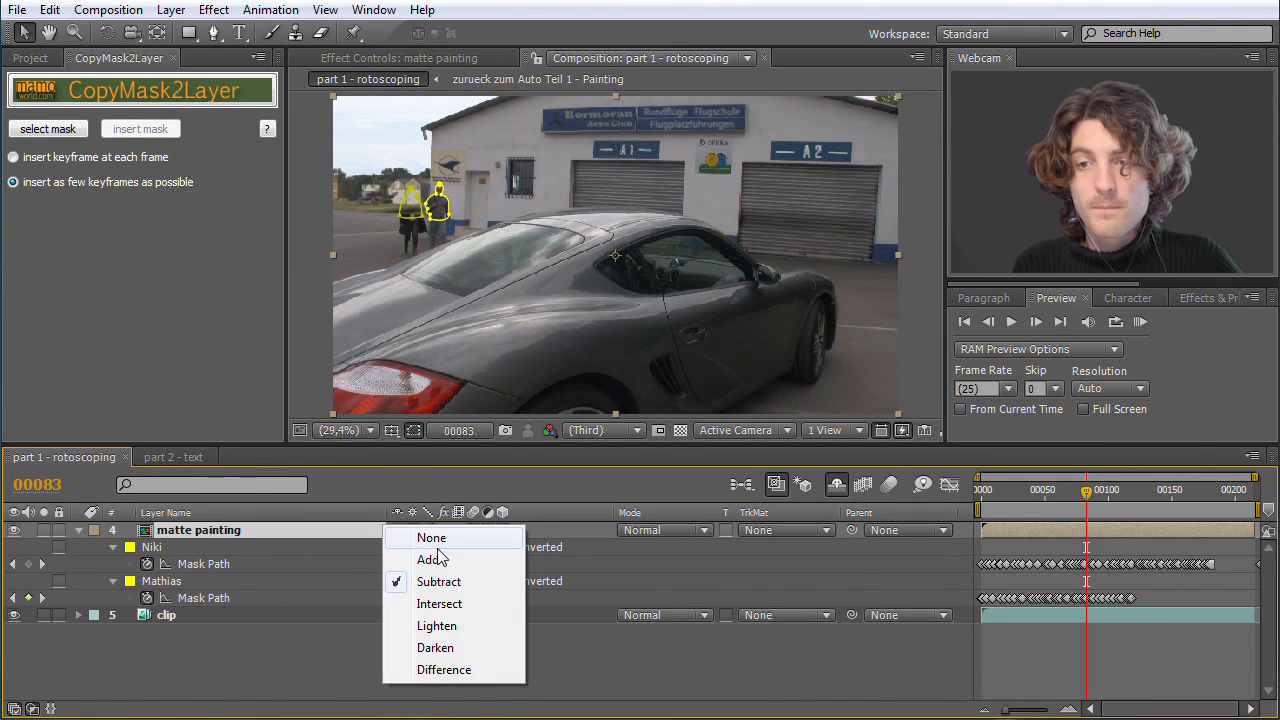
{"action": "left_click", "coordinate": [432, 536]}
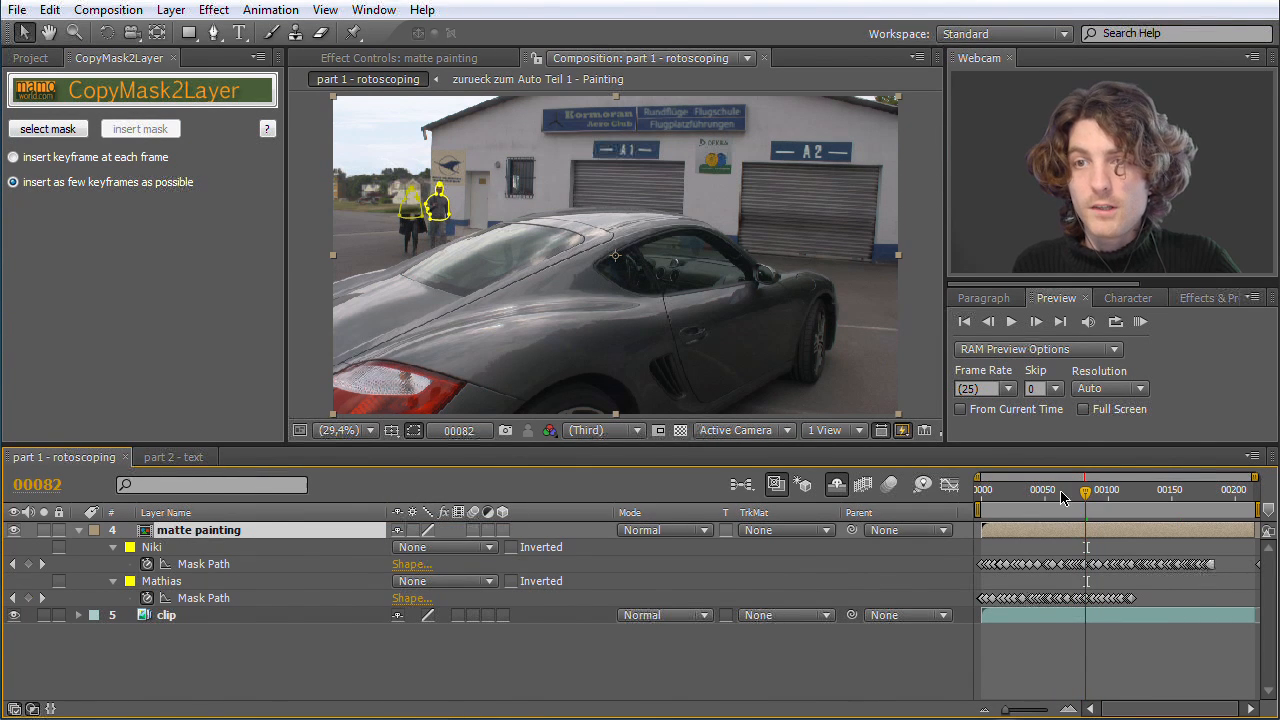
{"action": "left_click", "coordinate": [1046, 508]}
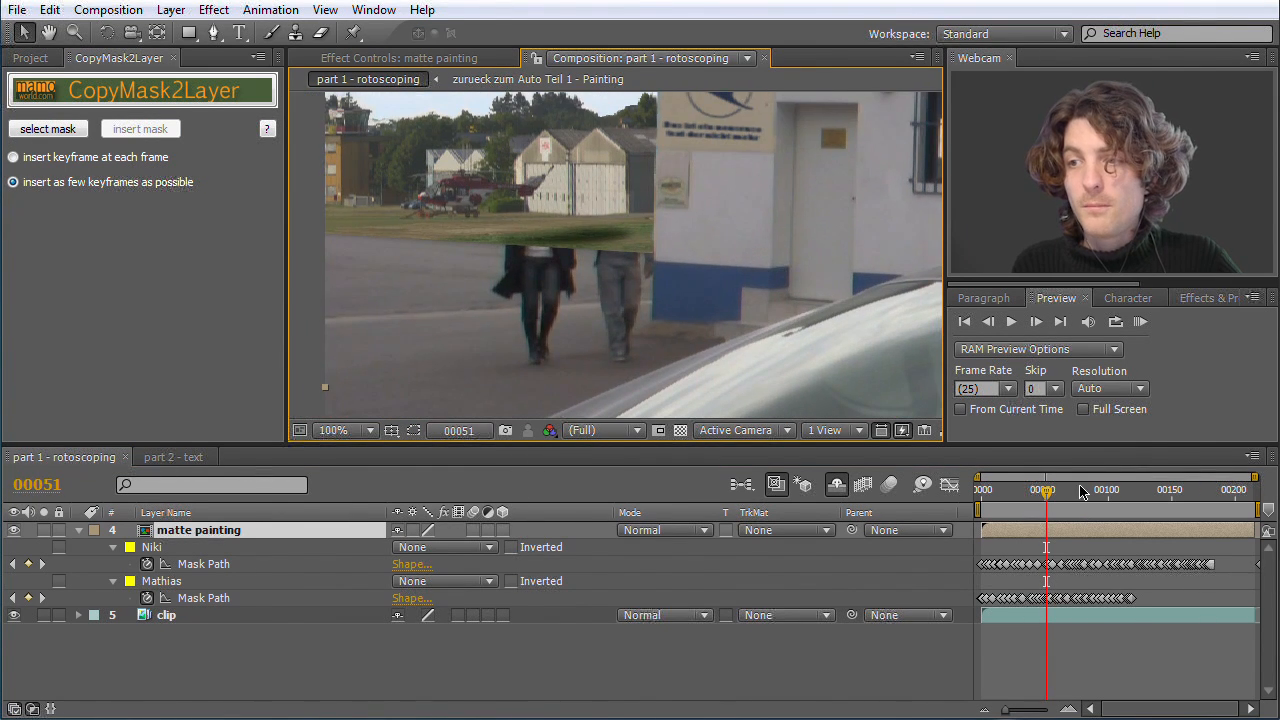
{"action": "left_click_drag", "start_coordinate": [1048, 490], "coordinate": [1132, 490]}
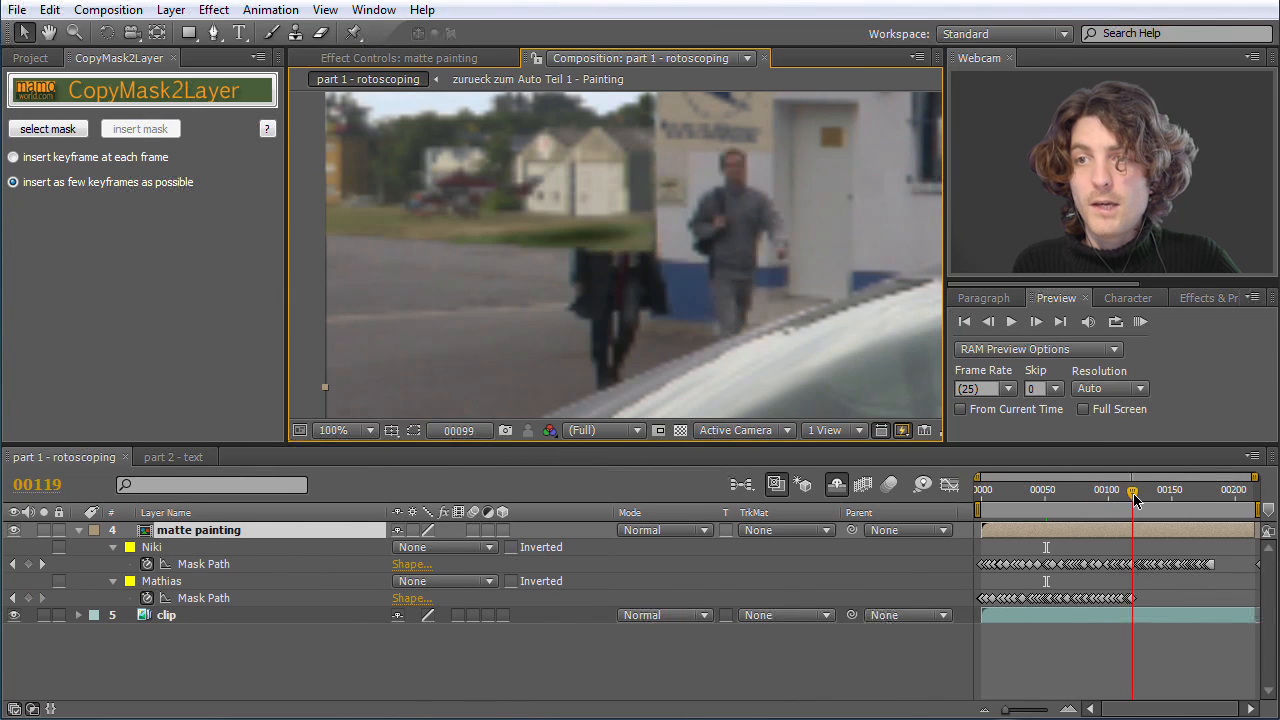
{"action": "left_click_drag", "start_coordinate": [1132, 488], "coordinate": [1070, 488]}
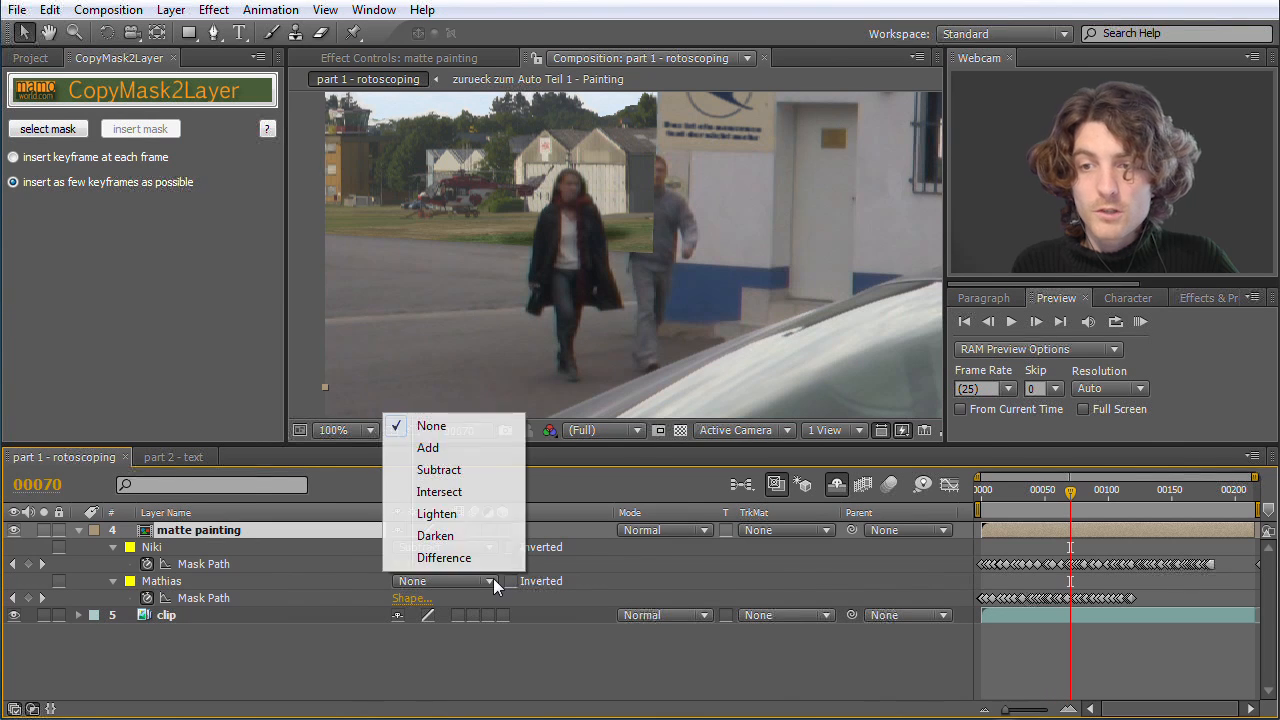
Set both masks back to Subtract and scrub to an earlier frame.
{"action": "left_click", "coordinate": [440, 468]}
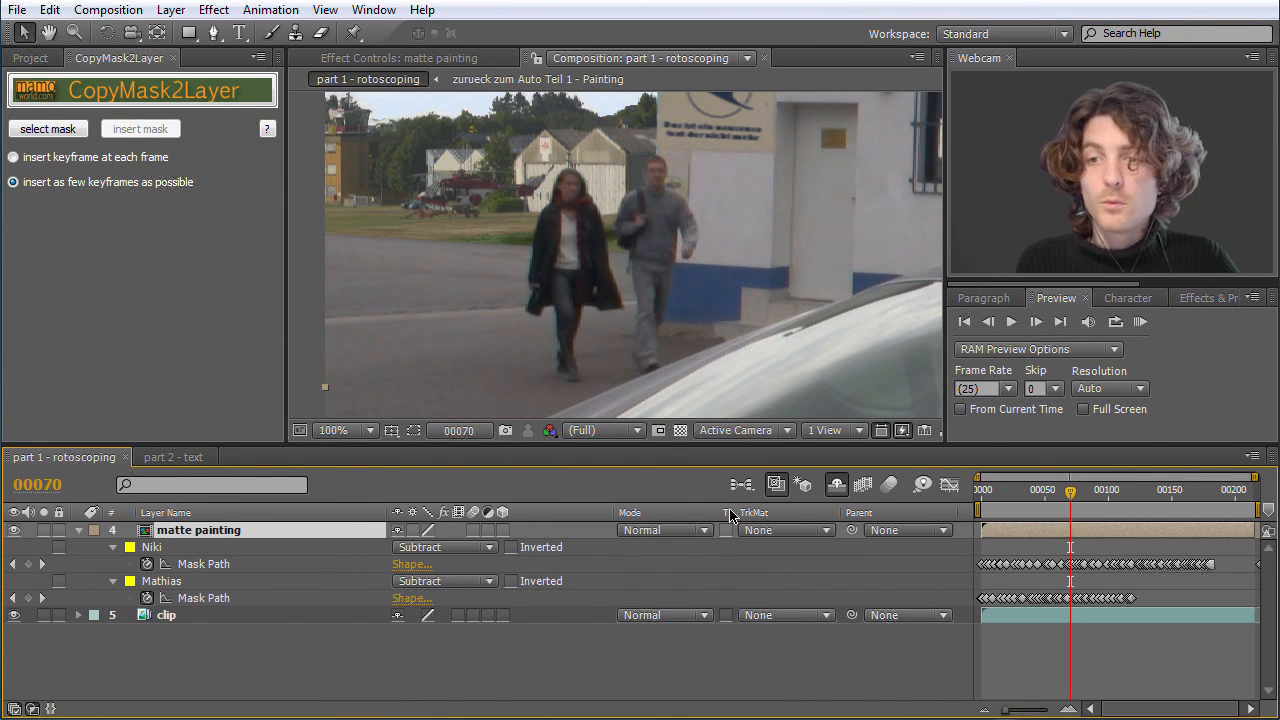
{"action": "left_click_drag", "start_coordinate": [1070, 490], "coordinate": [1008, 490]}
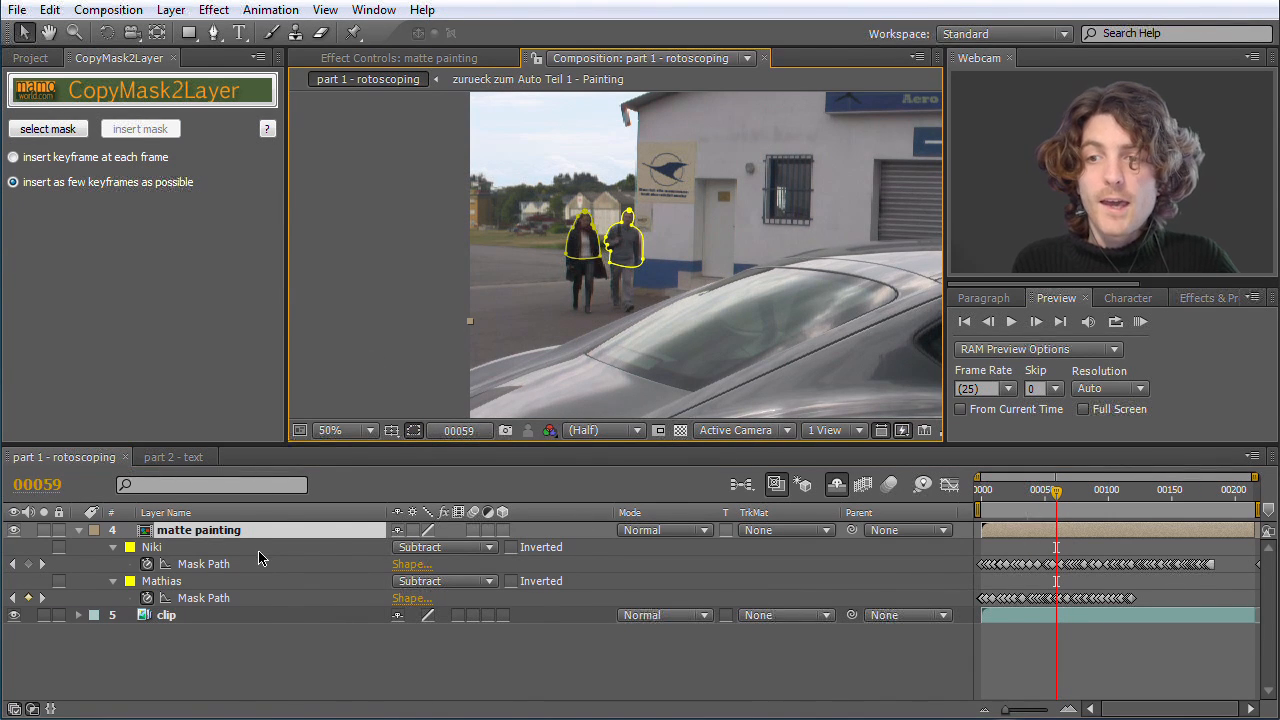
Unhide the shy Fire_05 and Smoke_01 layers, preview Smoke_01 solo, then return to the full composition.
{"action": "double_click", "coordinate": [198, 530]}
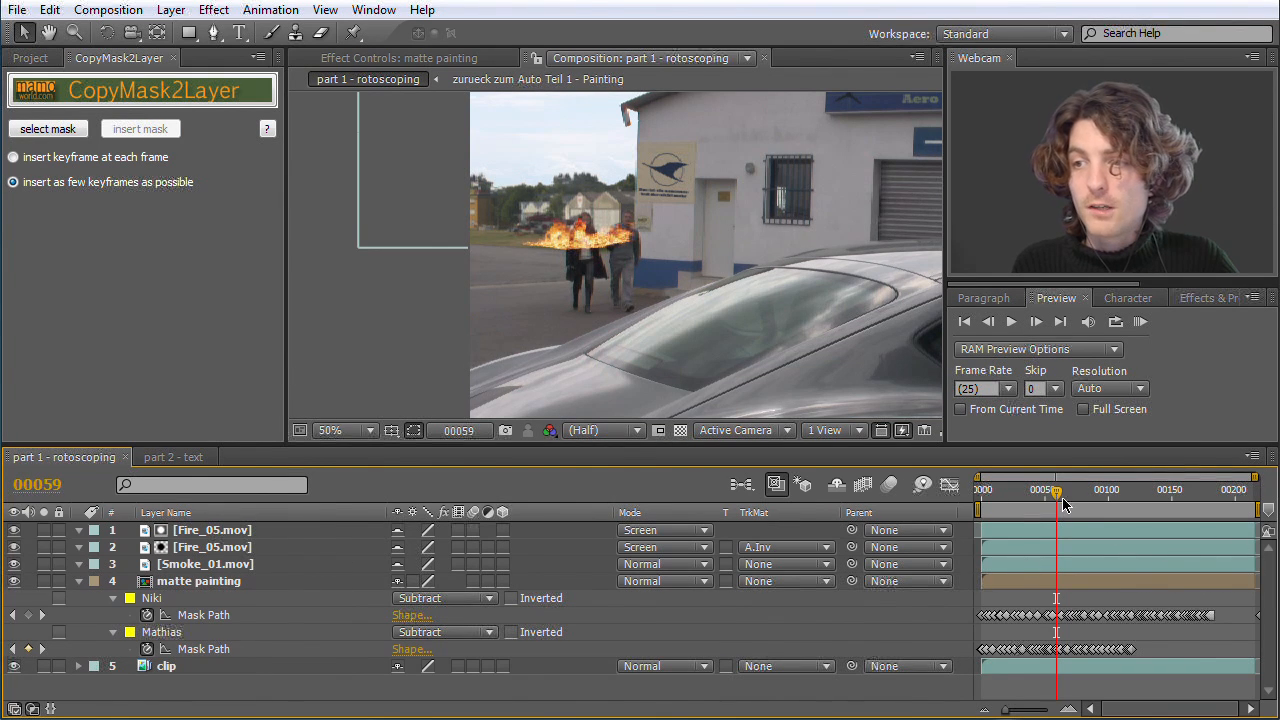
{"action": "left_click_drag", "start_coordinate": [1056, 504], "coordinate": [988, 504]}
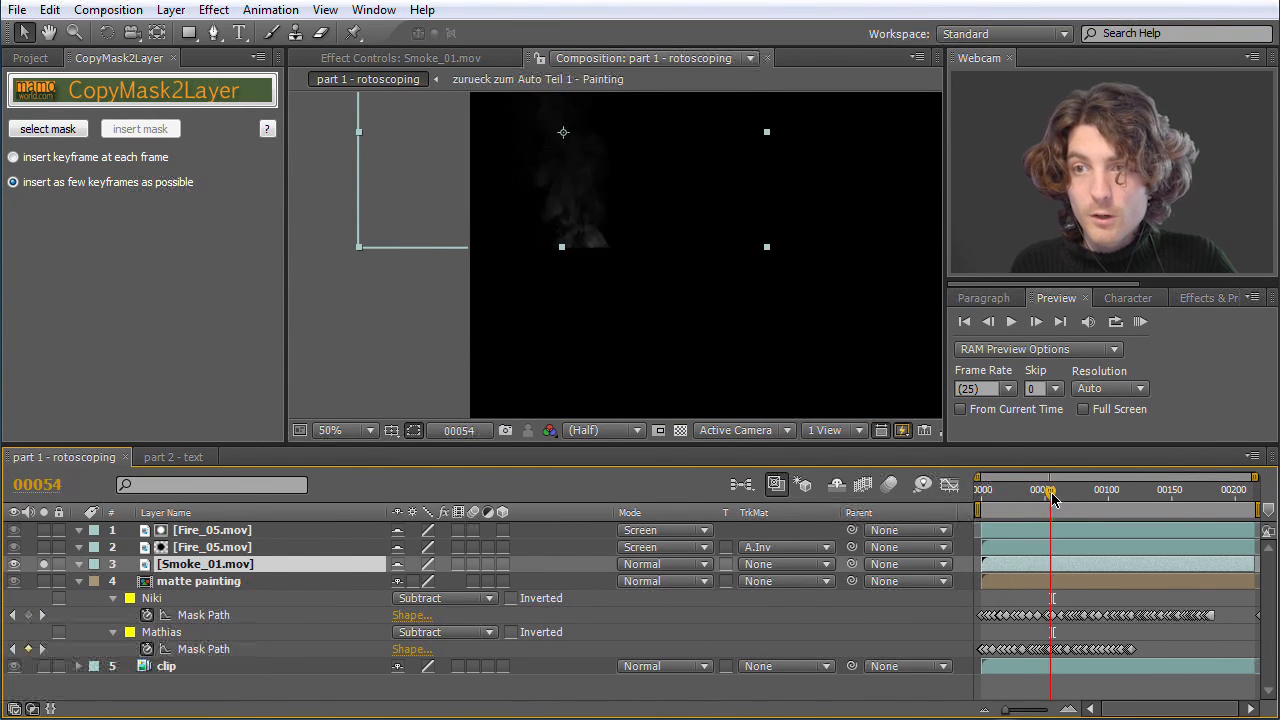
{"action": "left_click_drag", "start_coordinate": [1050, 500], "coordinate": [1130, 500]}
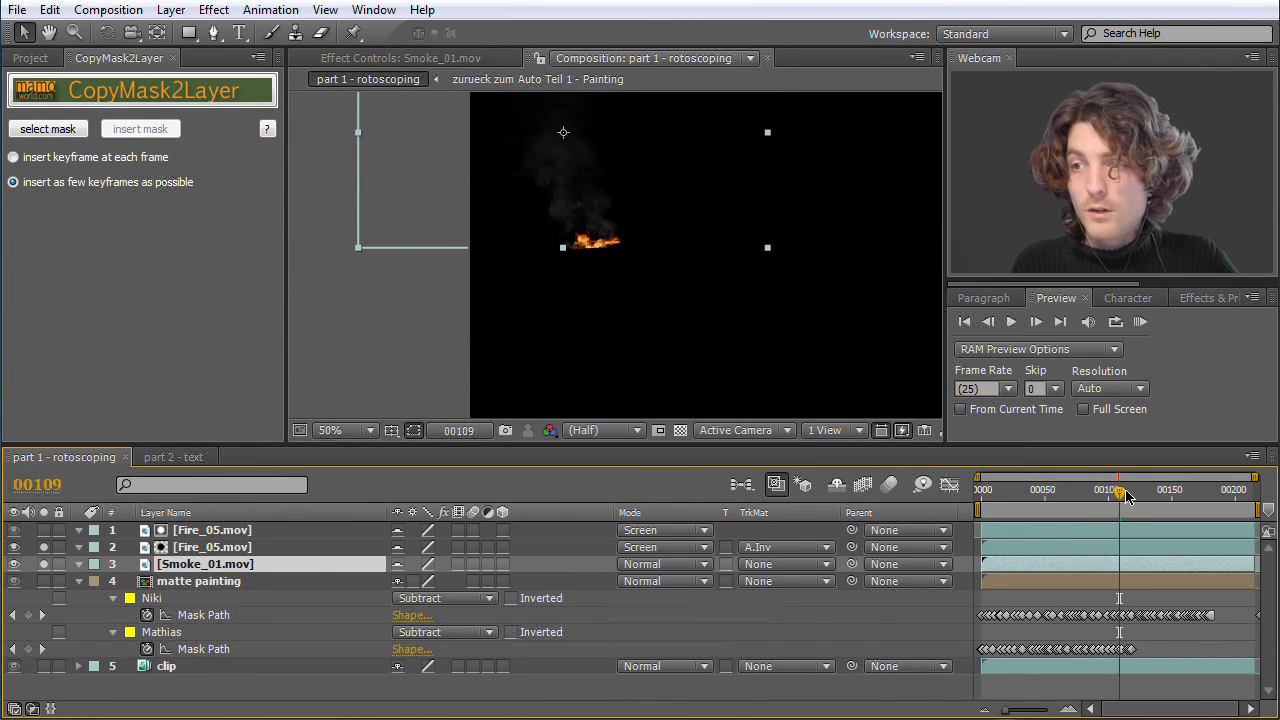
{"action": "left_click_drag", "start_coordinate": [1124, 490], "coordinate": [1112, 490]}
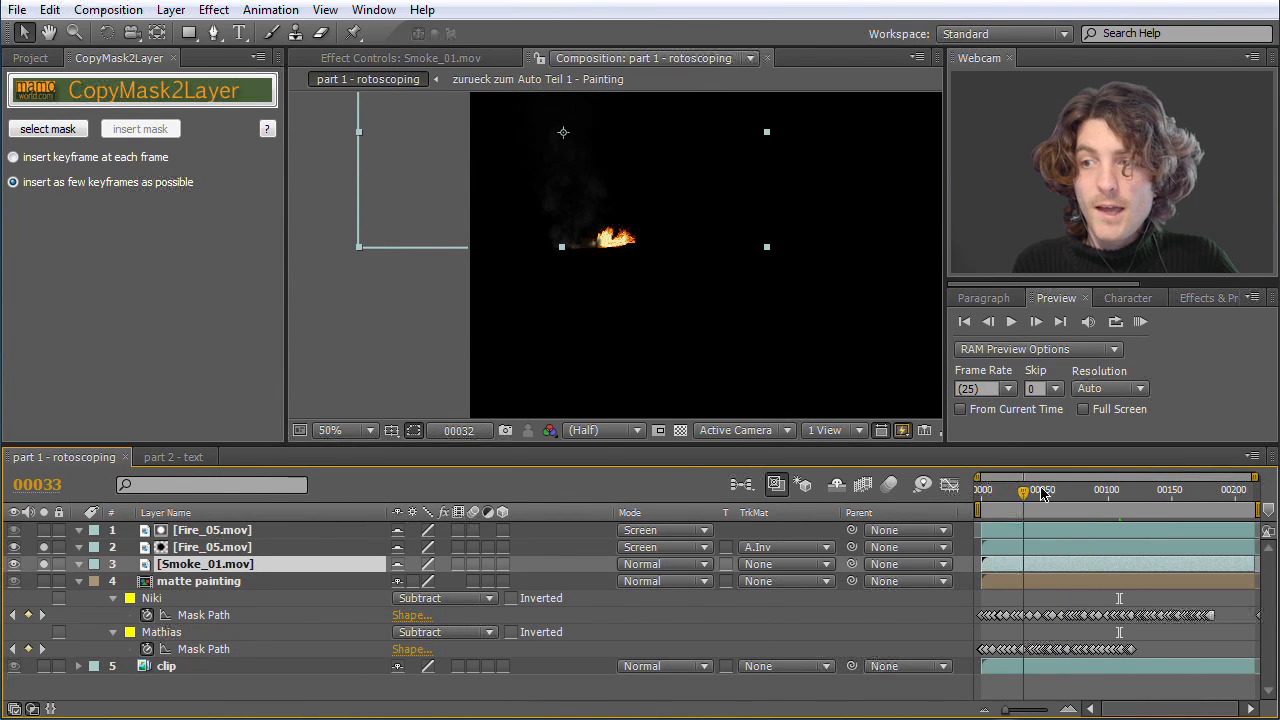
{"action": "left_click", "coordinate": [1090, 510]}
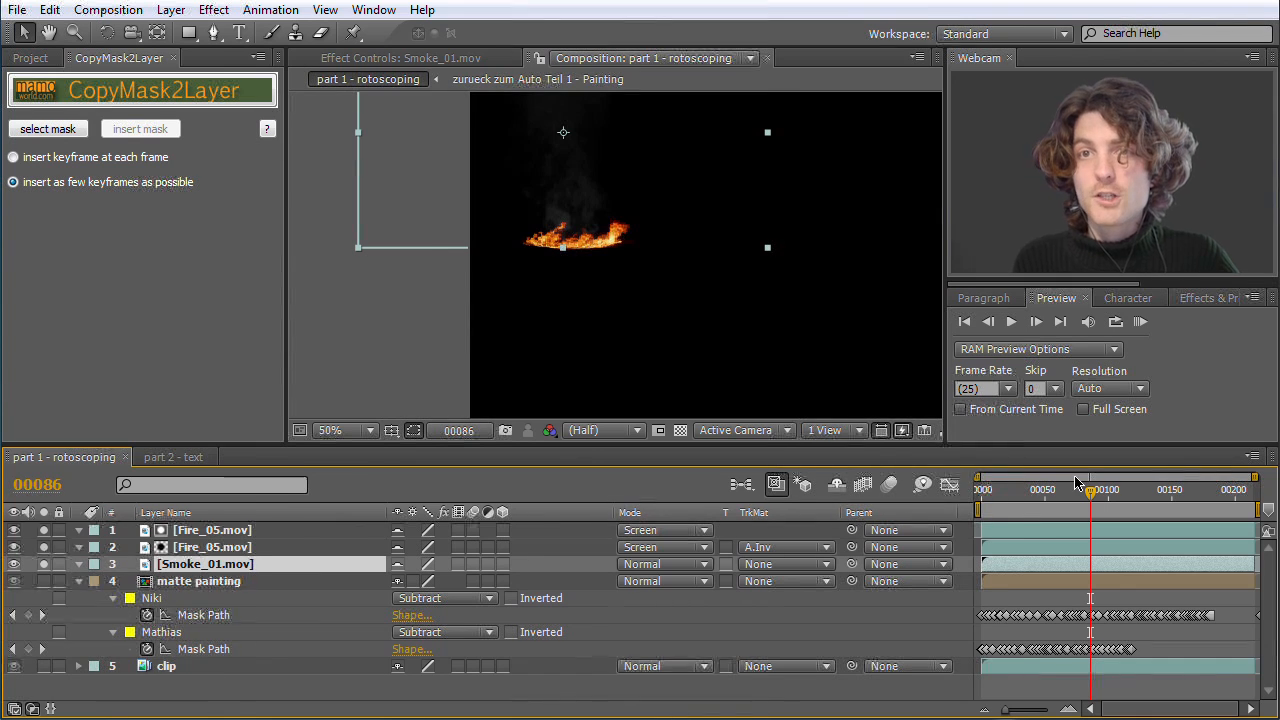
{"action": "left_click", "coordinate": [980, 488]}
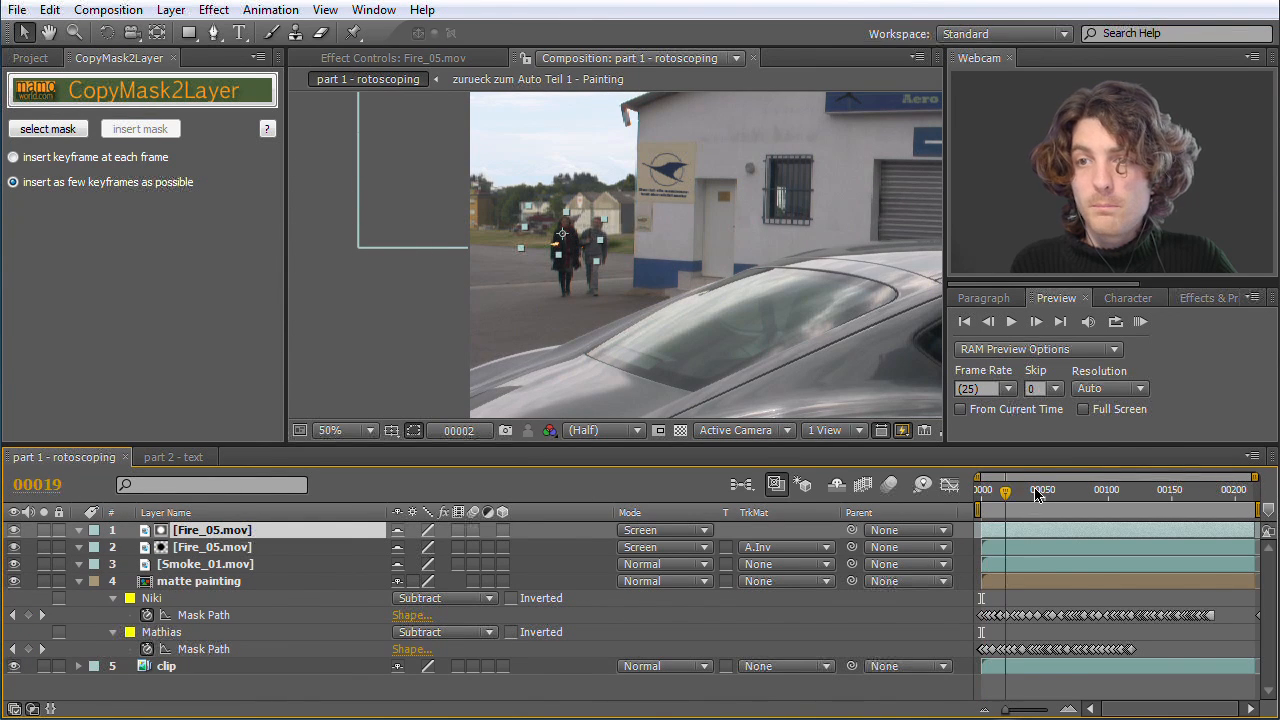
{"action": "left_click", "coordinate": [1080, 492]}
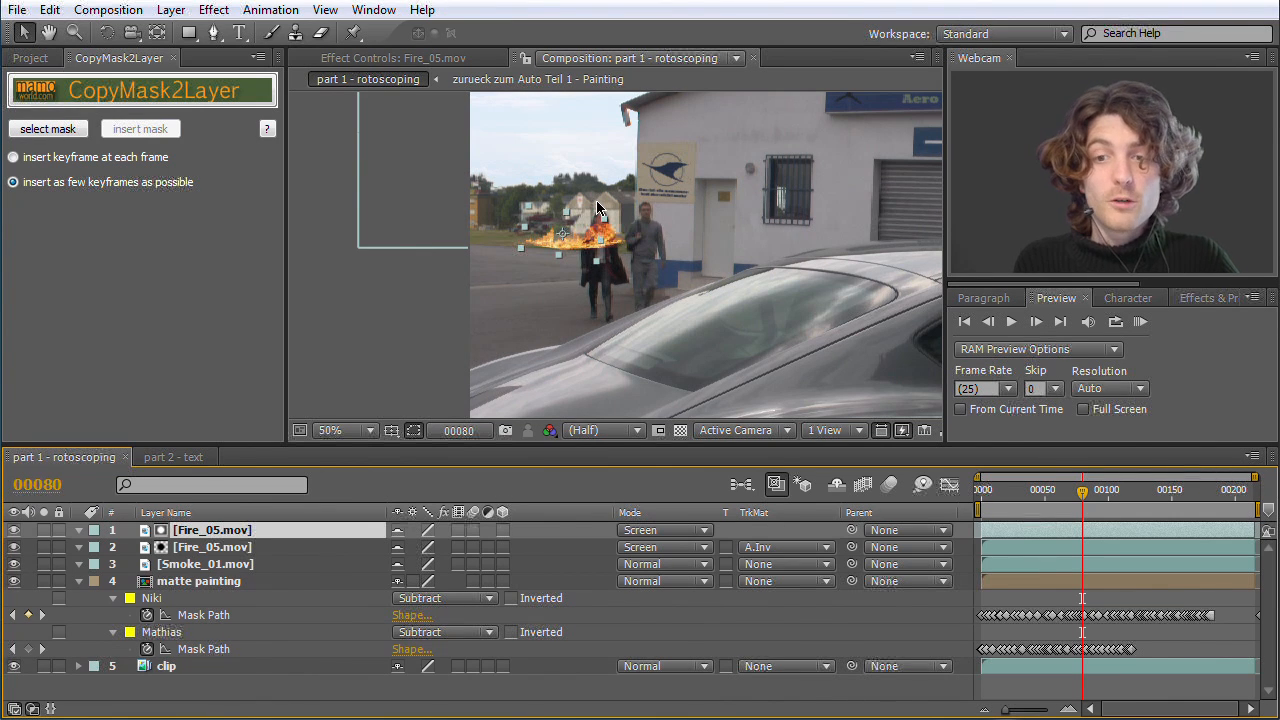
{"action": "left_click", "coordinate": [198, 580]}
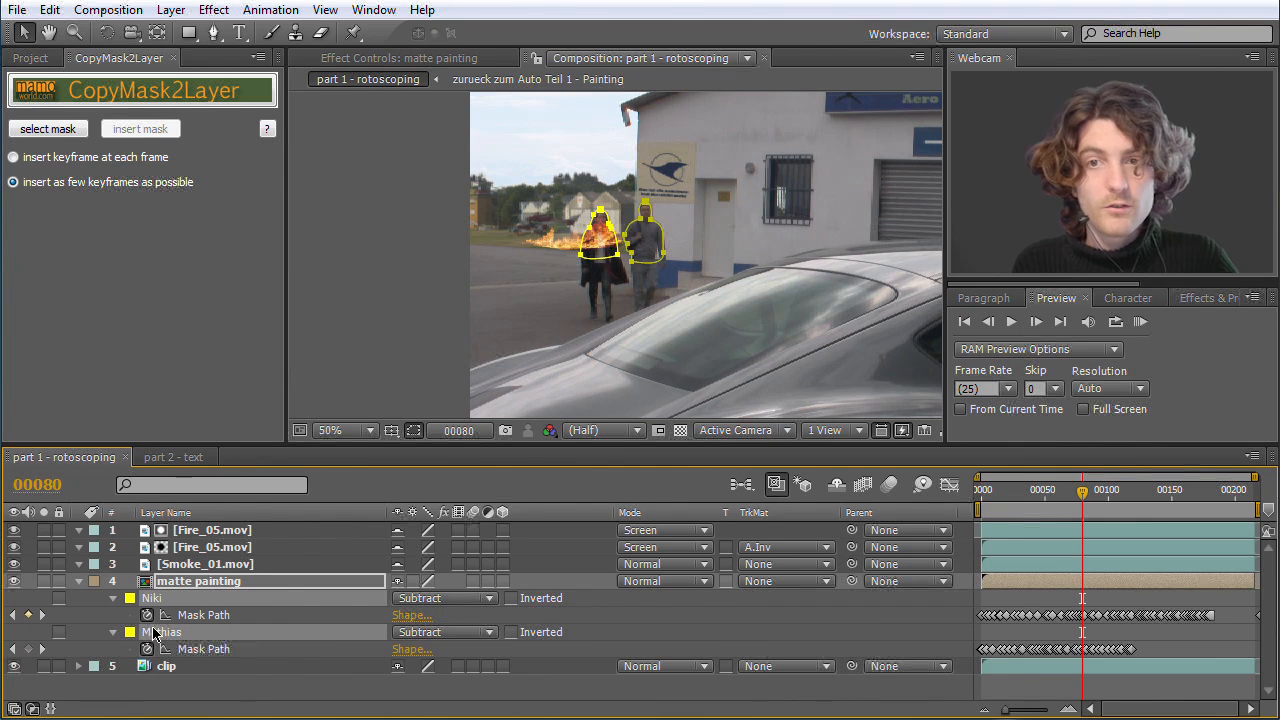
{"action": "left_click", "coordinate": [48, 12]}
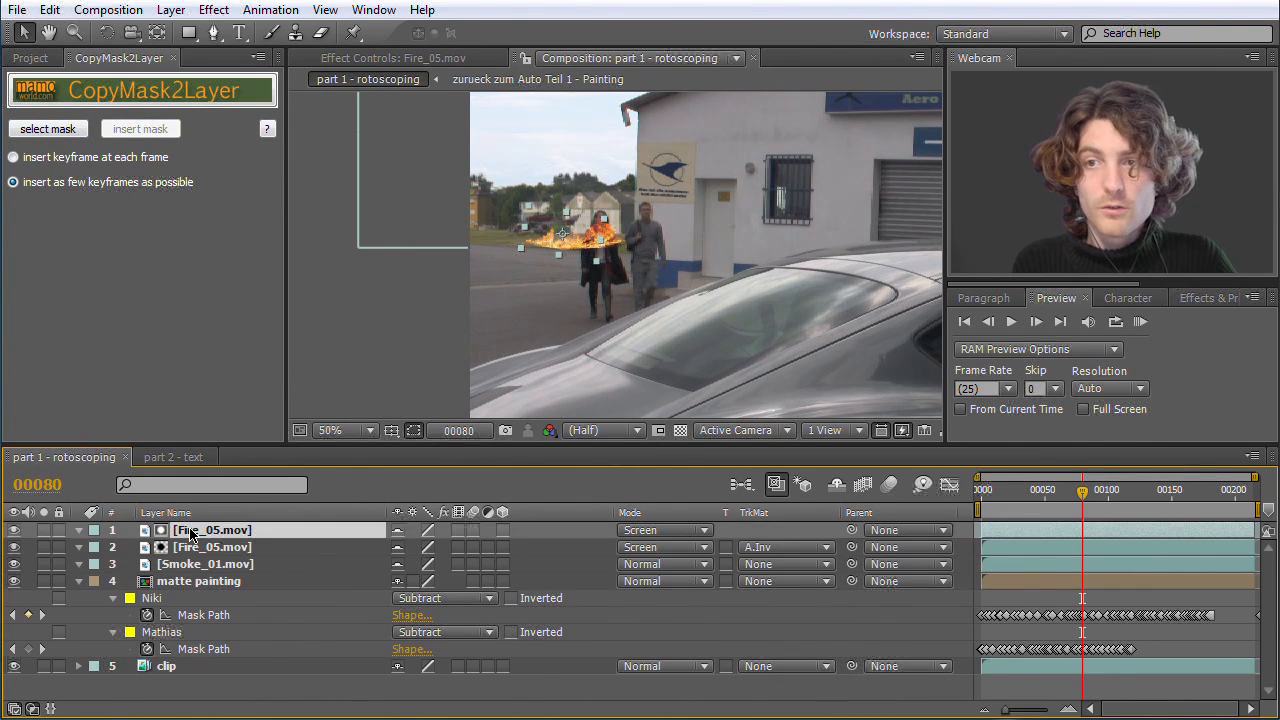
{"action": "left_click", "coordinate": [50, 12]}
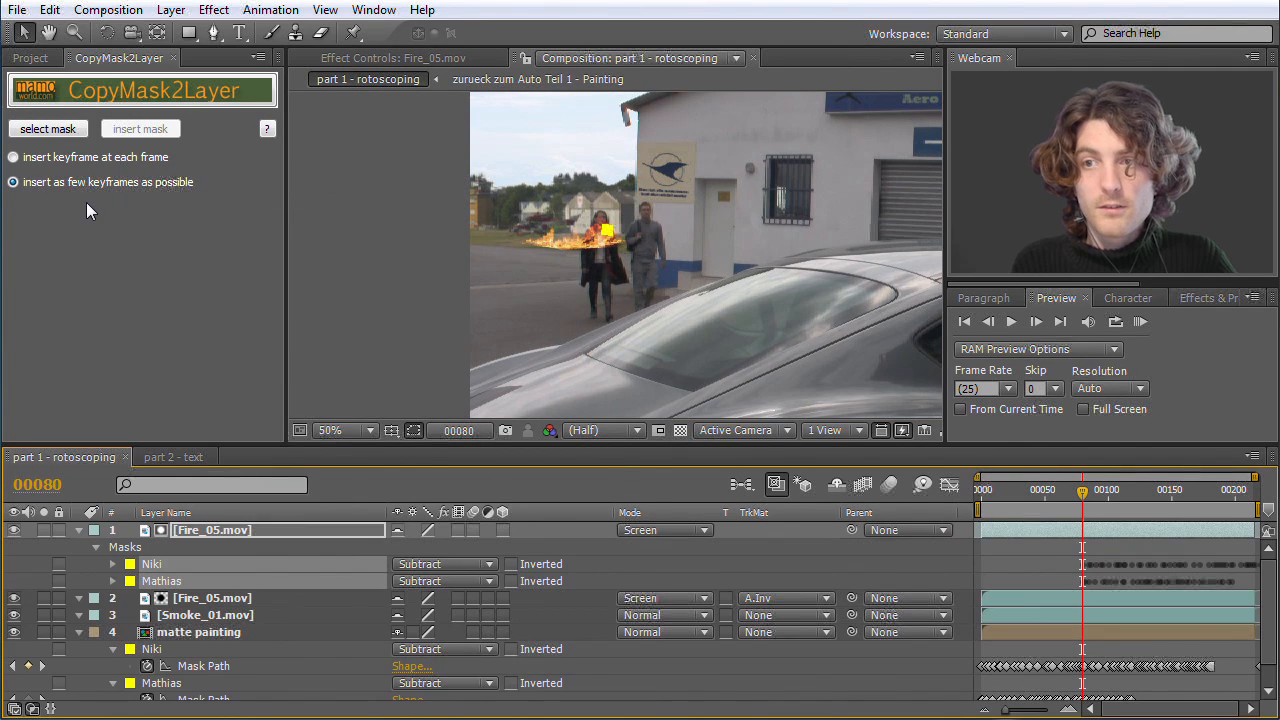
{"action": "mouse_move", "coordinate": [608, 252]}
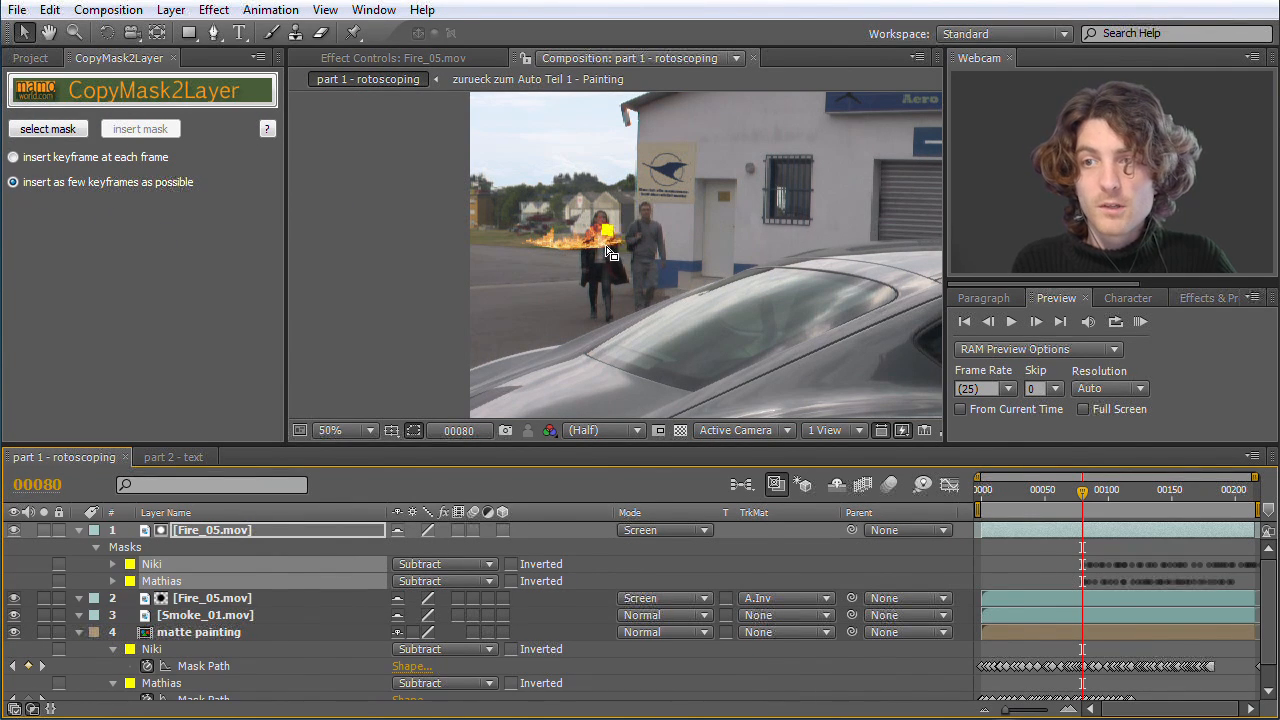
{"action": "left_click", "coordinate": [340, 430]}
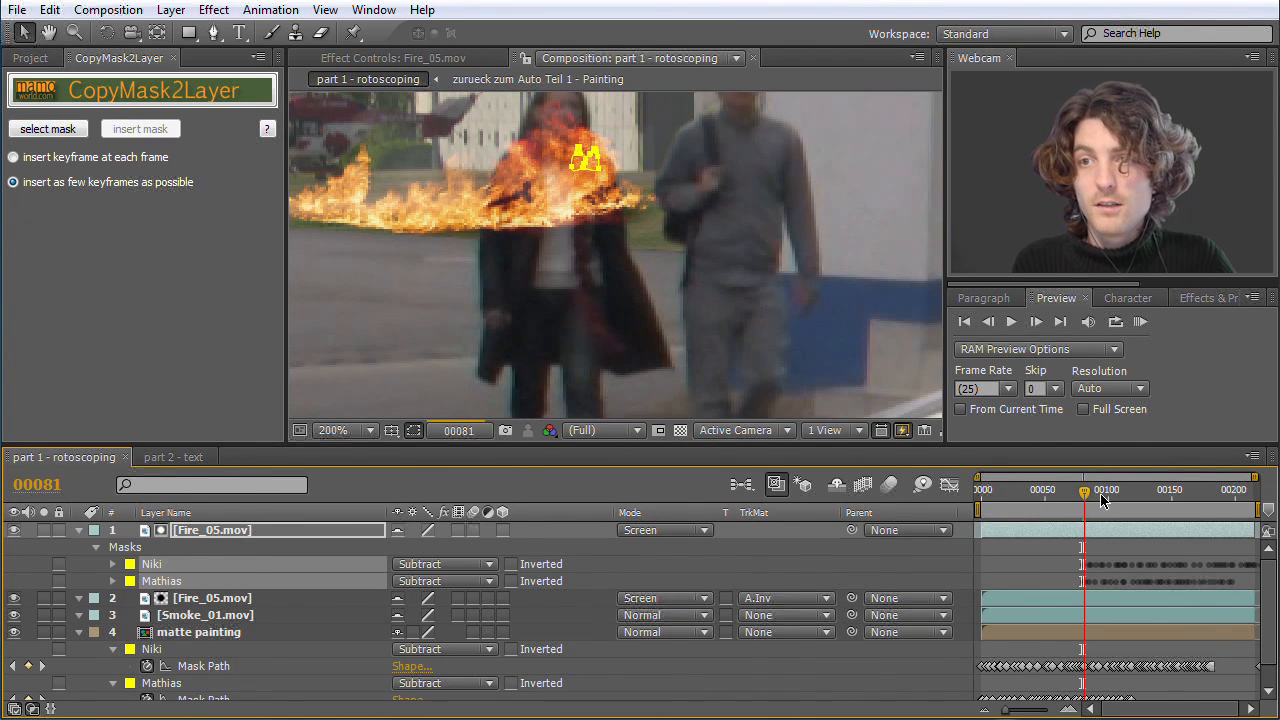
{"action": "left_click_drag", "start_coordinate": [1104, 496], "coordinate": [1156, 496]}
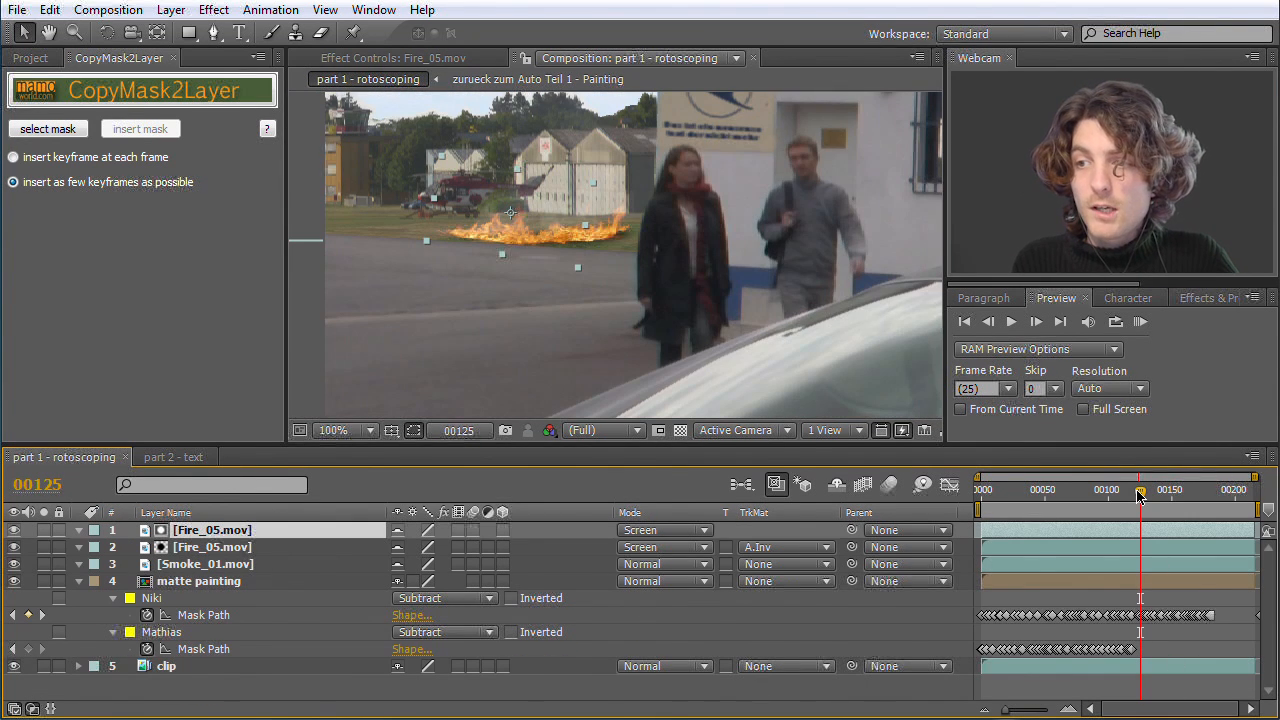
Grab the matte painting's Niki and Mathias masks with select mask and insert them on Fire_05.mov.
{"action": "left_click_drag", "start_coordinate": [1138, 496], "coordinate": [988, 496]}
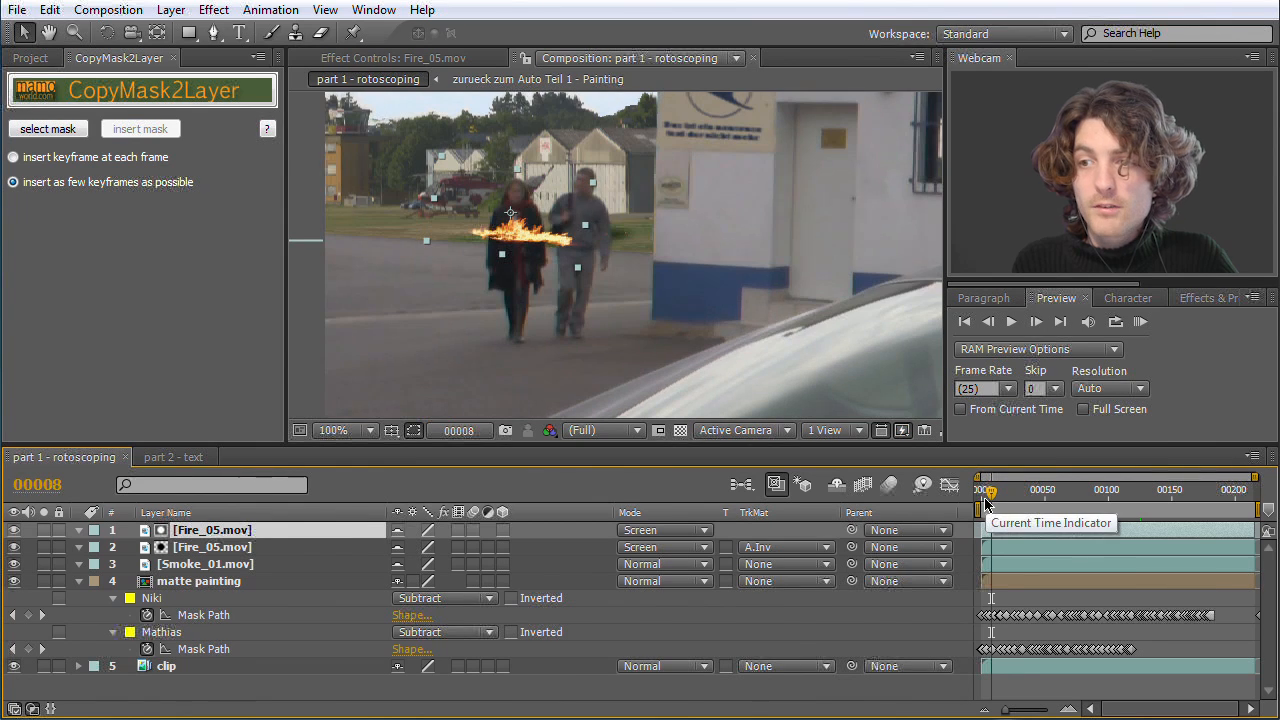
{"action": "left_click", "coordinate": [198, 580]}
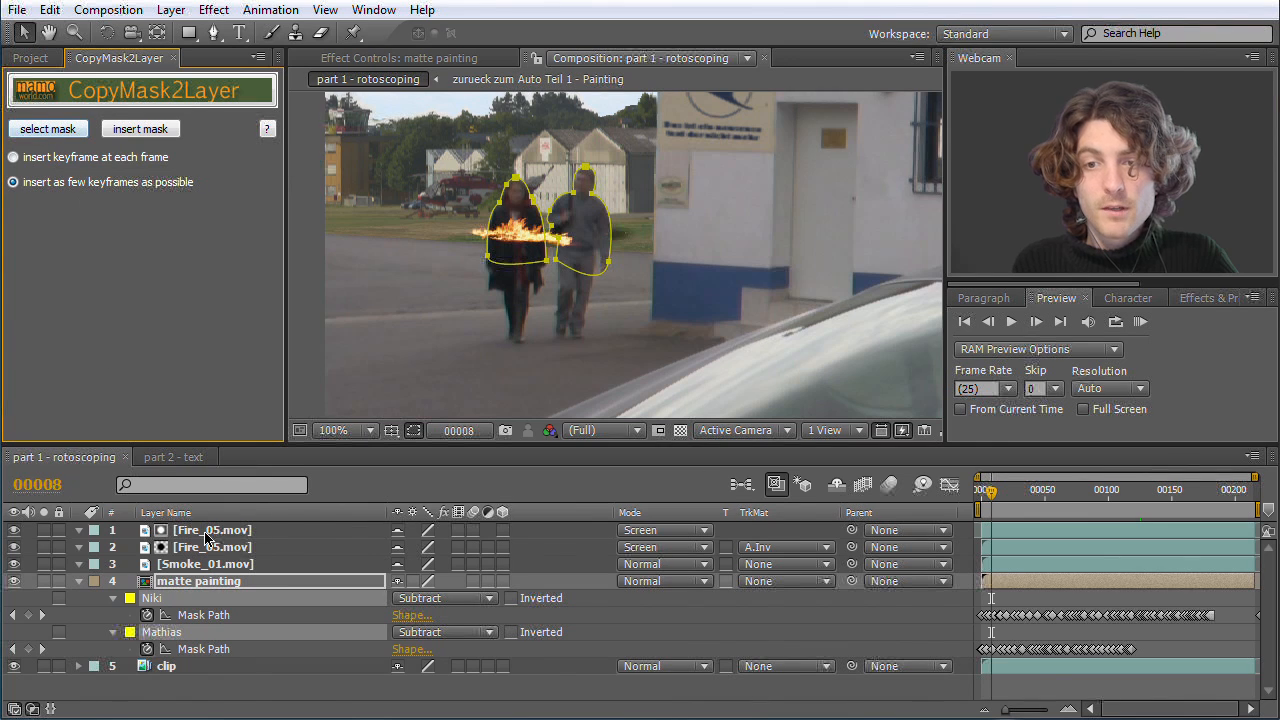
{"action": "left_click", "coordinate": [212, 530]}
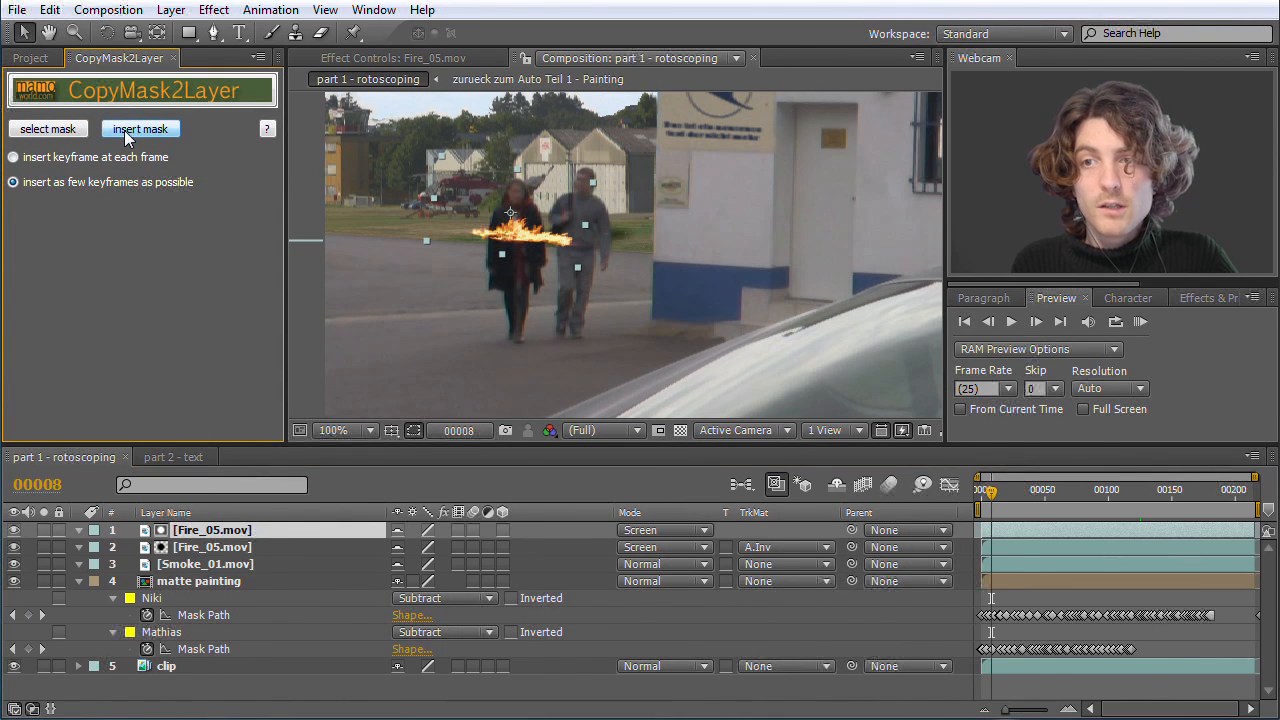
{"action": "left_click", "coordinate": [140, 128]}
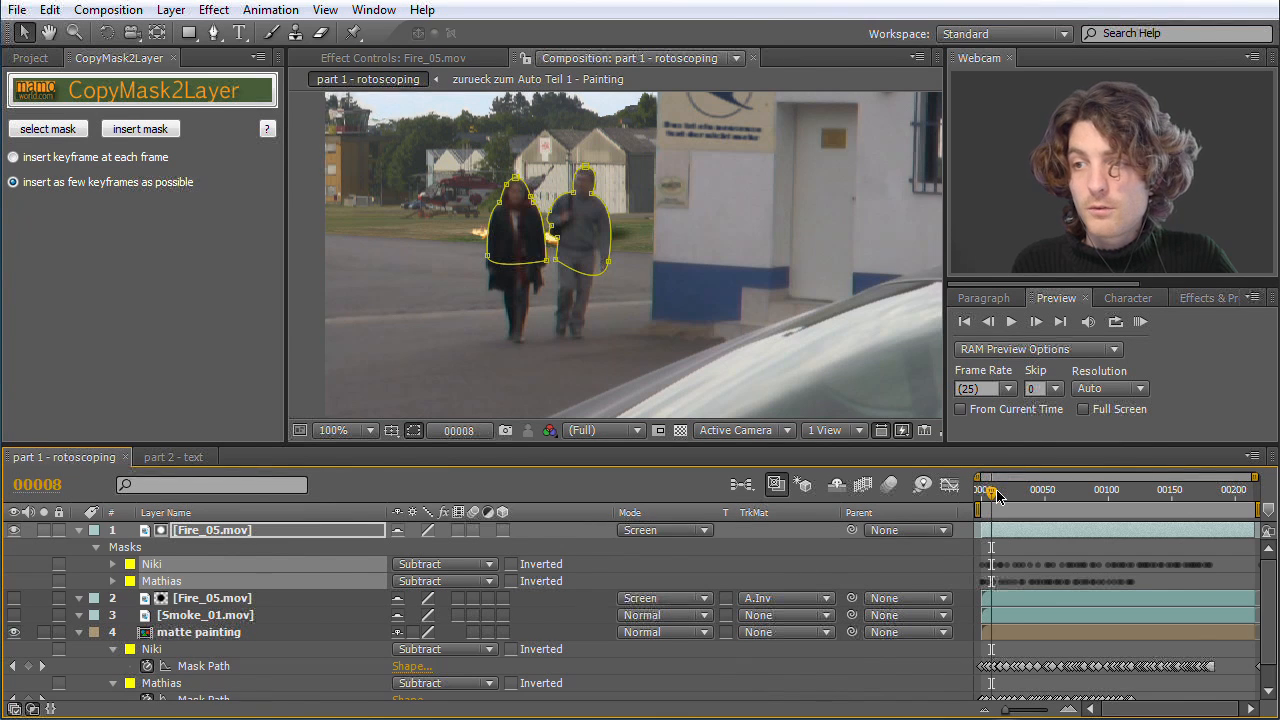
Scrub to check the masks follow, then reselect the matte painting layer.
{"action": "left_click_drag", "start_coordinate": [990, 488], "coordinate": [1010, 500]}
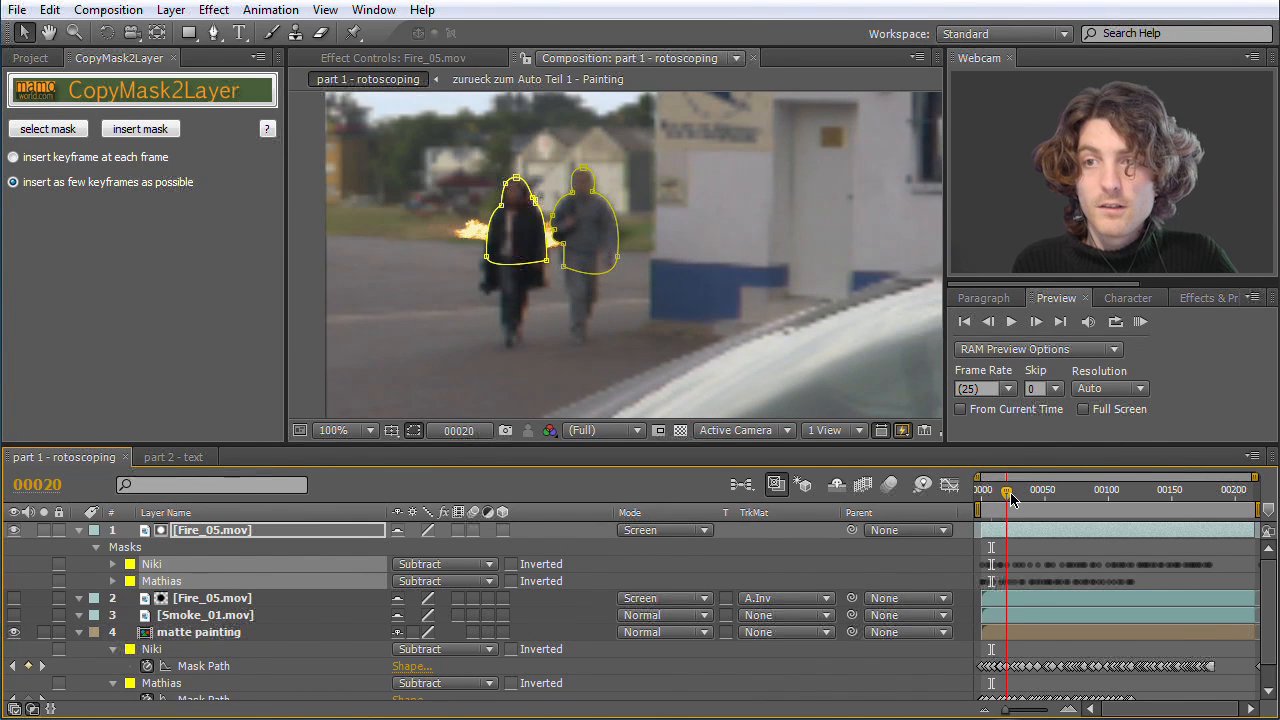
{"action": "left_click_drag", "start_coordinate": [1008, 498], "coordinate": [1020, 498]}
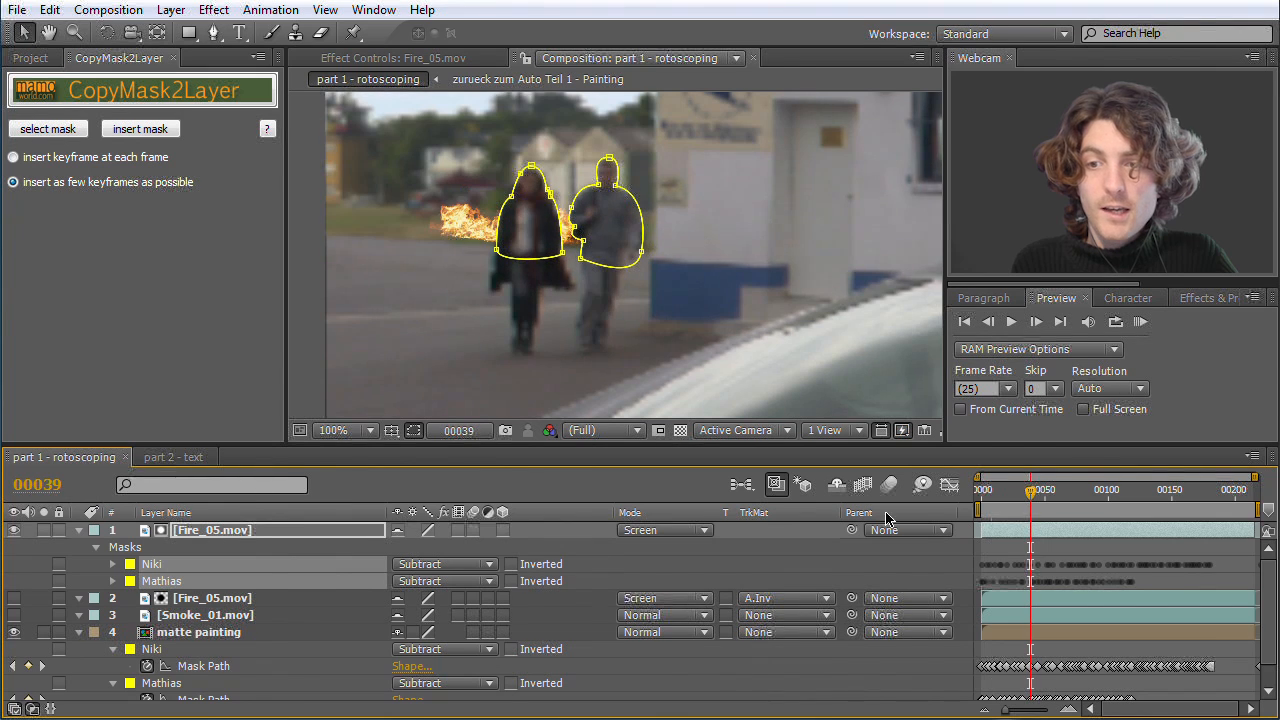
{"action": "double_click", "coordinate": [196, 632]}
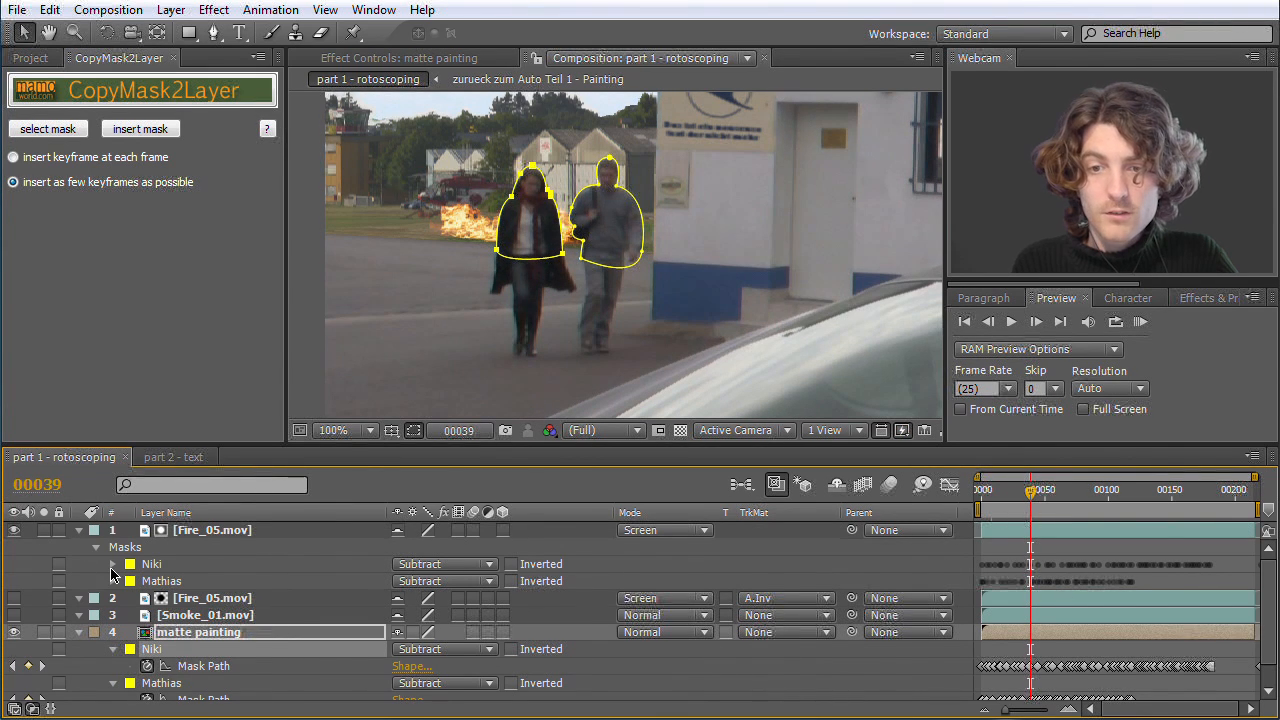
{"action": "left_click", "coordinate": [112, 564]}
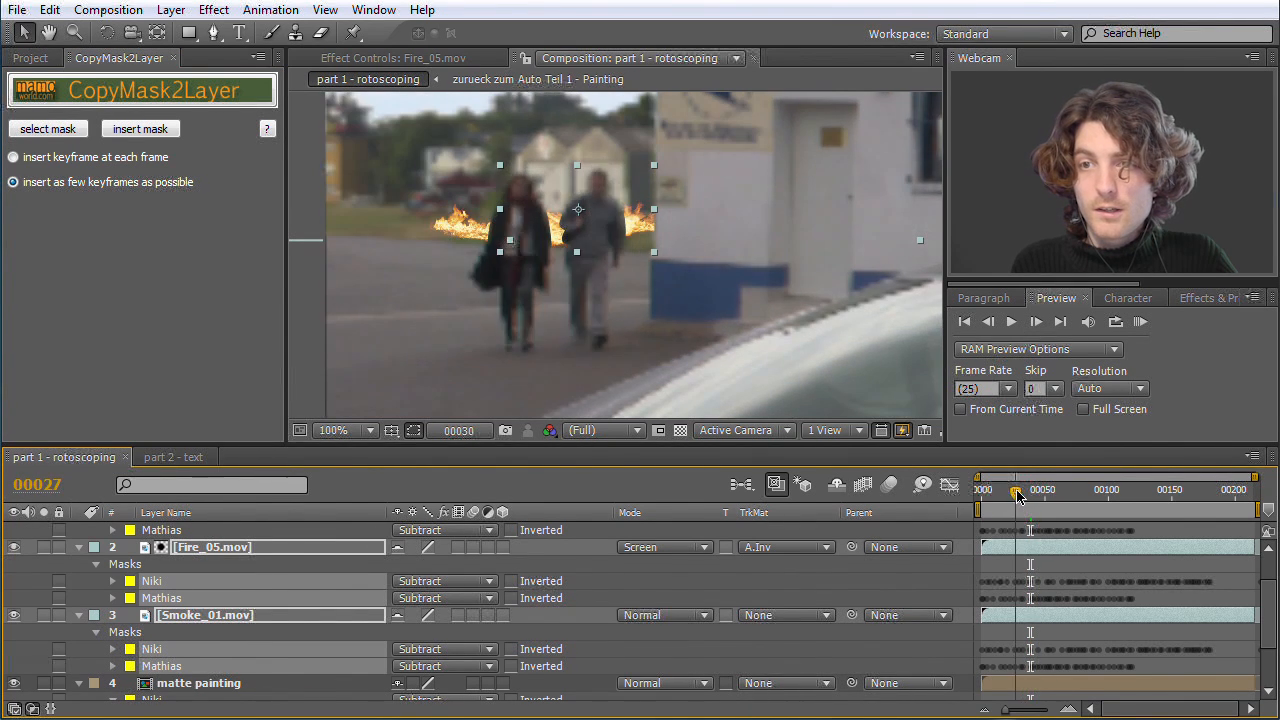
Scrub back through the masked fire and smoke frames to review the result.
{"action": "left_click_drag", "start_coordinate": [1018, 496], "coordinate": [996, 496]}
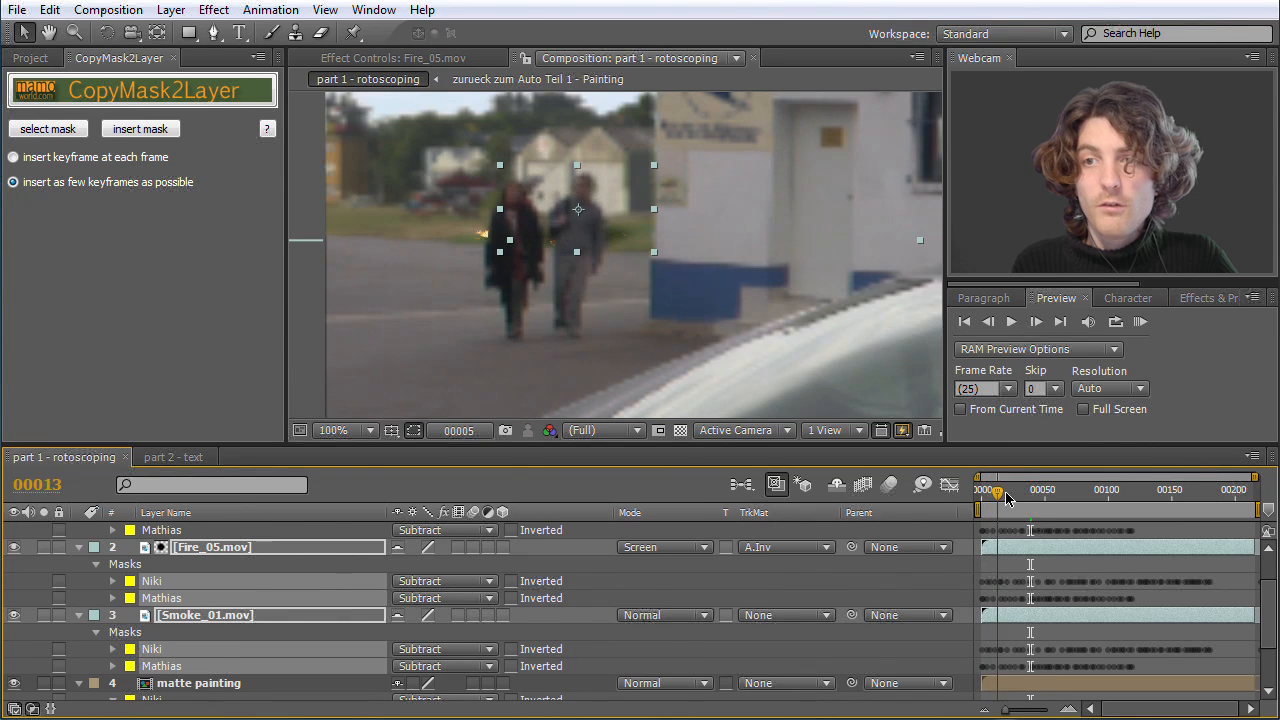
{"action": "left_click", "coordinate": [1044, 490]}
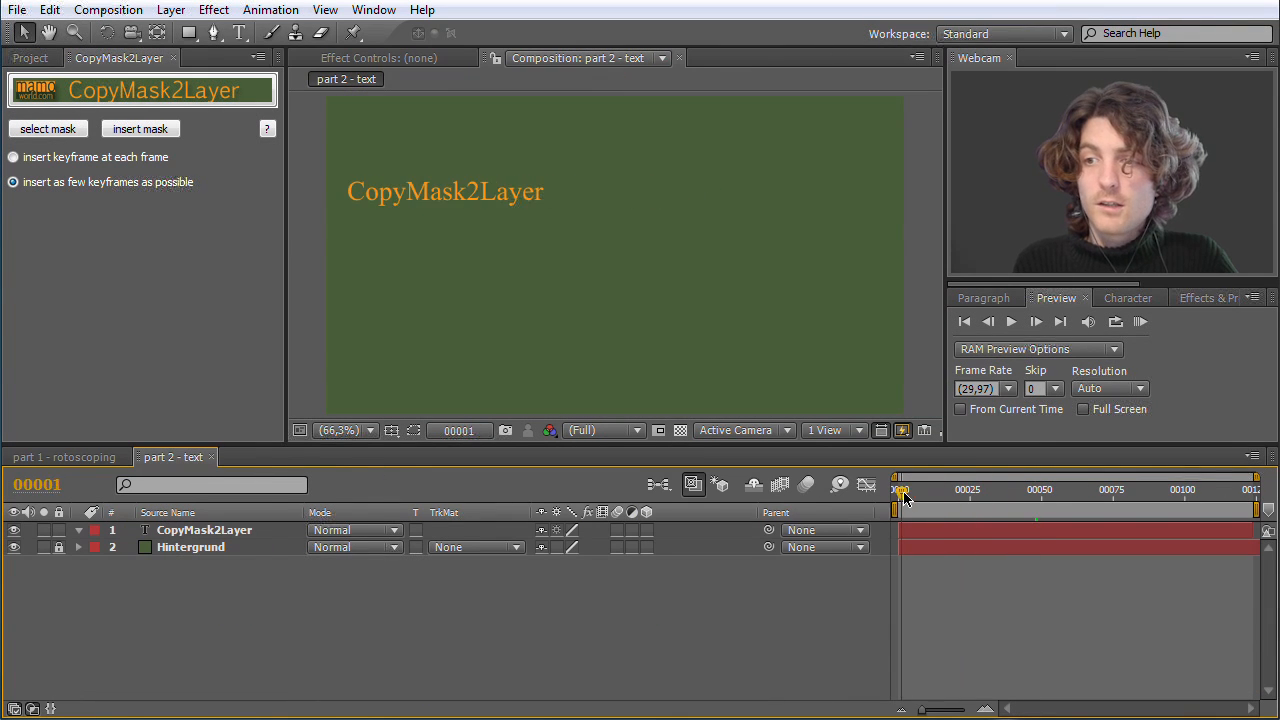
Preview the moving text and rename the Hintergrund layer to Background.
{"action": "left_click_drag", "start_coordinate": [900, 488], "coordinate": [1100, 488]}
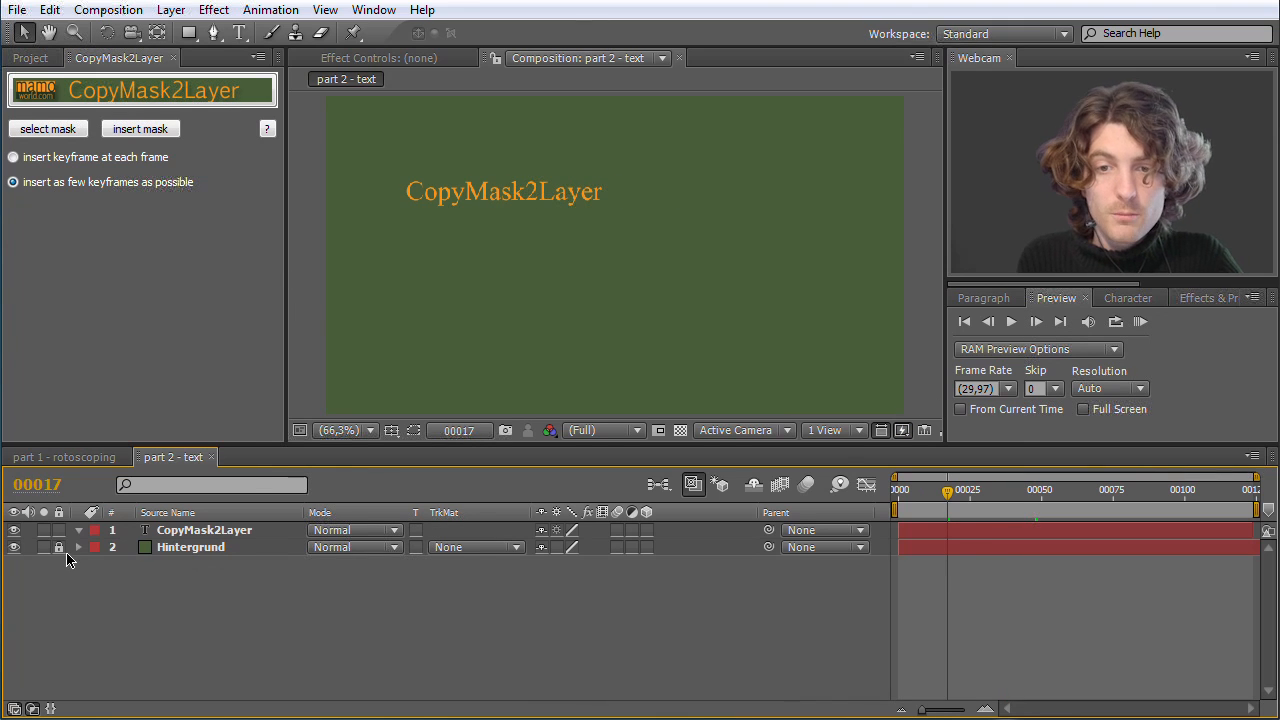
{"action": "double_click", "coordinate": [192, 548]}
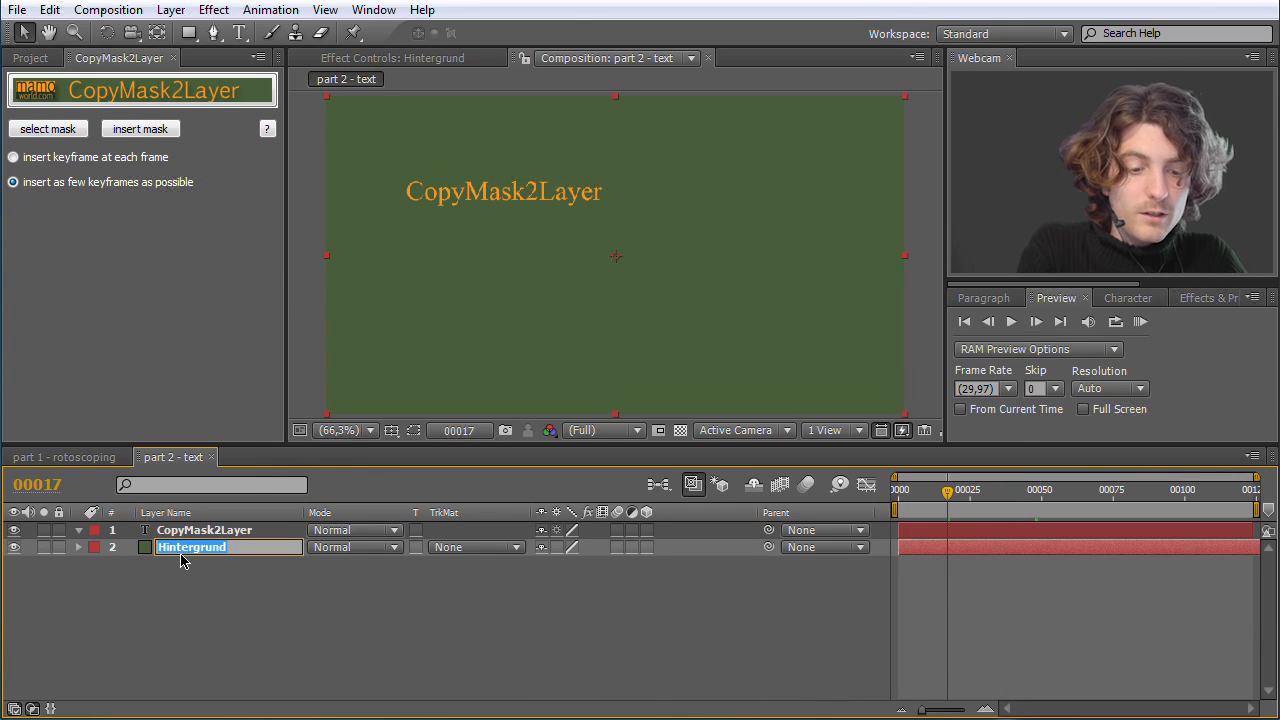
{"action": "type", "text": "Background"}
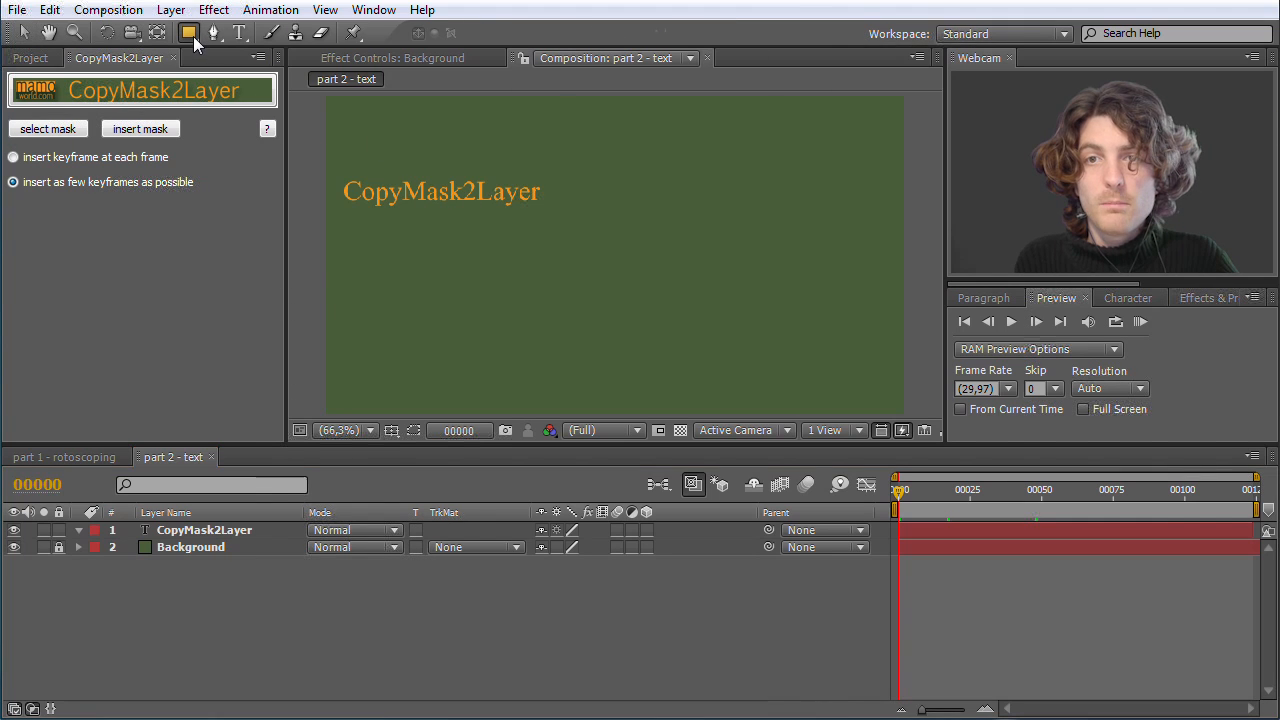
Draw circular masks over the text with the Ellipse Tool and select both.
{"action": "left_click", "coordinate": [188, 32]}
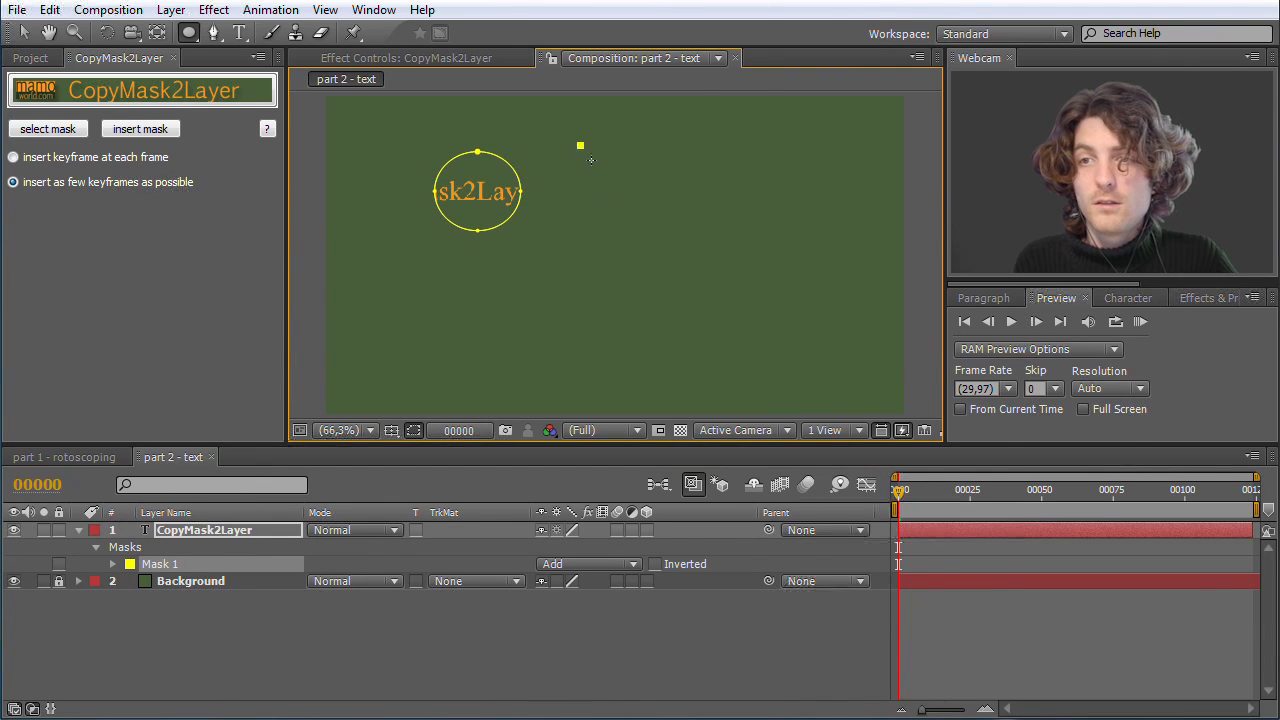
{"action": "left_click_drag", "start_coordinate": [580, 144], "coordinate": [660, 230]}
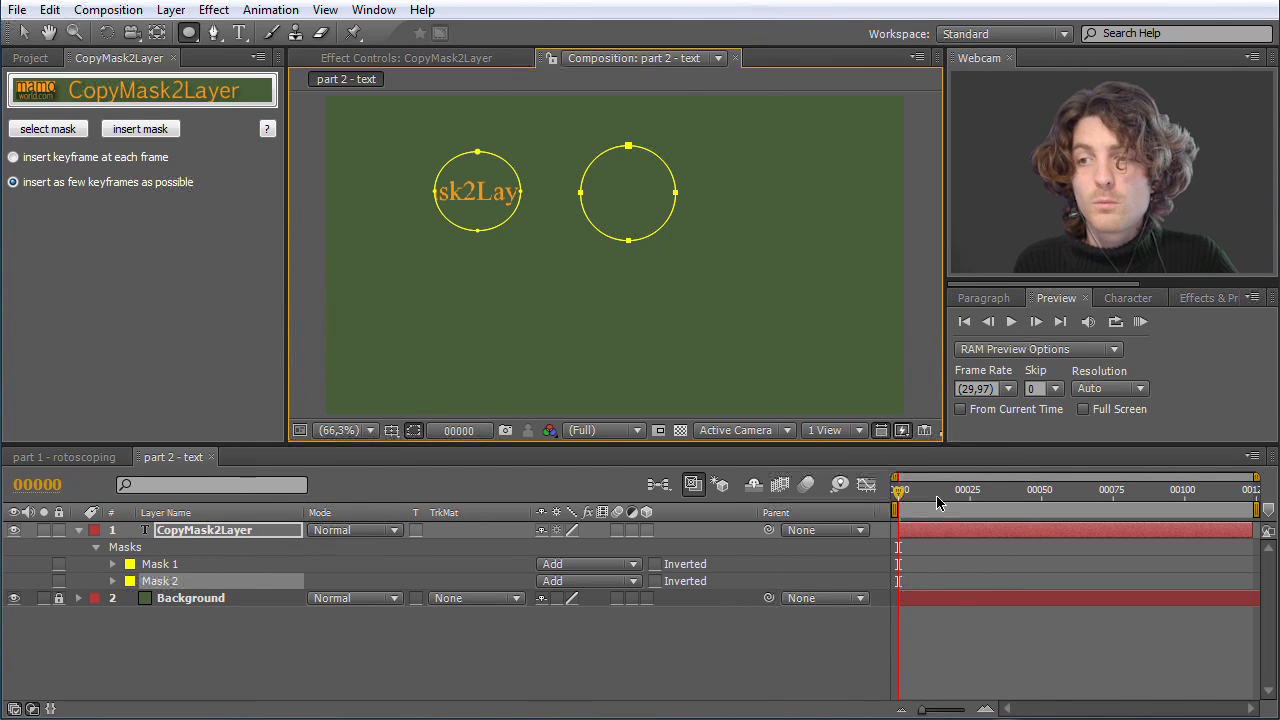
{"action": "left_click", "coordinate": [1104, 508]}
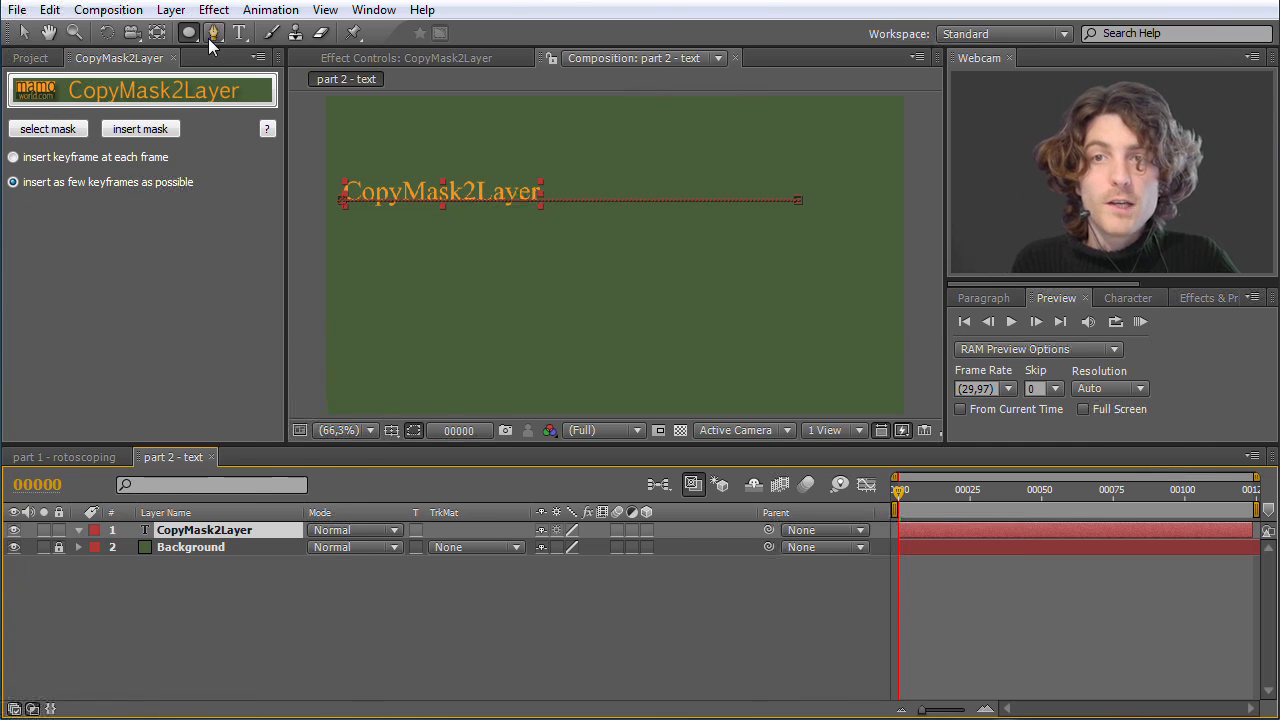
Create a Null Object holding the circle masks and insert them onto the CopyMask2Layer text layer.
{"action": "left_click", "coordinate": [168, 8]}
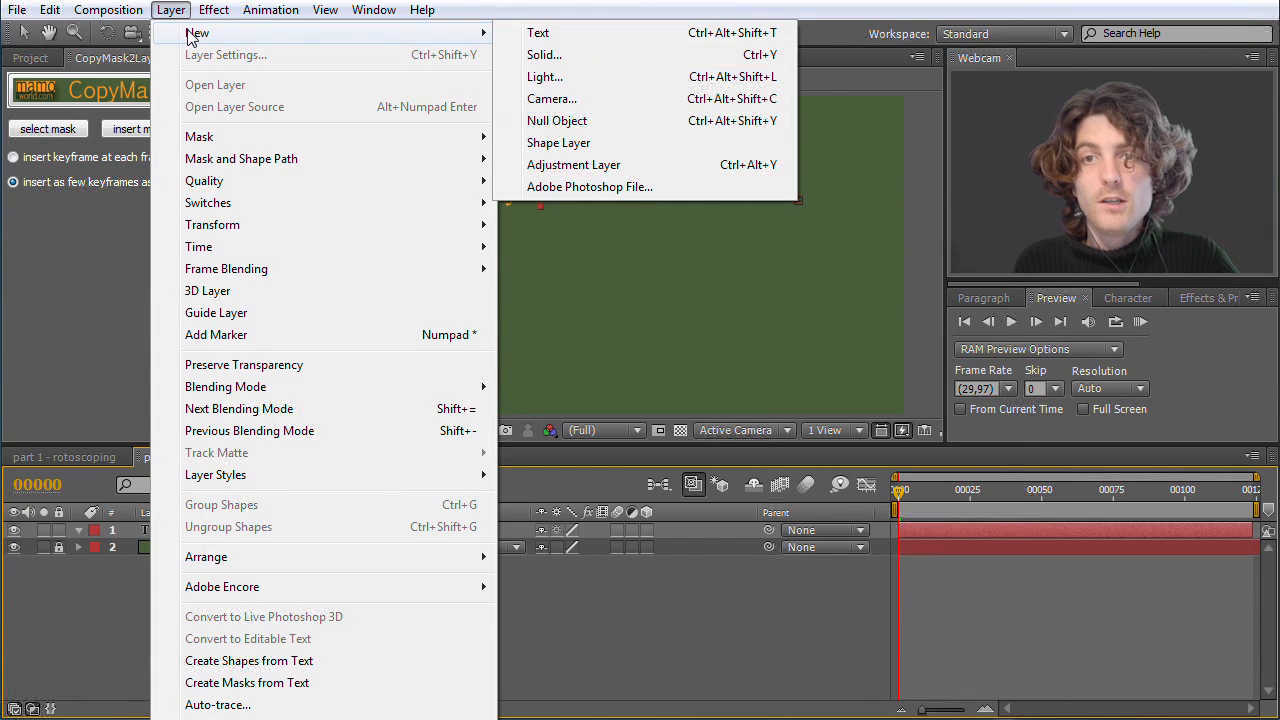
{"action": "left_click", "coordinate": [556, 120]}
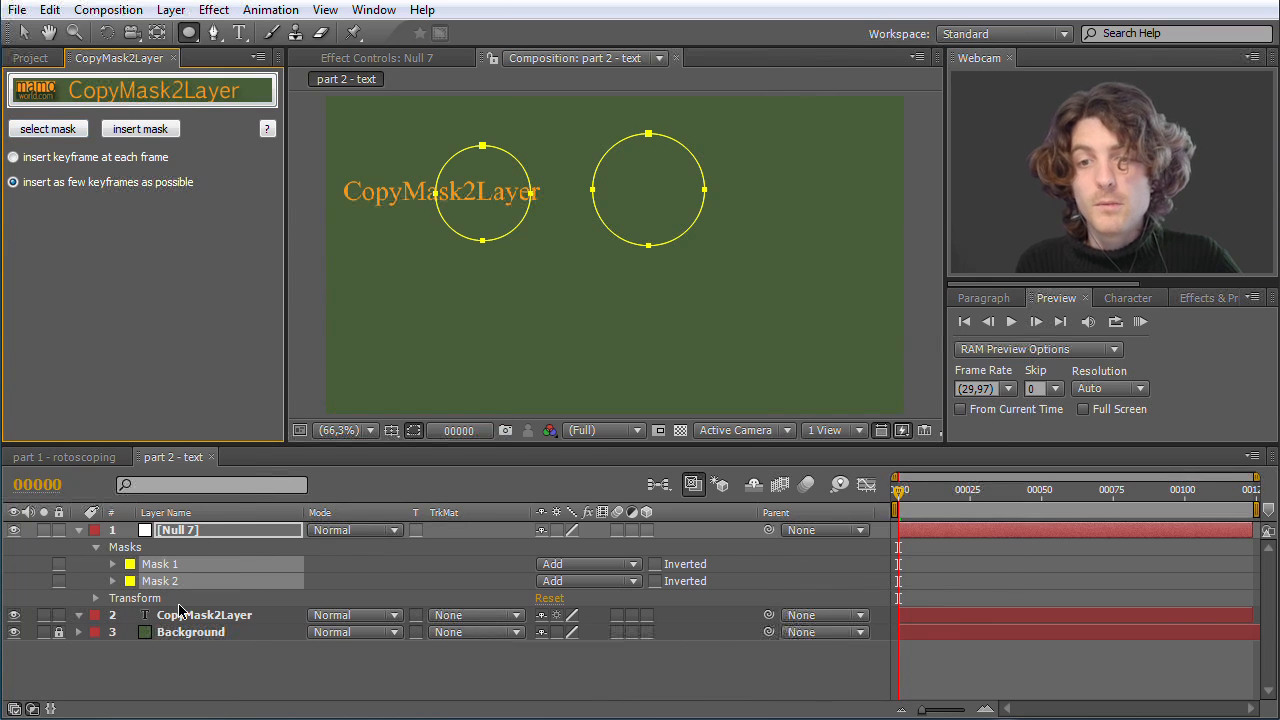
{"action": "left_click", "coordinate": [204, 616]}
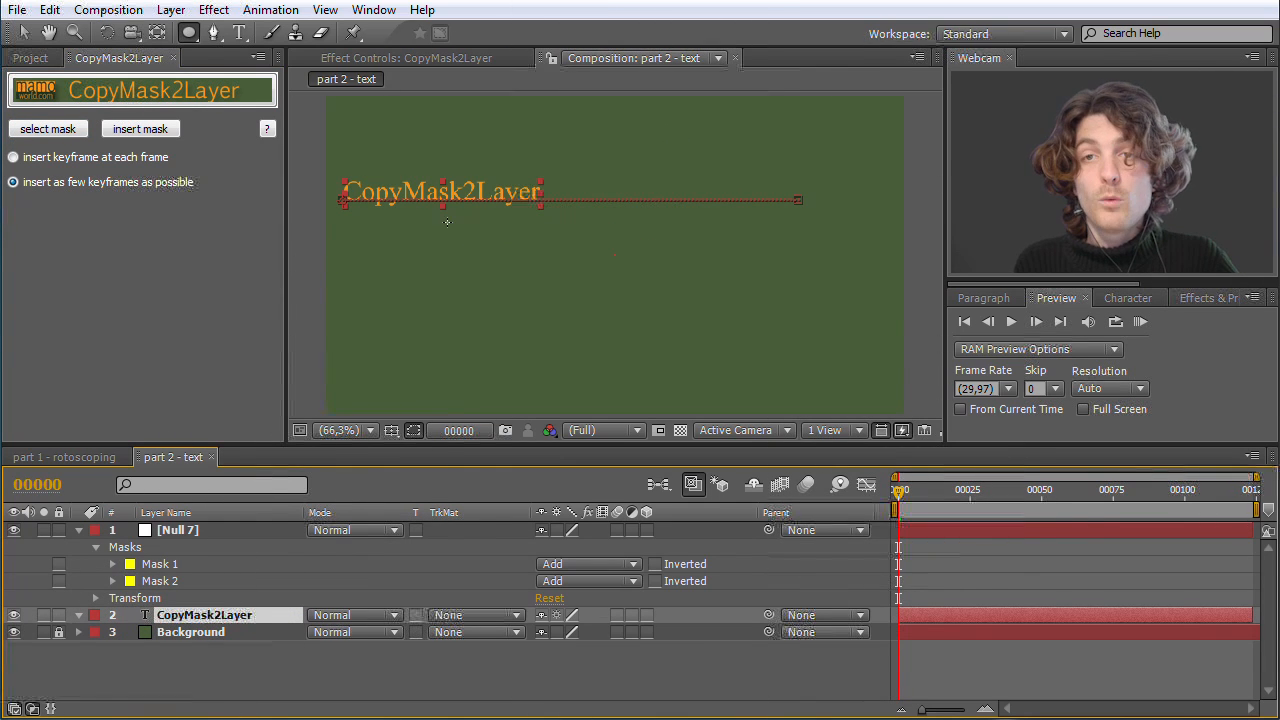
{"action": "left_click", "coordinate": [140, 128]}
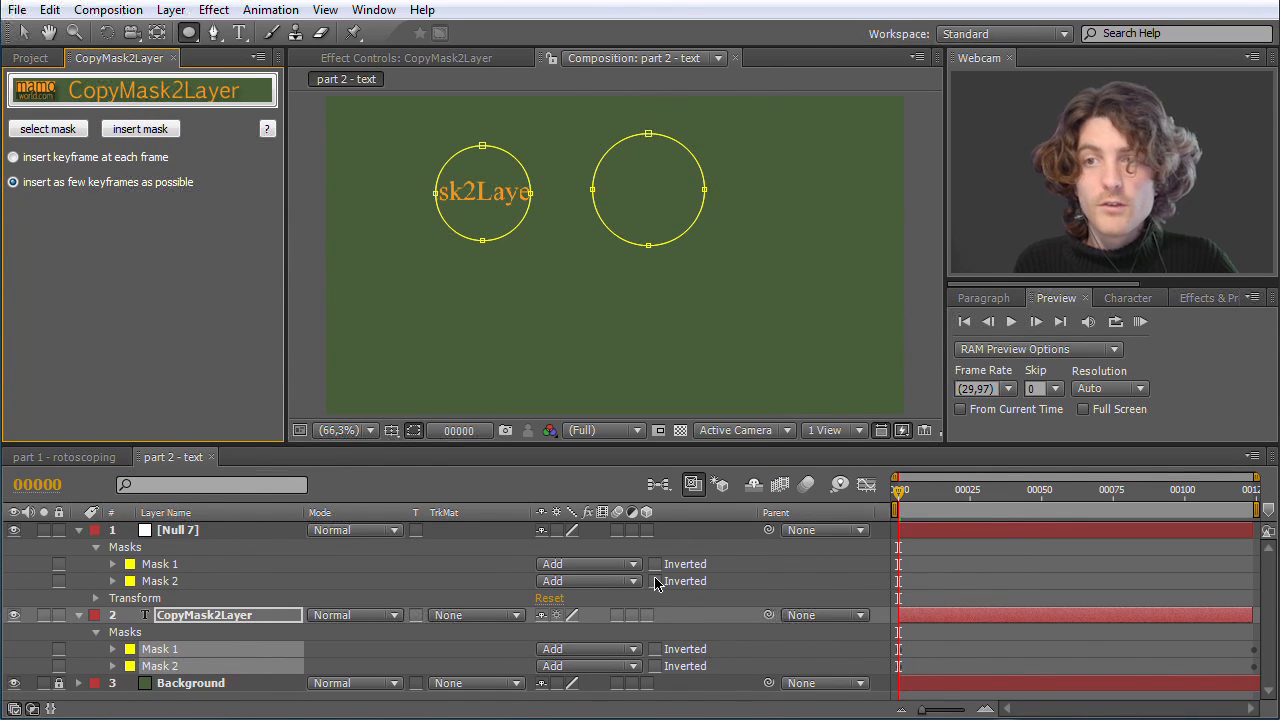
{"action": "left_click", "coordinate": [178, 530]}
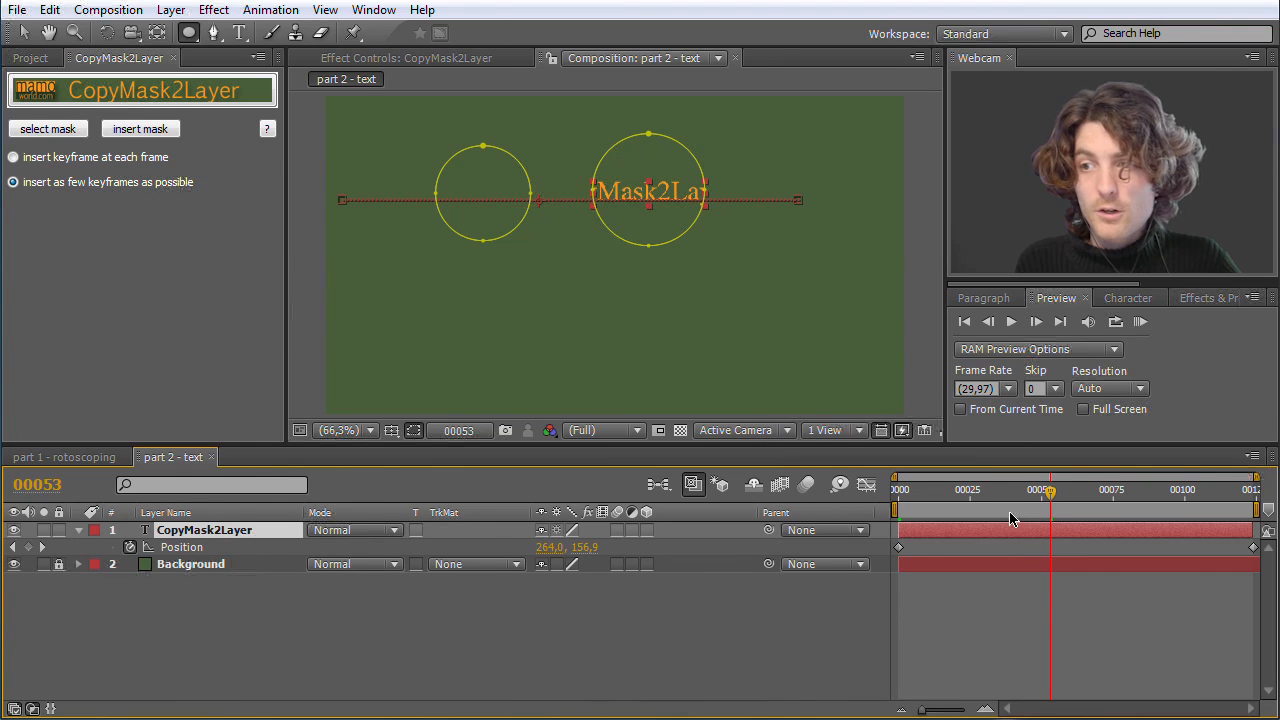
Check from frame 23 onward that the circle masks stay fixed while the text slides.
{"action": "left_click", "coordinate": [964, 490]}
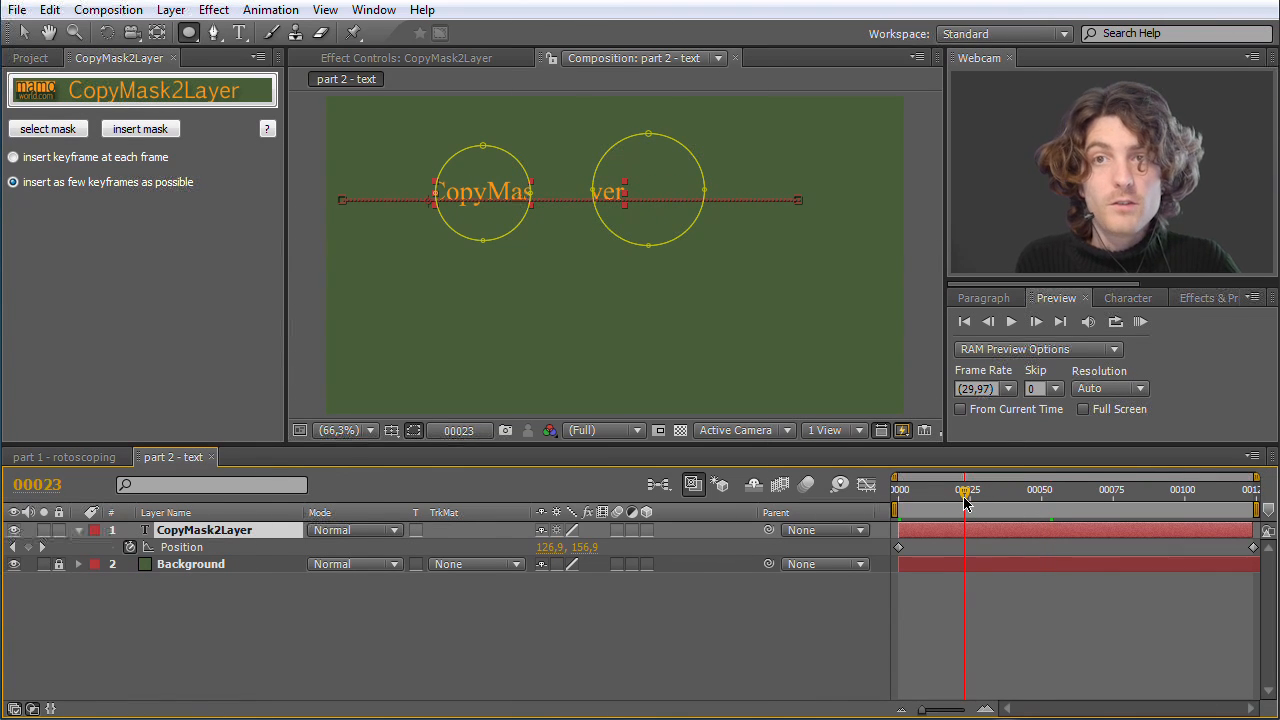
{"action": "mouse_move", "coordinate": [964, 504]}
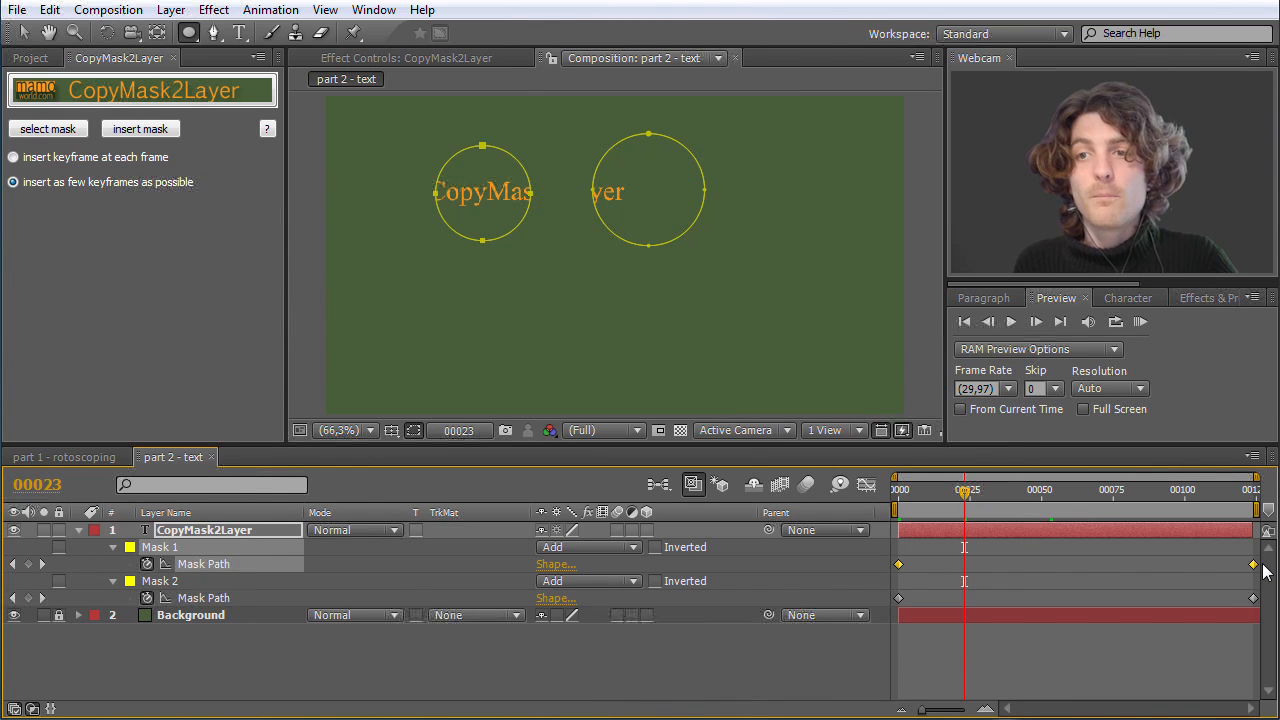
{"action": "mouse_move", "coordinate": [548, 252]}
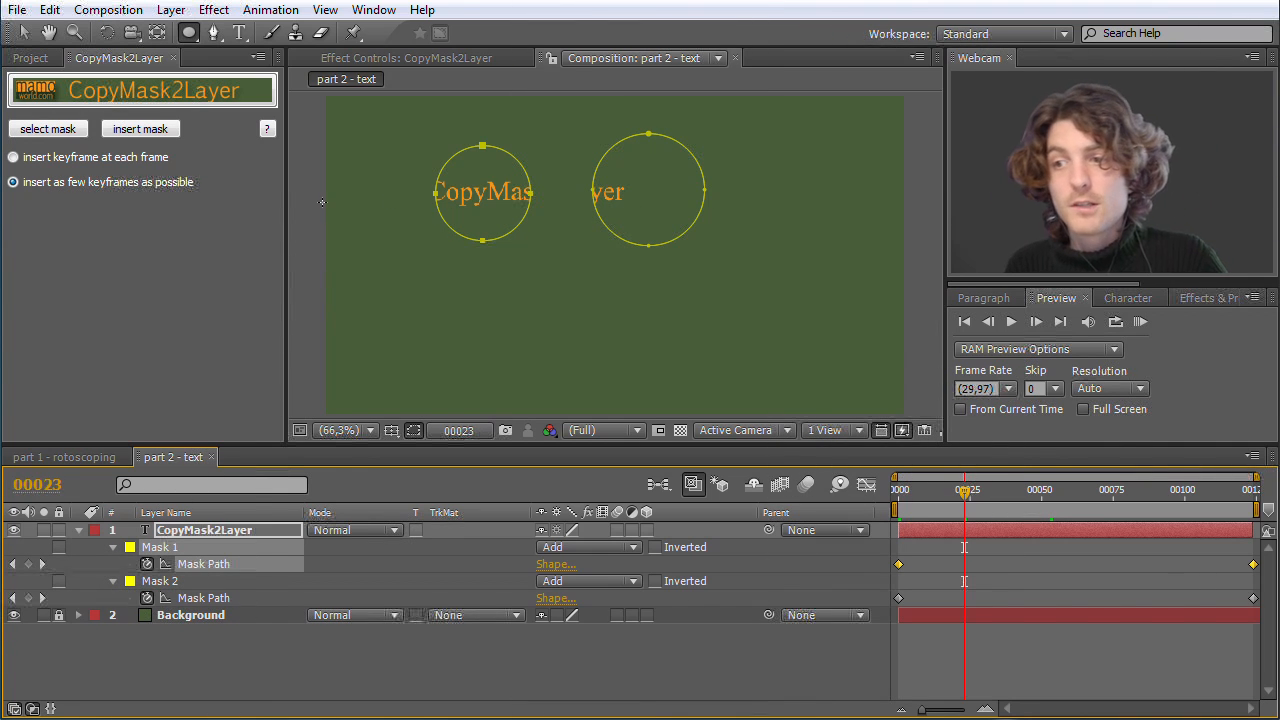
{"action": "mouse_move", "coordinate": [416, 548]}
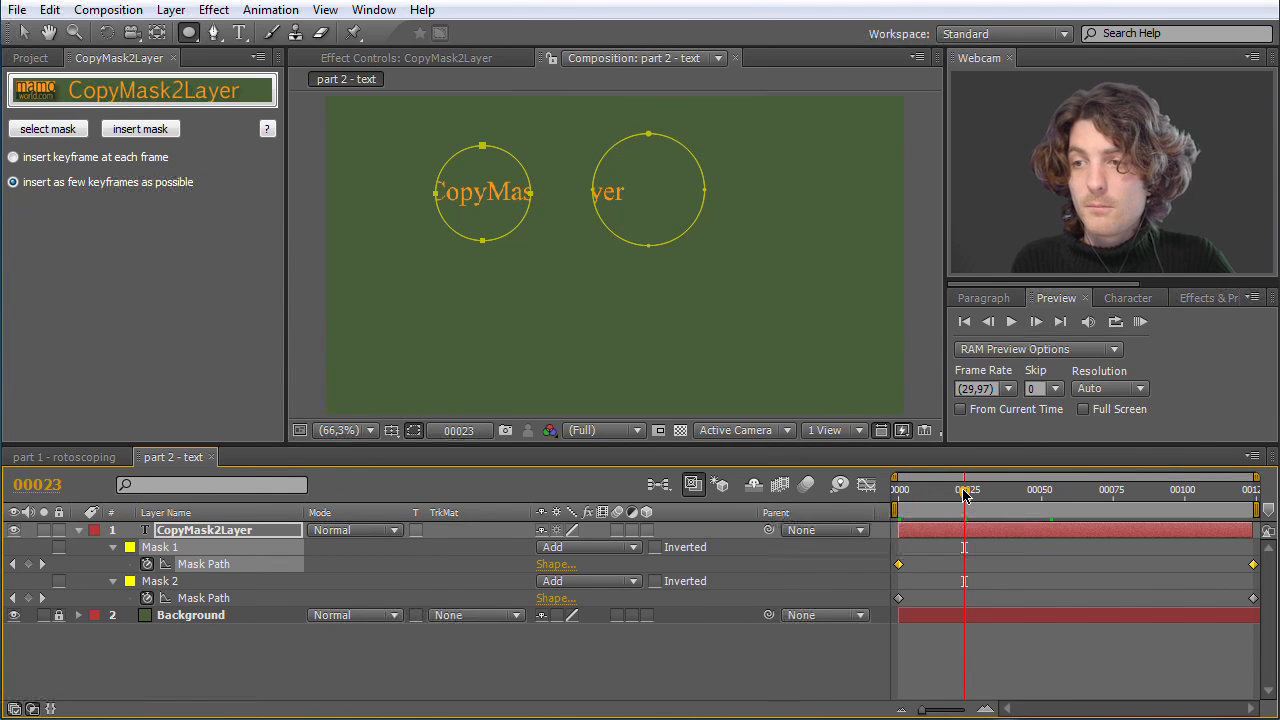
{"action": "left_click_drag", "start_coordinate": [964, 488], "coordinate": [1104, 488]}
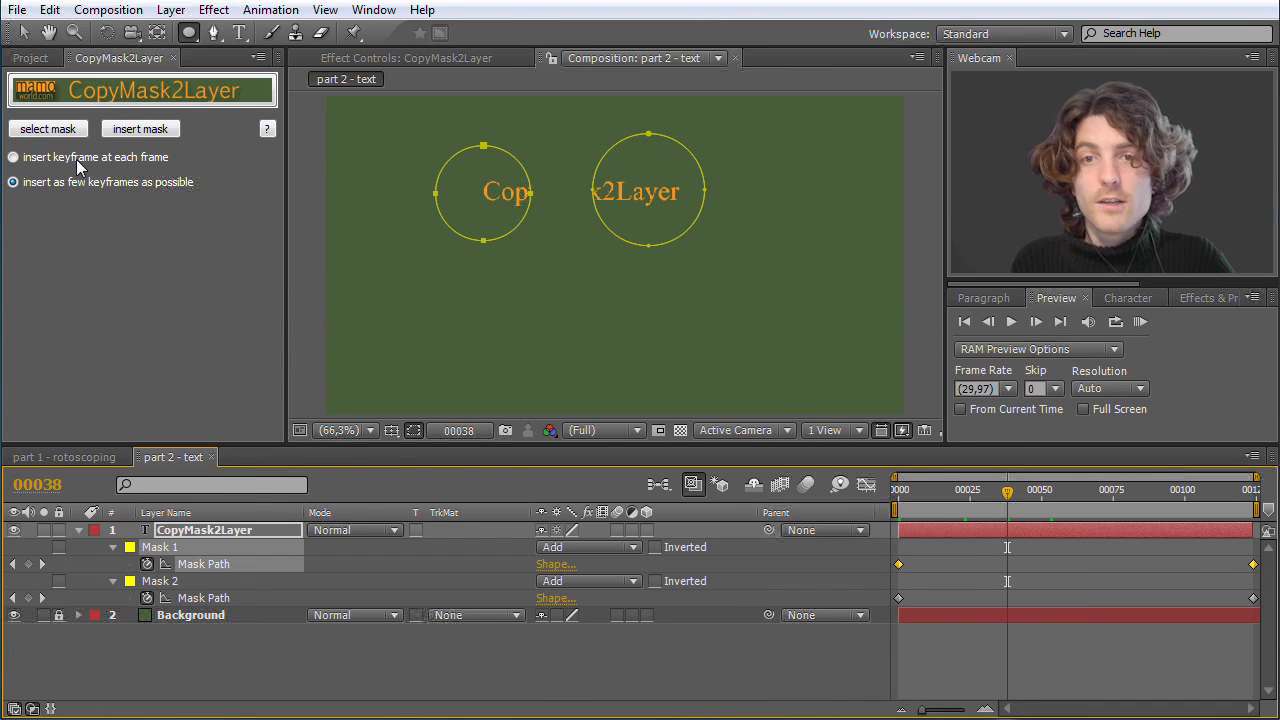
Set CopyMask2Layer to 'insert keyframe at each frame' and go to Layer > New.
{"action": "left_click", "coordinate": [12, 156]}
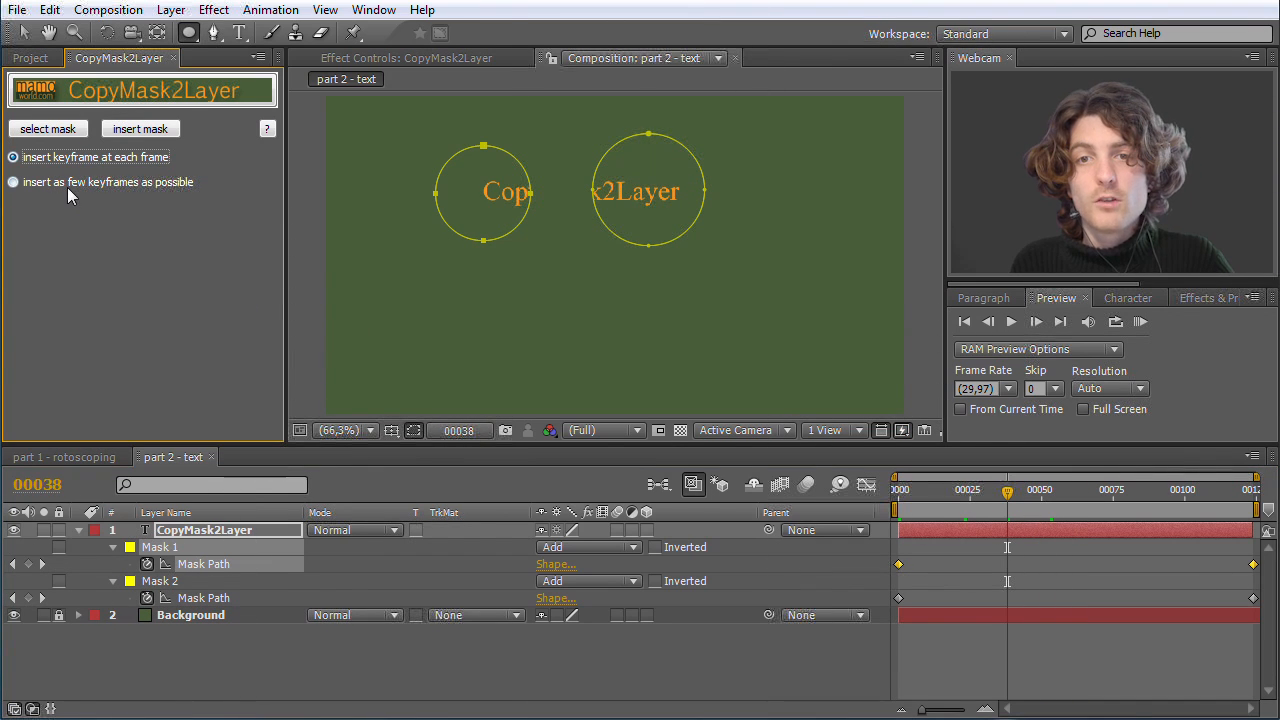
{"action": "left_click", "coordinate": [12, 182]}
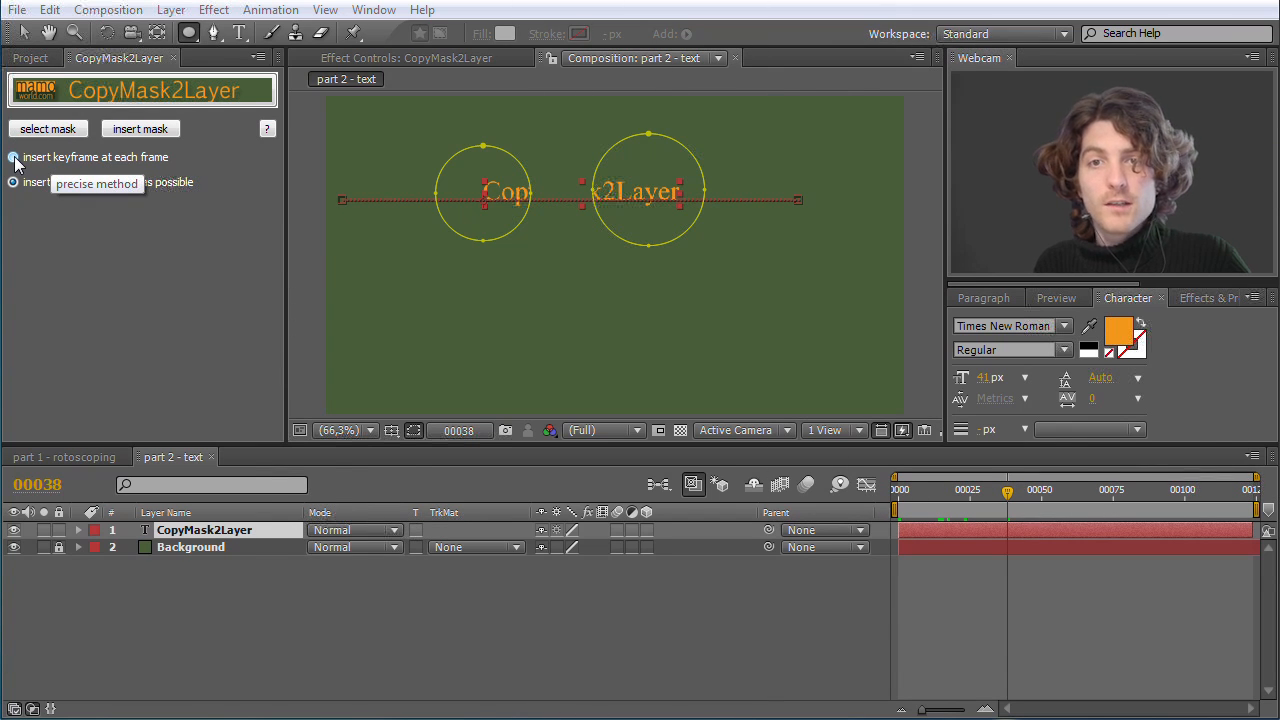
{"action": "left_click", "coordinate": [12, 156]}
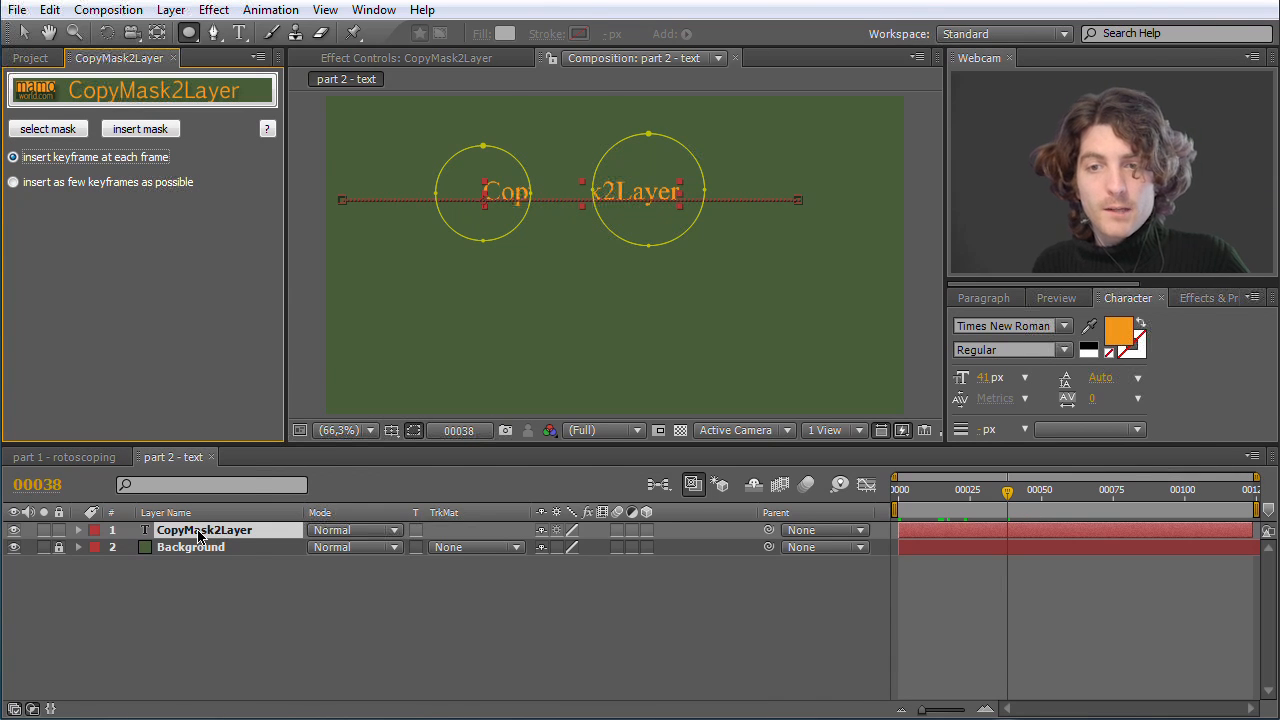
{"action": "left_click", "coordinate": [80, 530]}
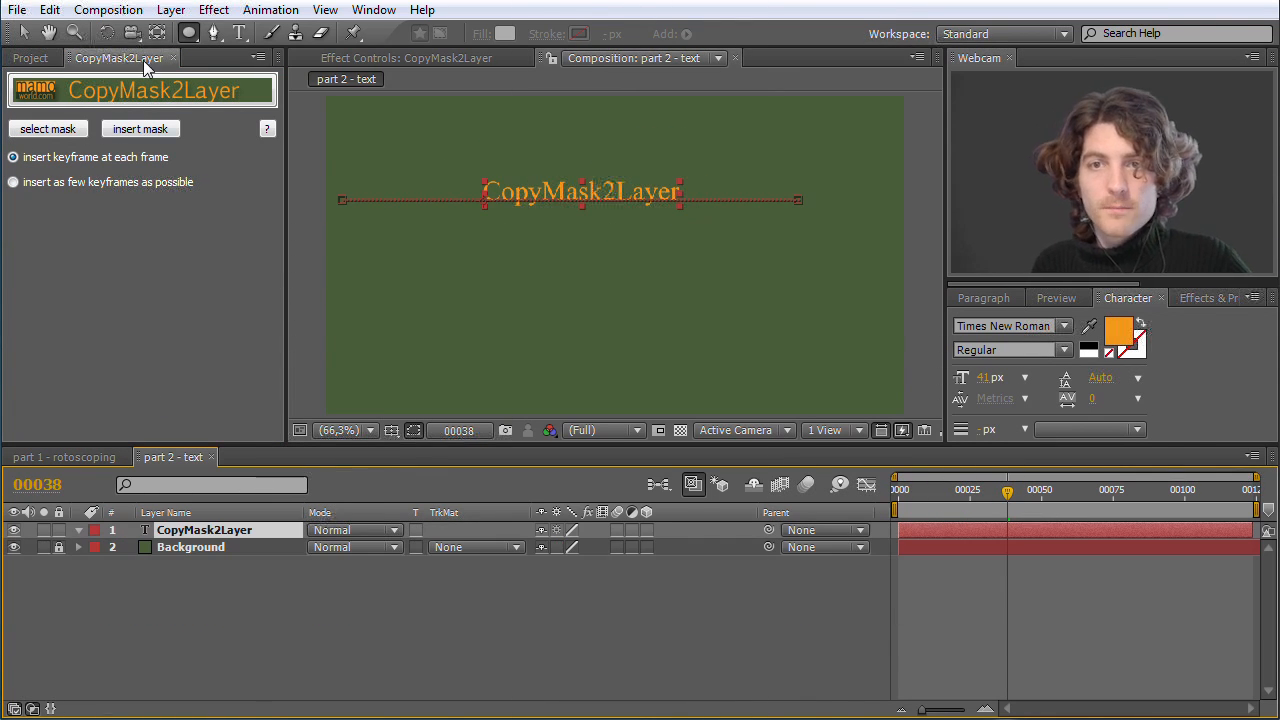
{"action": "left_click", "coordinate": [188, 10]}
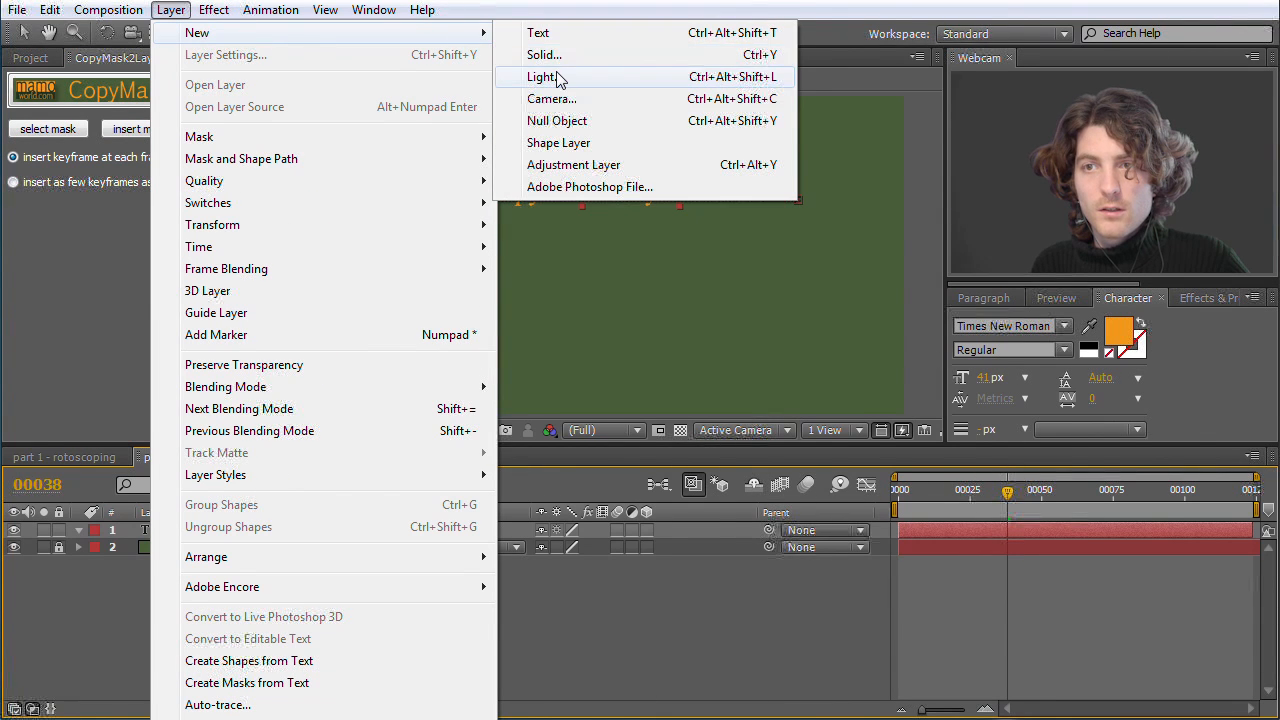
Create a purple solid with an ellipse mask and keyframe its Position across the composition.
{"action": "left_click", "coordinate": [544, 54]}
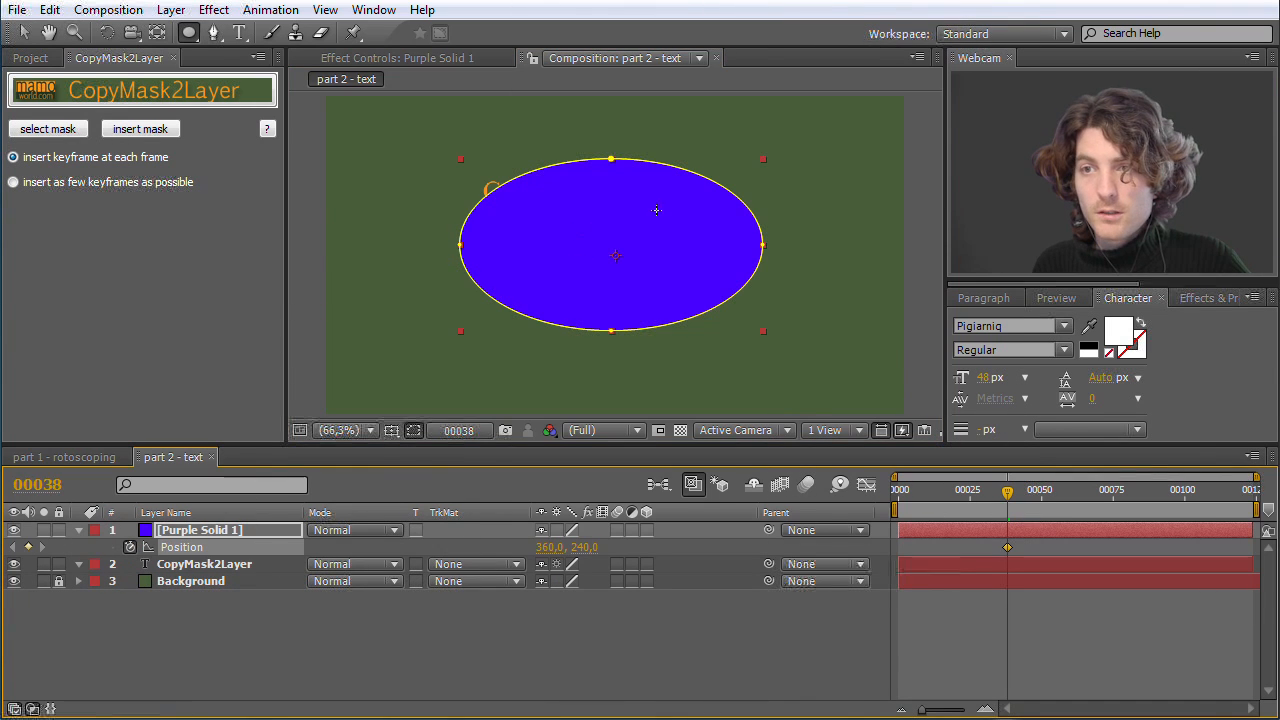
{"action": "left_click_drag", "start_coordinate": [616, 256], "coordinate": [716, 280]}
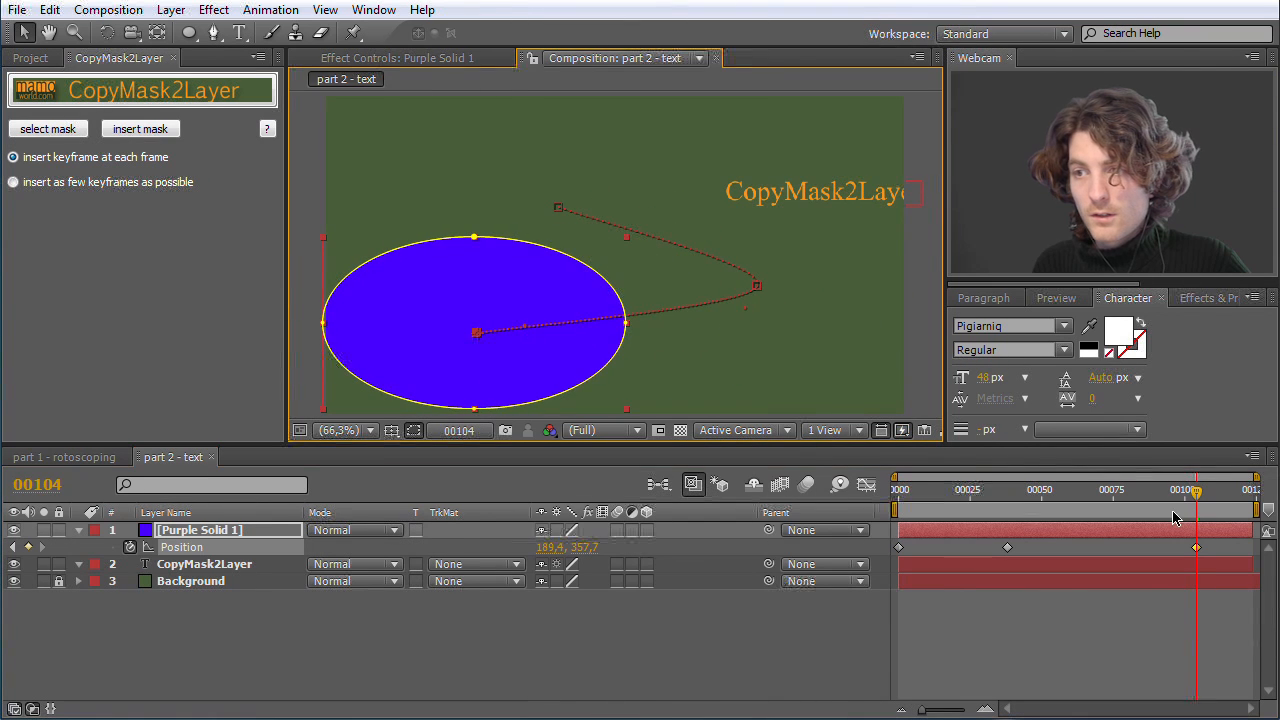
{"action": "left_click_drag", "start_coordinate": [1196, 488], "coordinate": [1224, 488]}
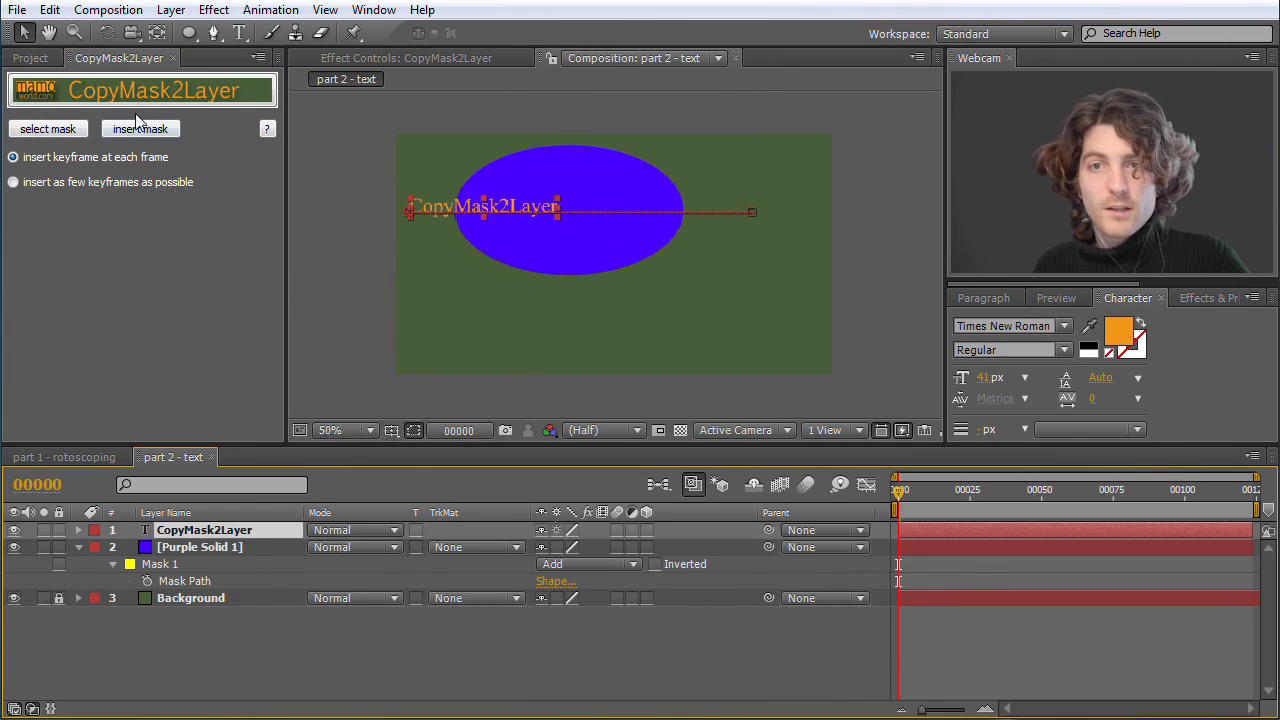
Insert the solid's animated ellipse mask on the text layer and scrub to preview it.
{"action": "left_click", "coordinate": [140, 128]}
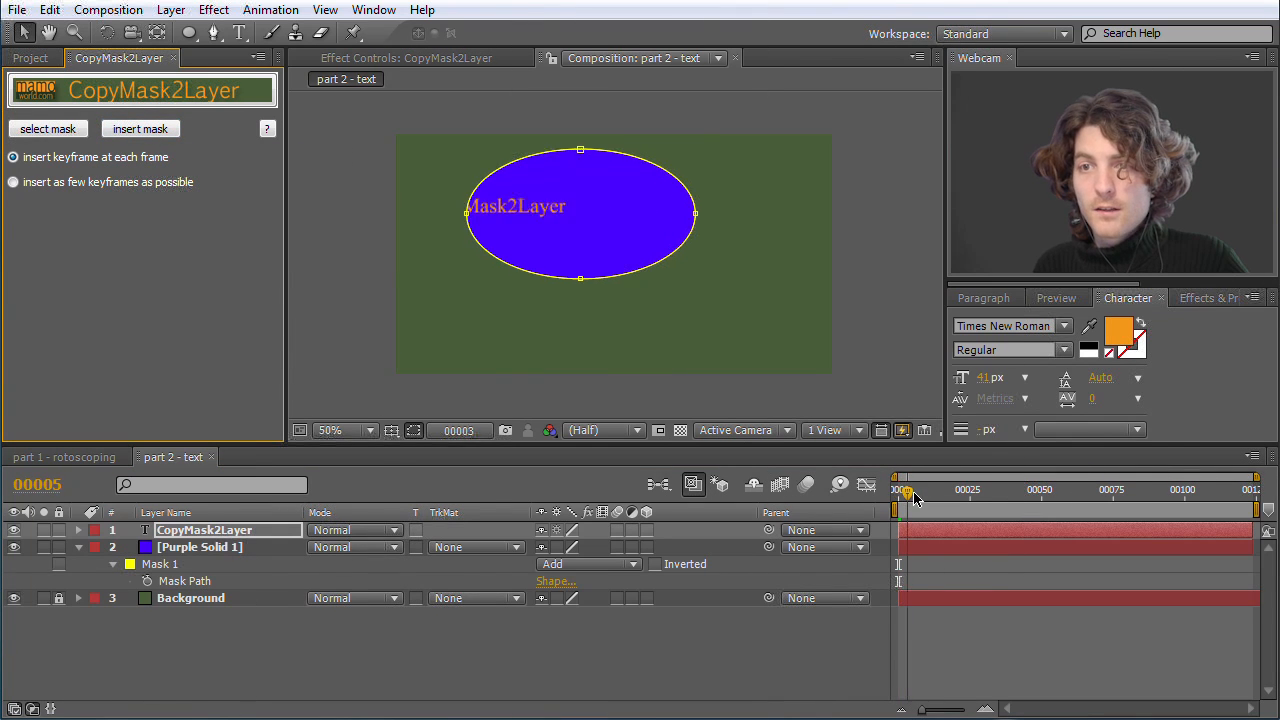
{"action": "left_click_drag", "start_coordinate": [908, 488], "coordinate": [988, 488]}
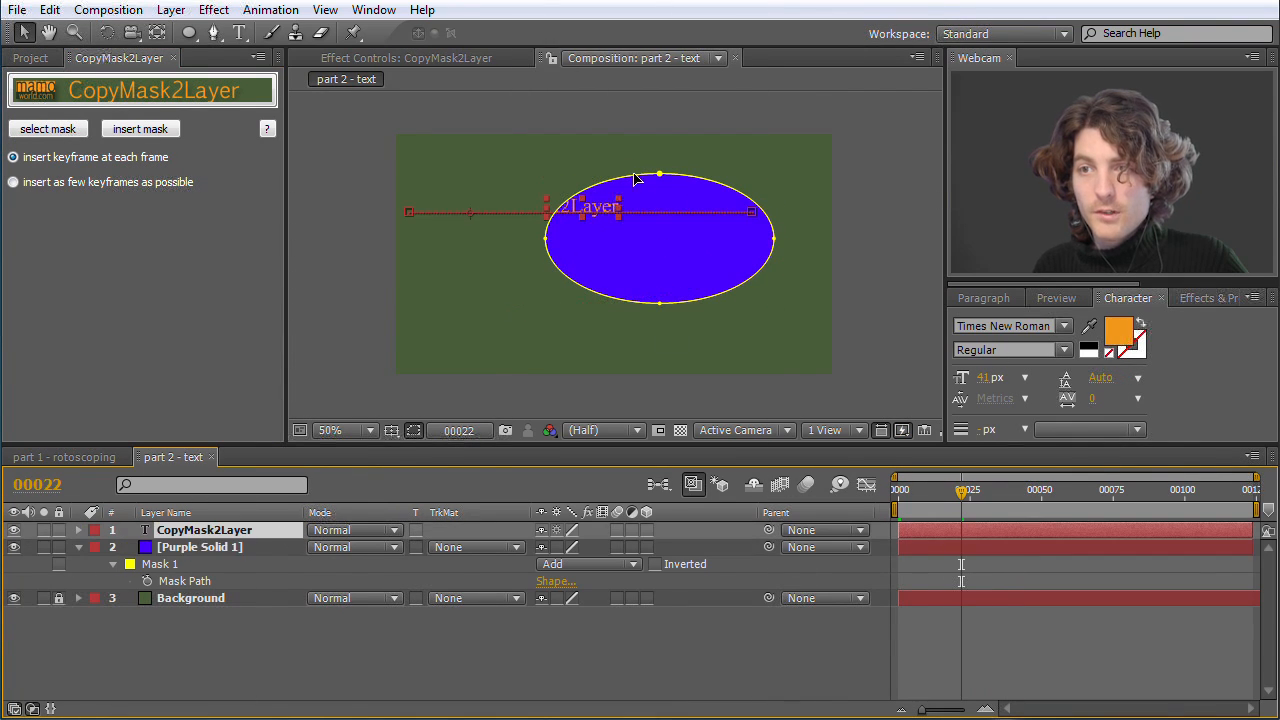
{"action": "left_click", "coordinate": [1078, 512]}
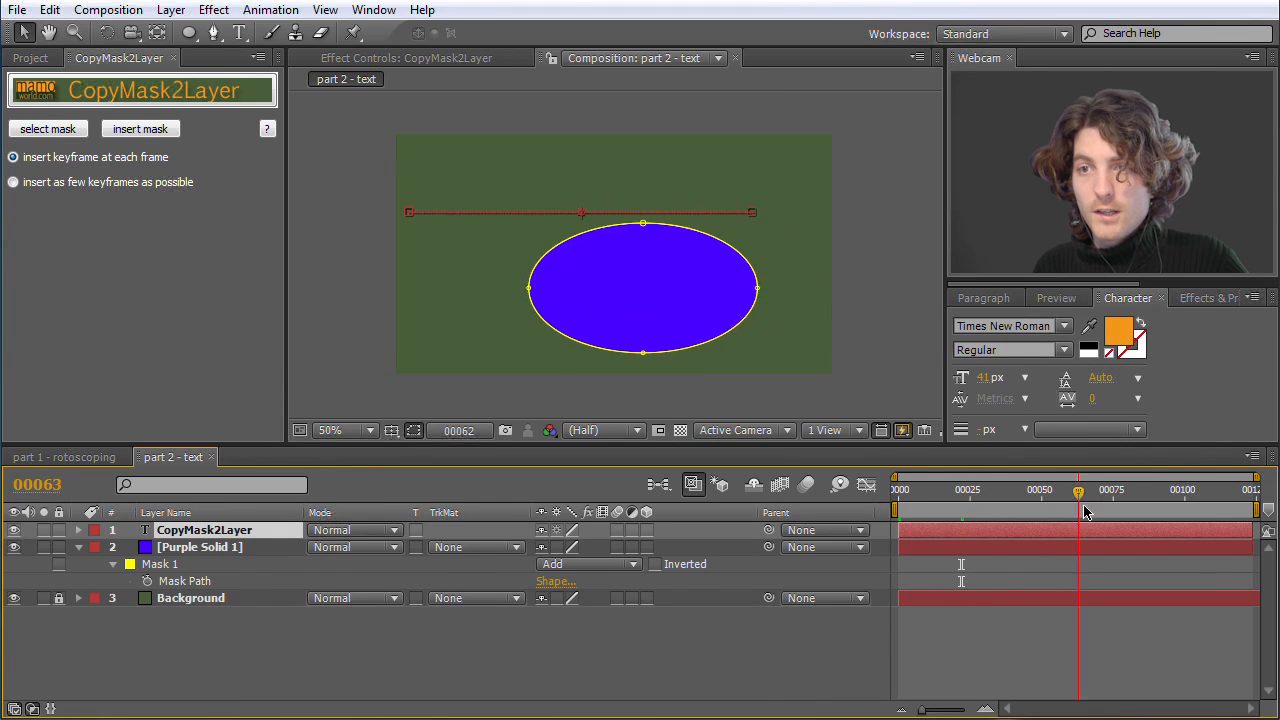
{"action": "left_click_drag", "start_coordinate": [1078, 490], "coordinate": [924, 490]}
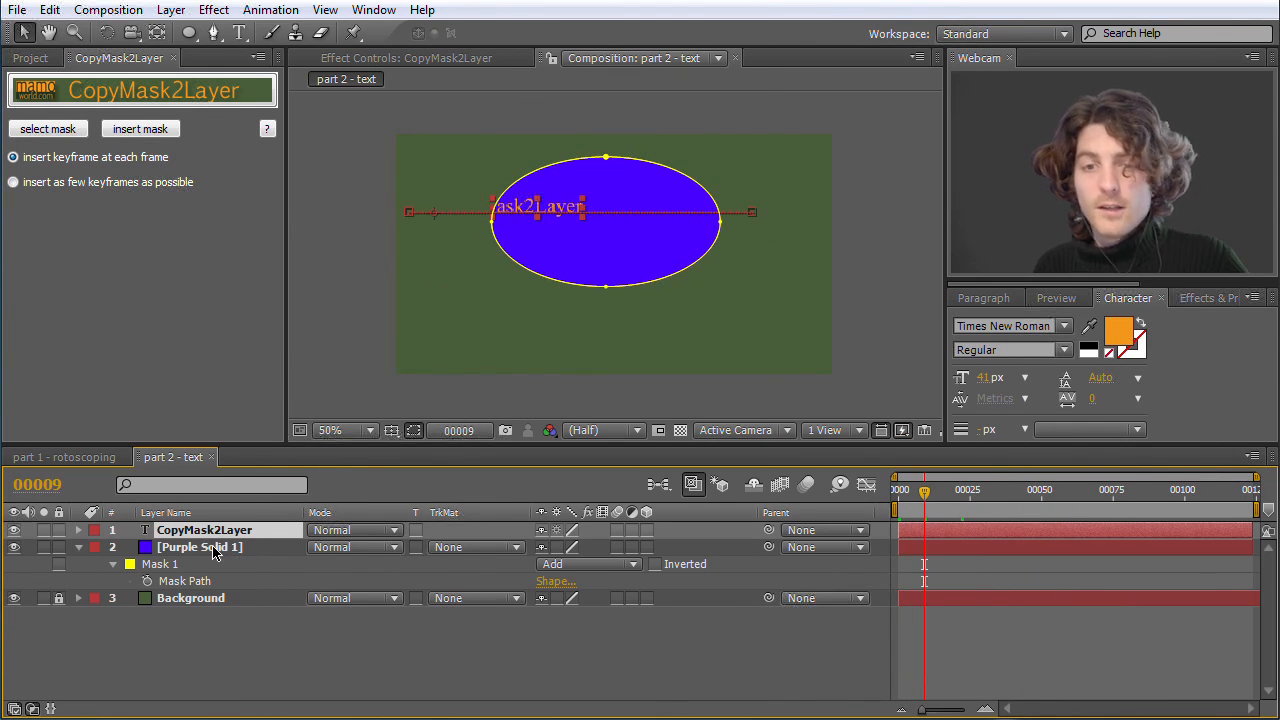
Expand the text layer's Mask Path to reveal its per-frame keyframes.
{"action": "left_click", "coordinate": [78, 530]}
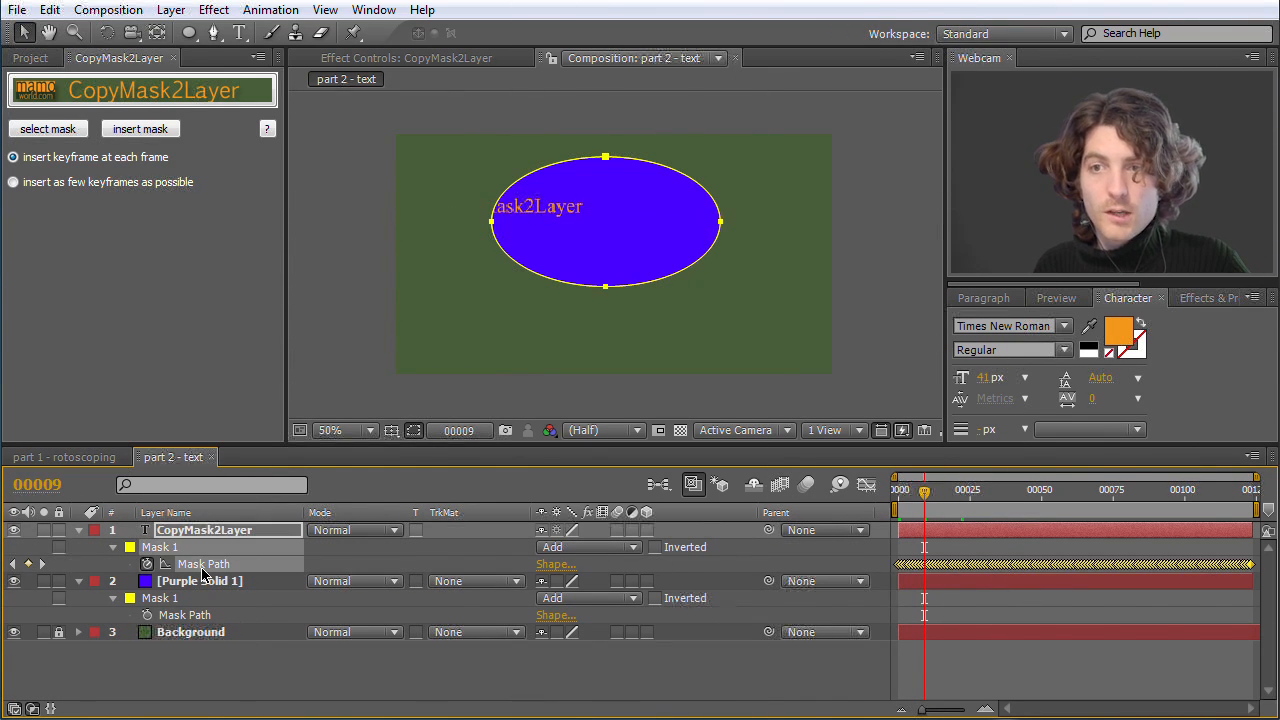
{"action": "left_click", "coordinate": [160, 548]}
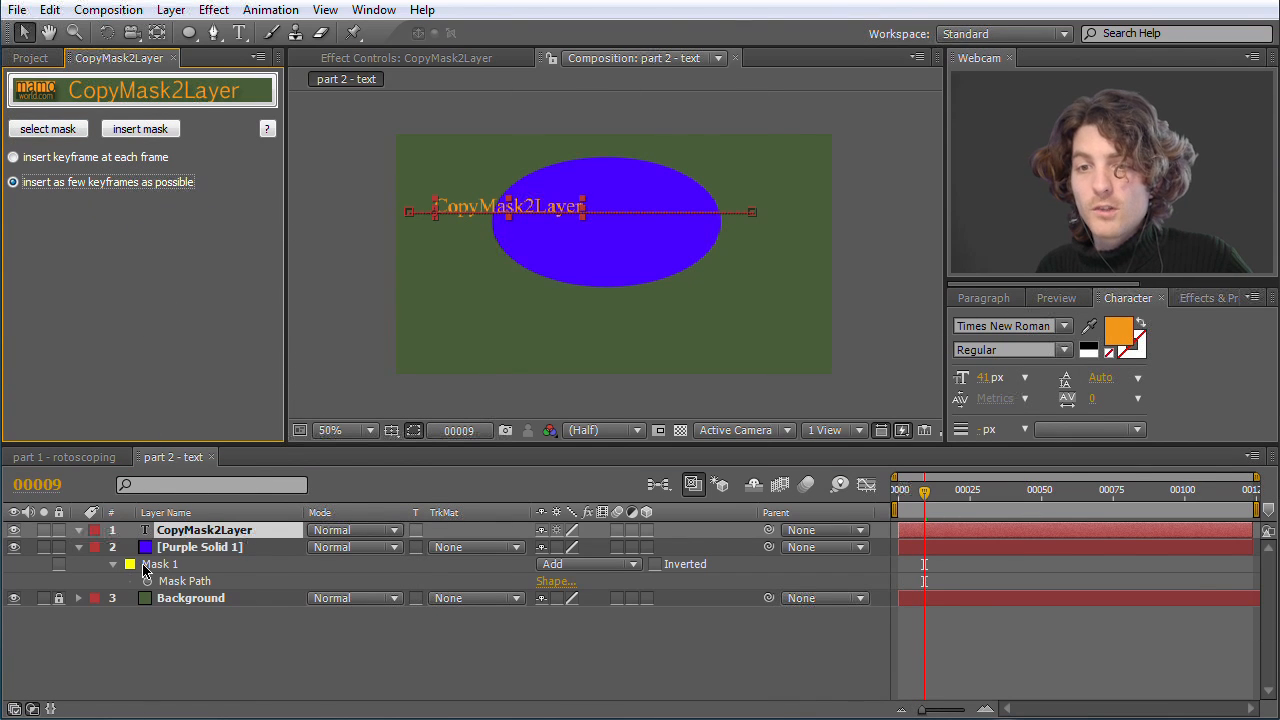
Recopy the ellipse mask onto the text with 'insert as few keyframes as possible' and reveal its Mask Path keys.
{"action": "left_click", "coordinate": [198, 548]}
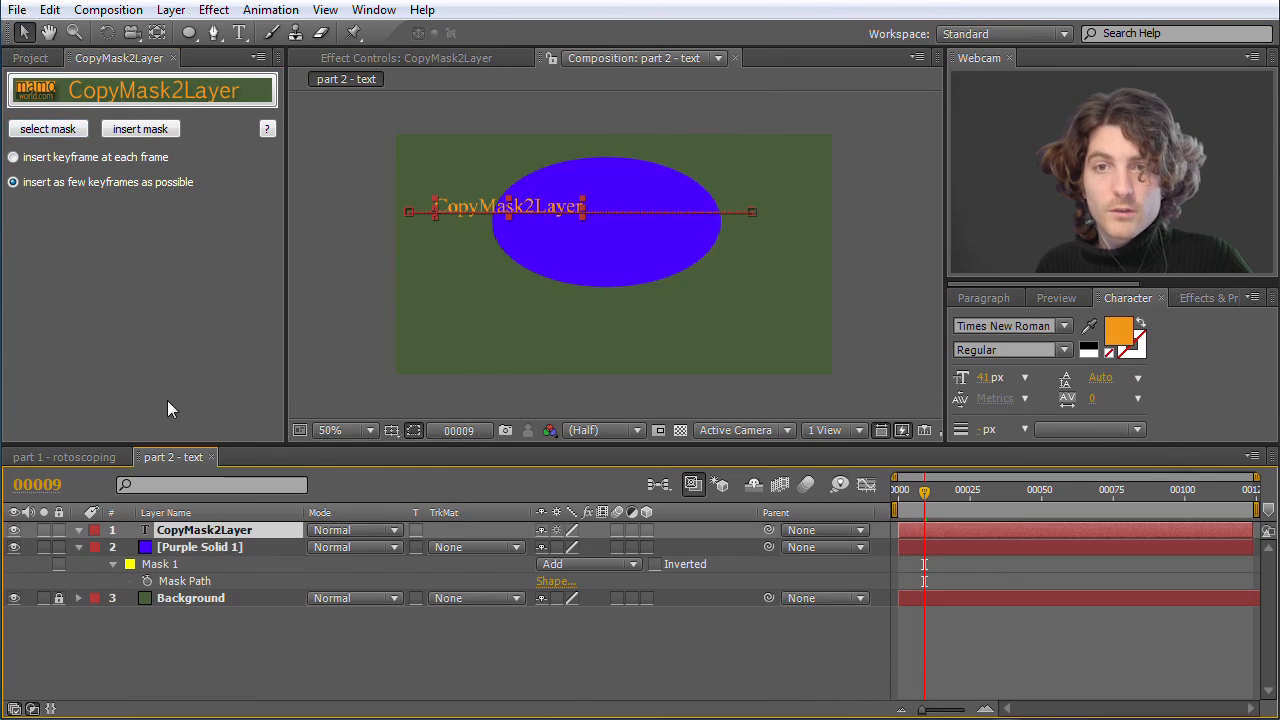
{"action": "left_click", "coordinate": [140, 128]}
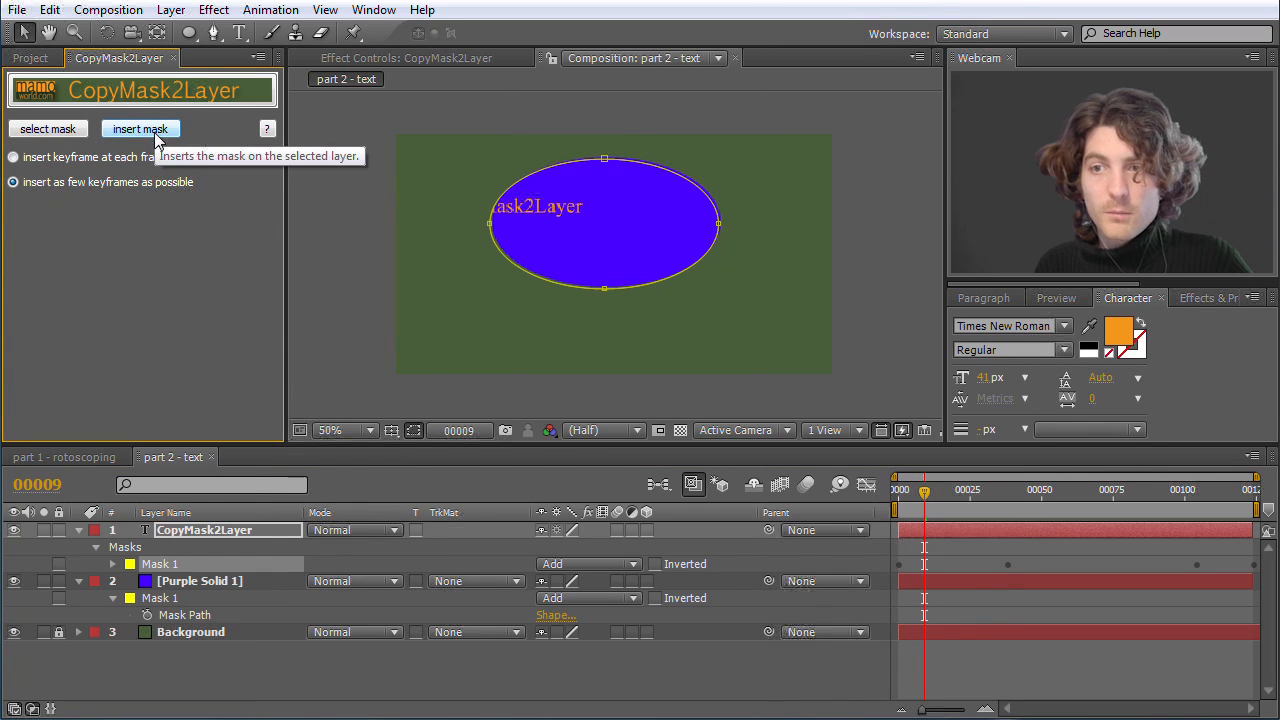
{"action": "mouse_move", "coordinate": [664, 512]}
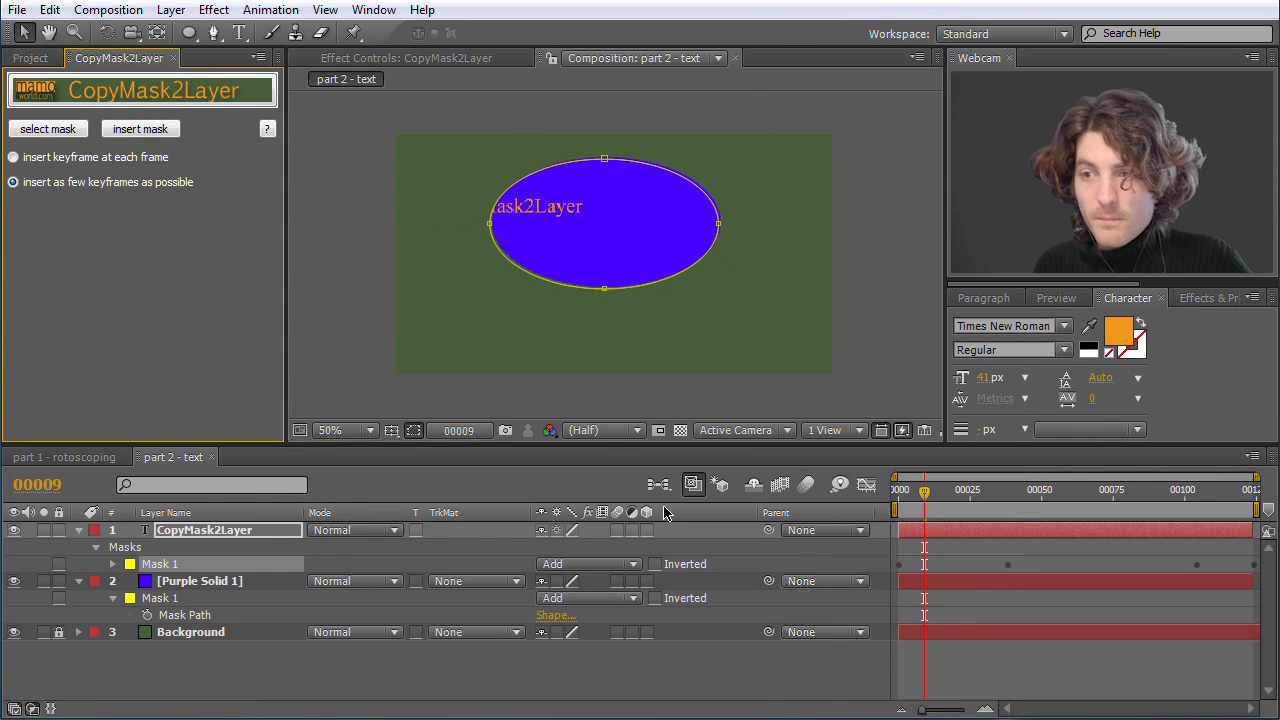
{"action": "left_click", "coordinate": [96, 564]}
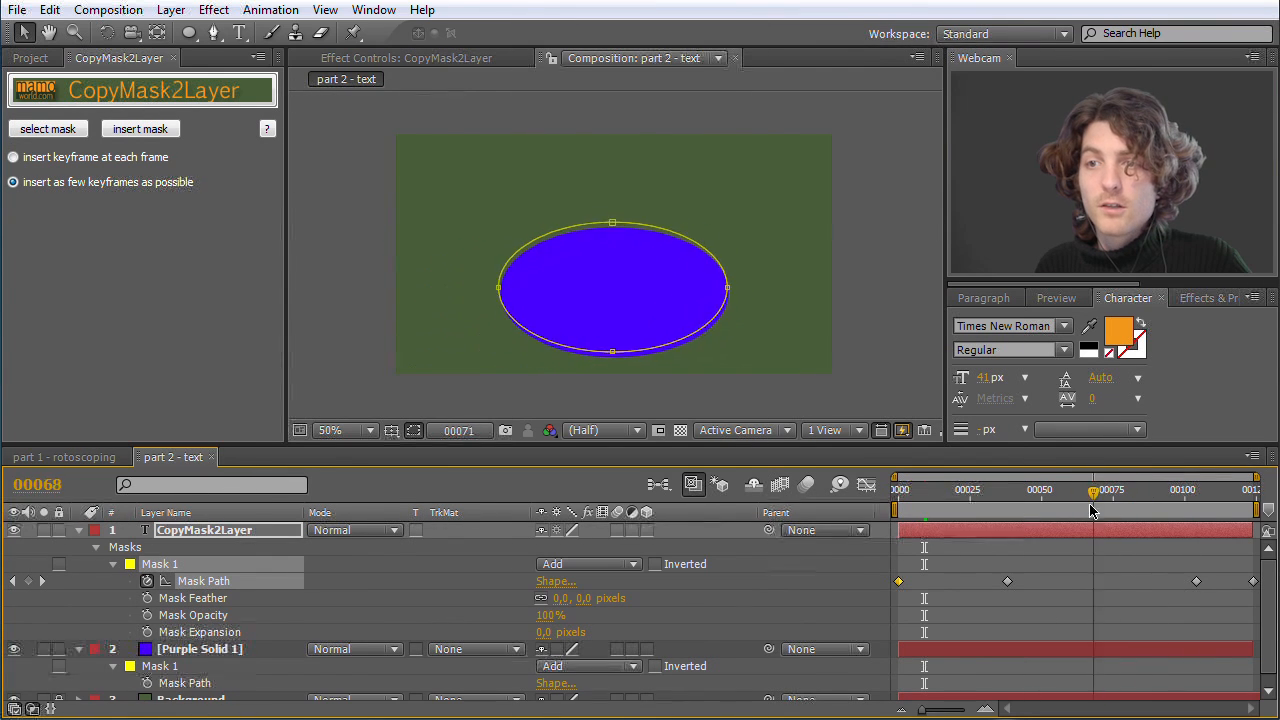
Scrub the timeline to verify the reduced-keyframe mask, then bring up the part 1 - rotoscoping comp.
{"action": "left_click_drag", "start_coordinate": [1092, 504], "coordinate": [904, 504]}
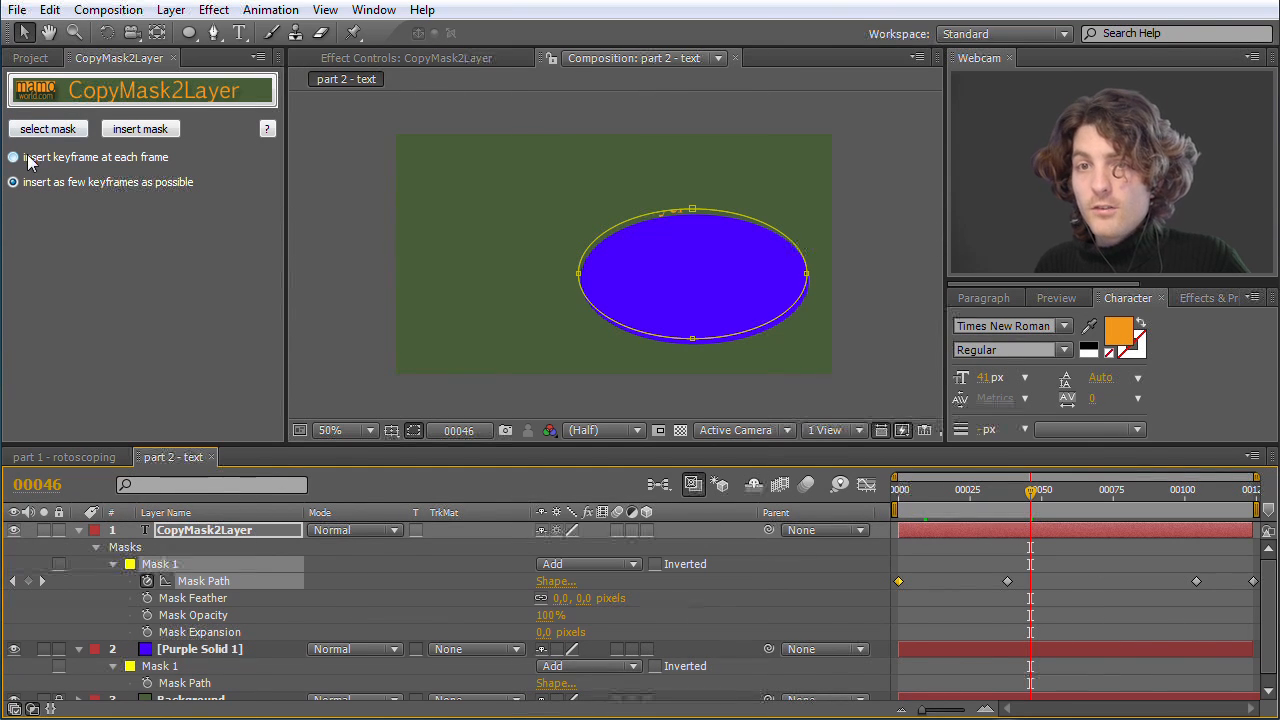
{"action": "left_click", "coordinate": [12, 182]}
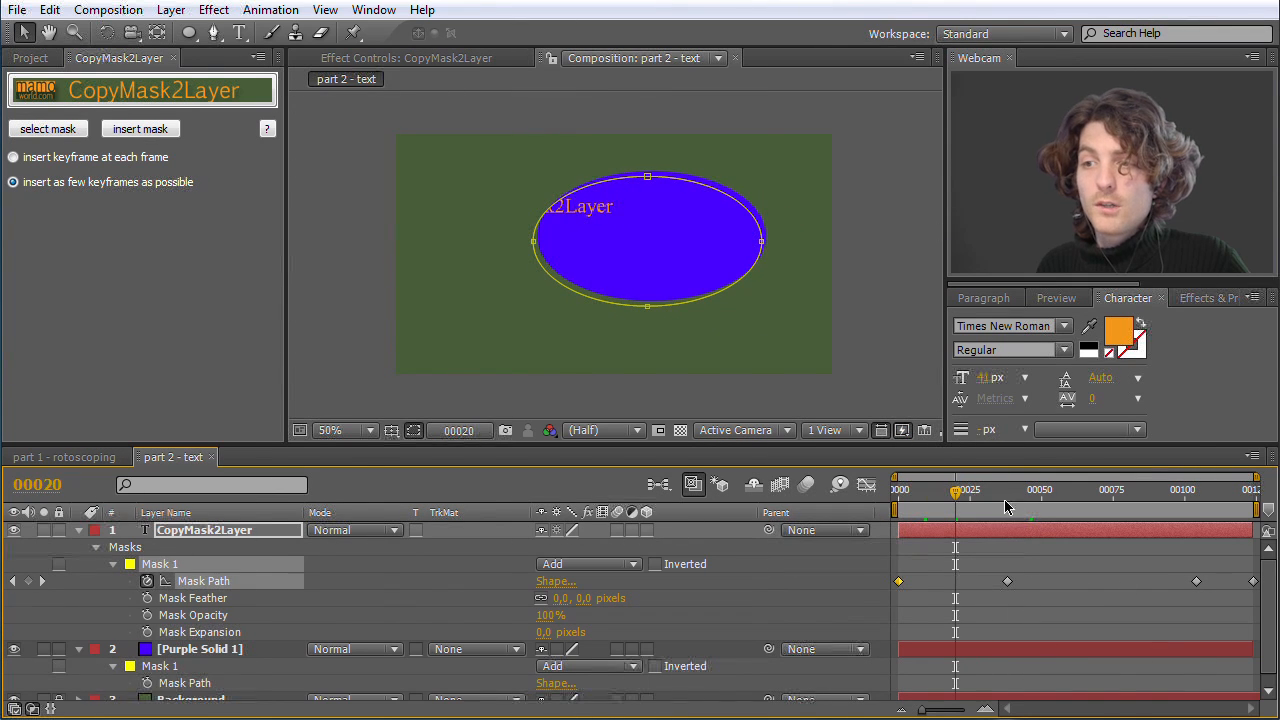
{"action": "left_click", "coordinate": [1104, 498]}
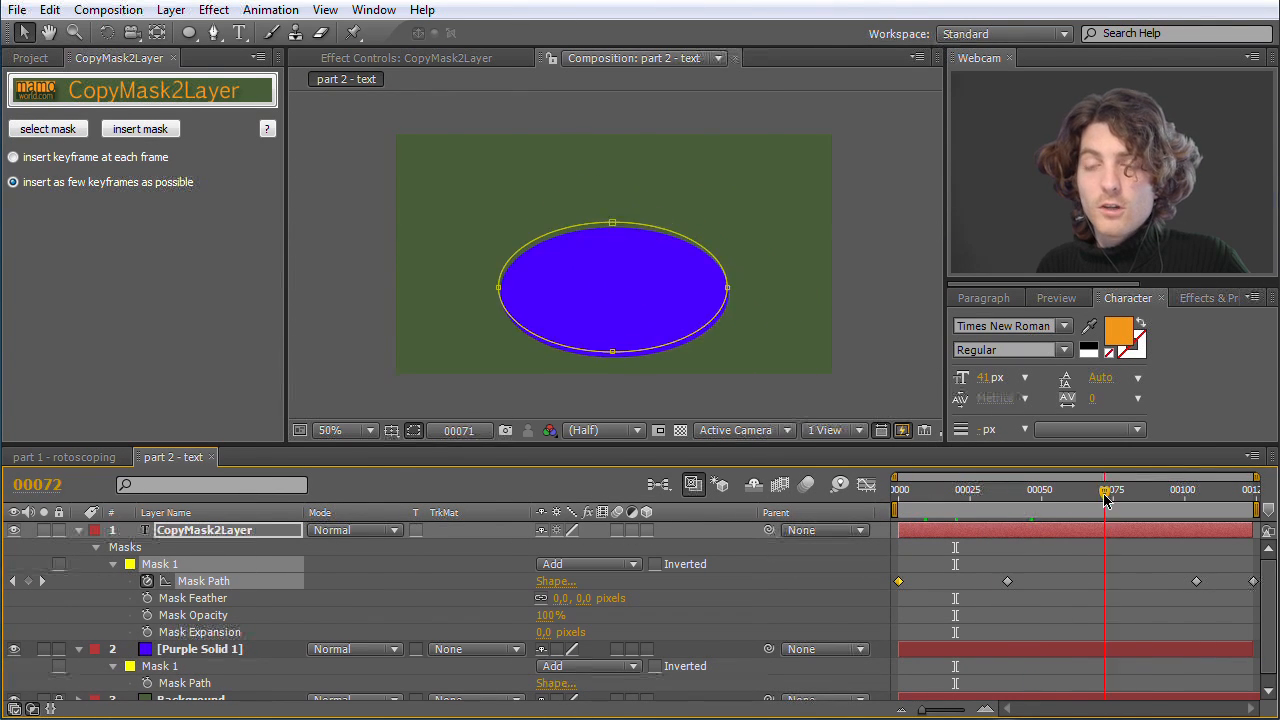
{"action": "left_click", "coordinate": [64, 456]}
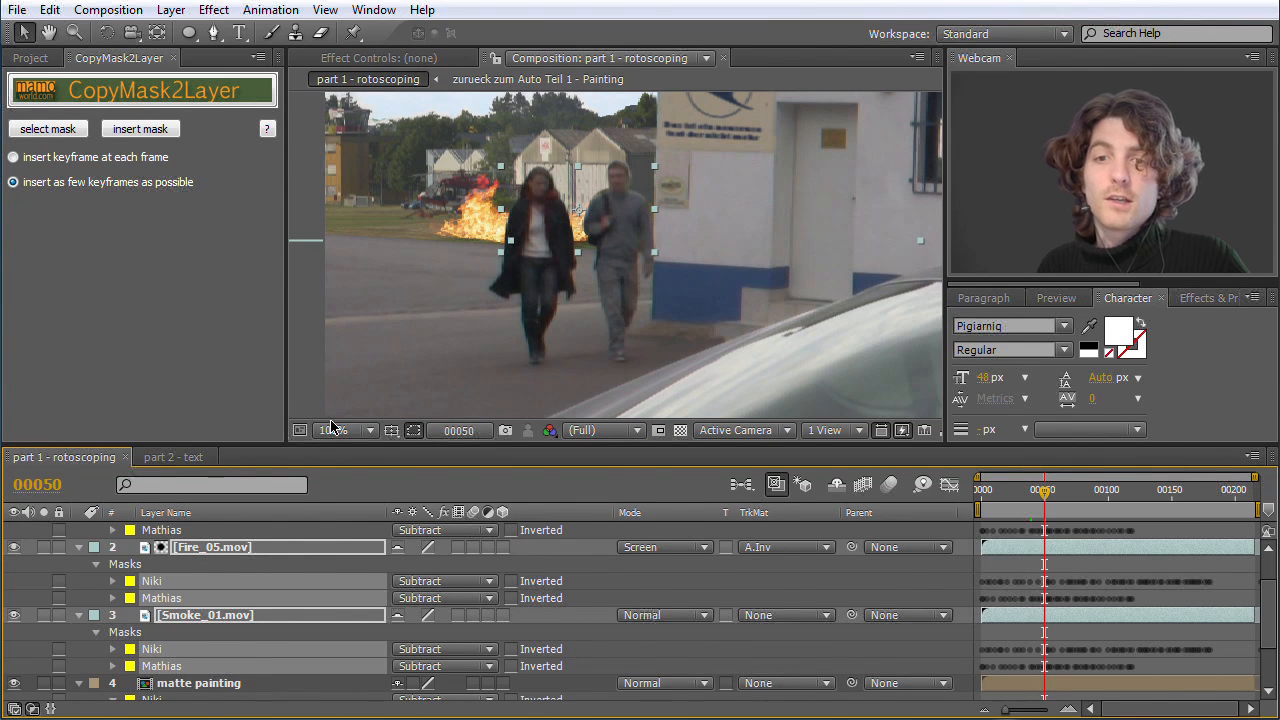
Back in part 2 - text, scrub through the ellipse-masked title animation and select the Purple Solid layer.
{"action": "left_click", "coordinate": [172, 456]}
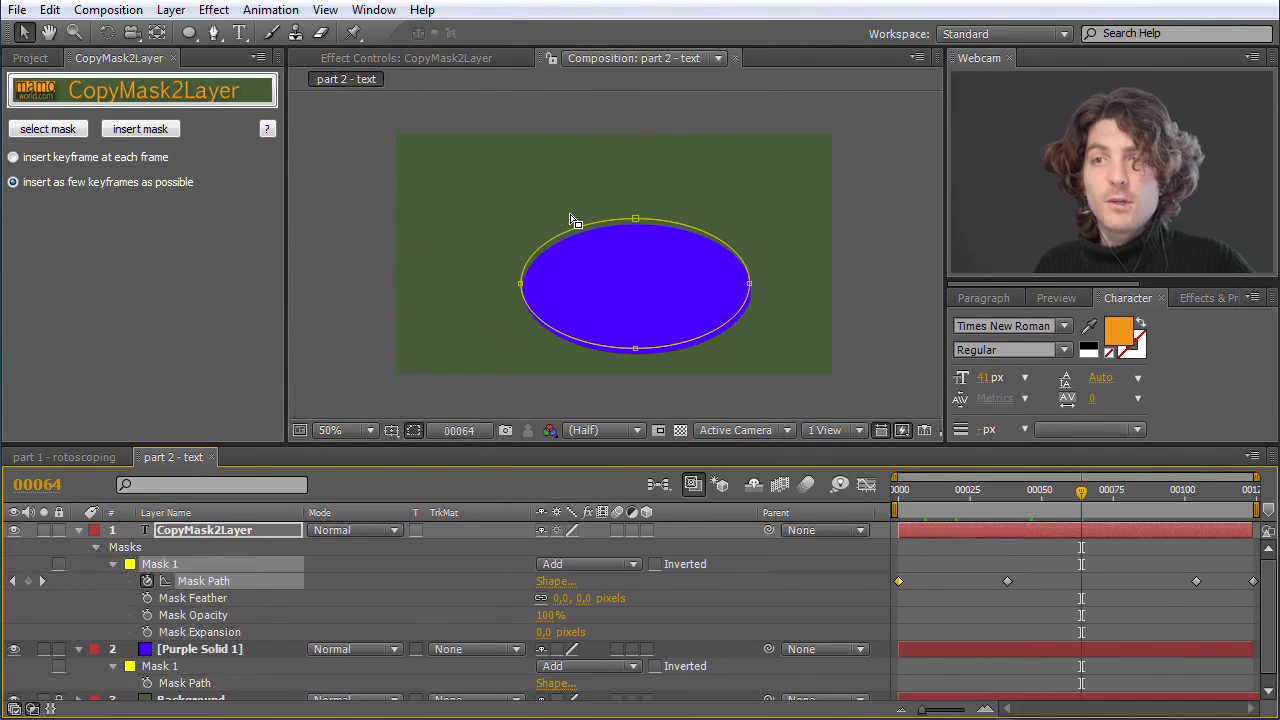
{"action": "left_click", "coordinate": [1082, 490]}
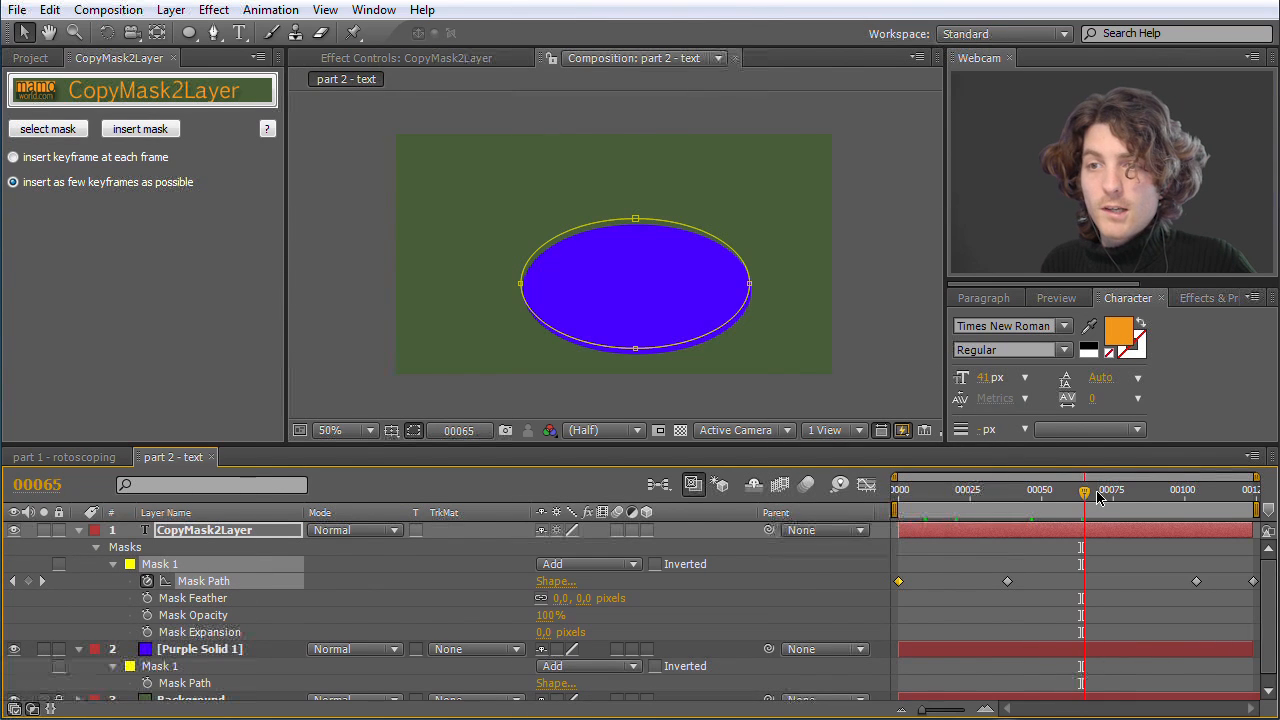
{"action": "left_click_drag", "start_coordinate": [1080, 496], "coordinate": [968, 496]}
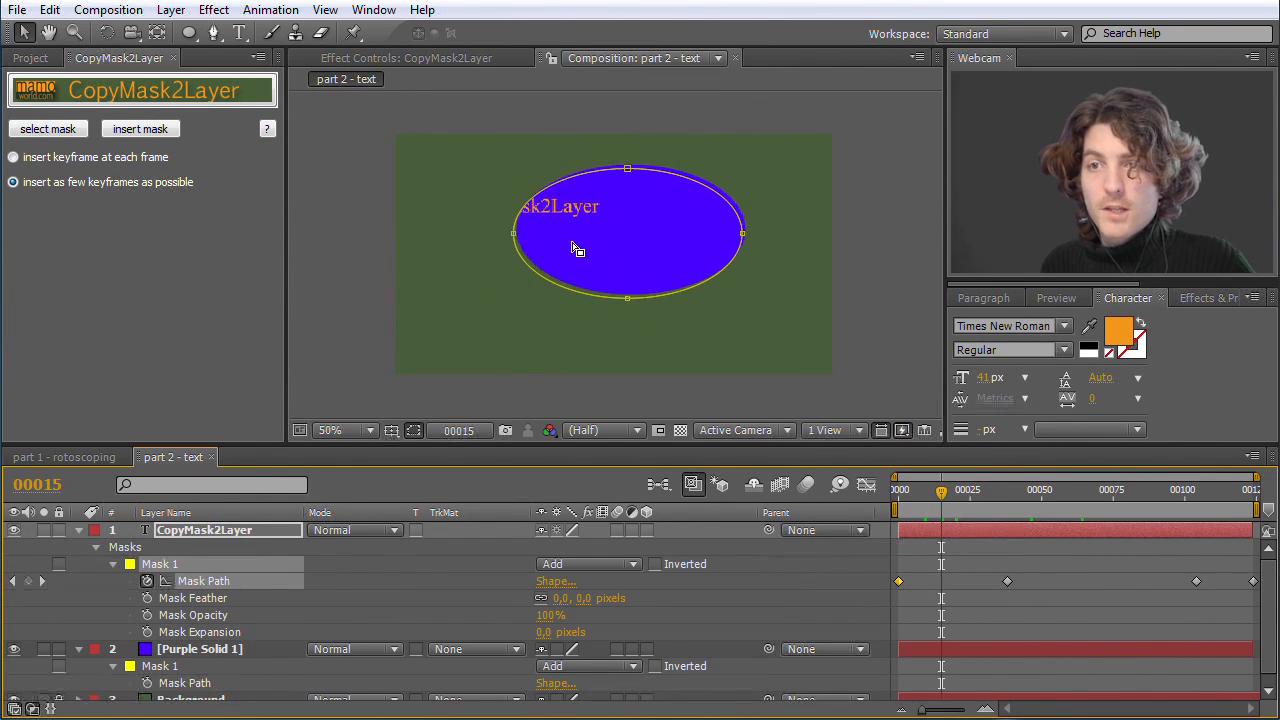
{"action": "left_click", "coordinate": [160, 564]}
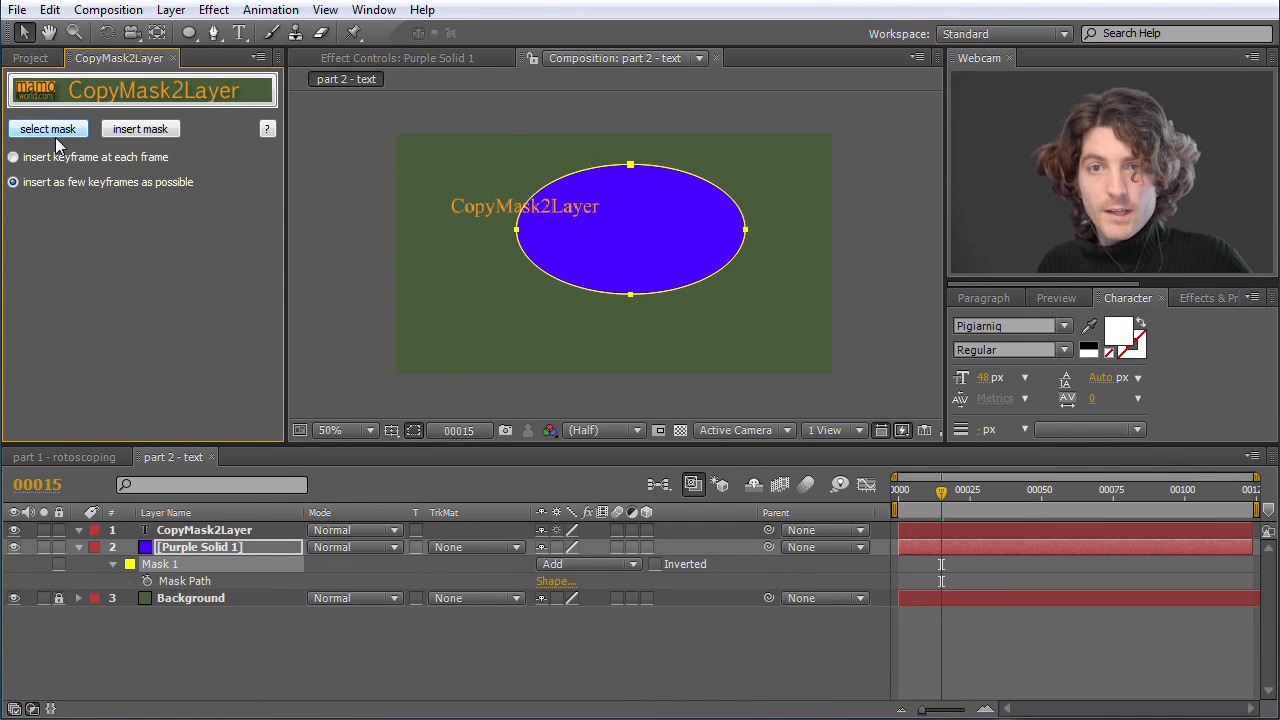
Pick up the Purple Solid's ellipse mask and insert it on the text with a keyframe at each frame.
{"action": "left_click", "coordinate": [12, 156]}
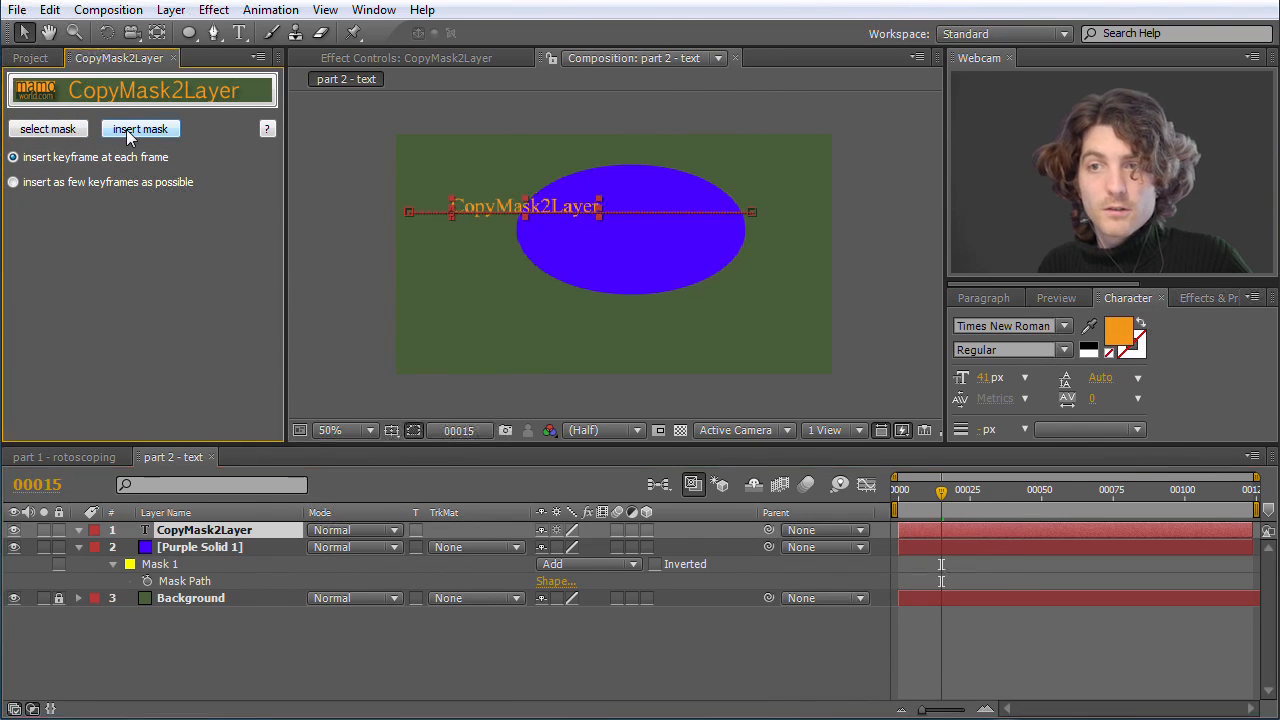
{"action": "left_click", "coordinate": [140, 128]}
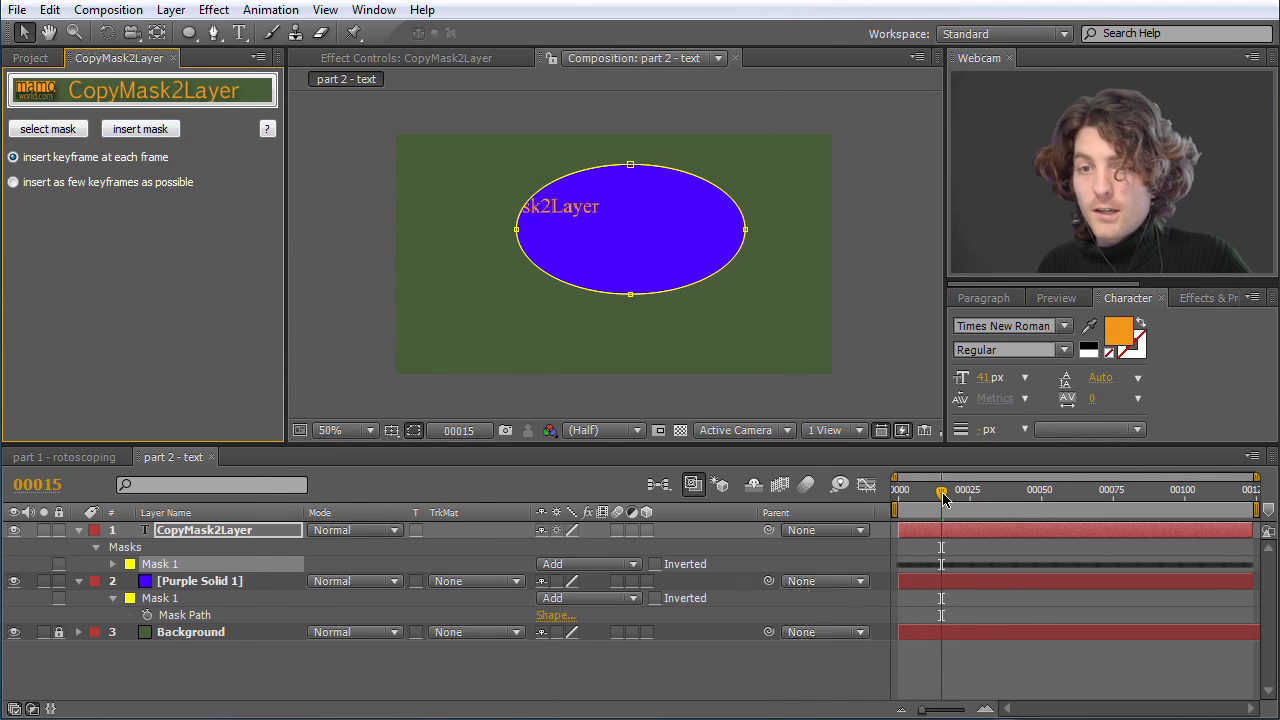